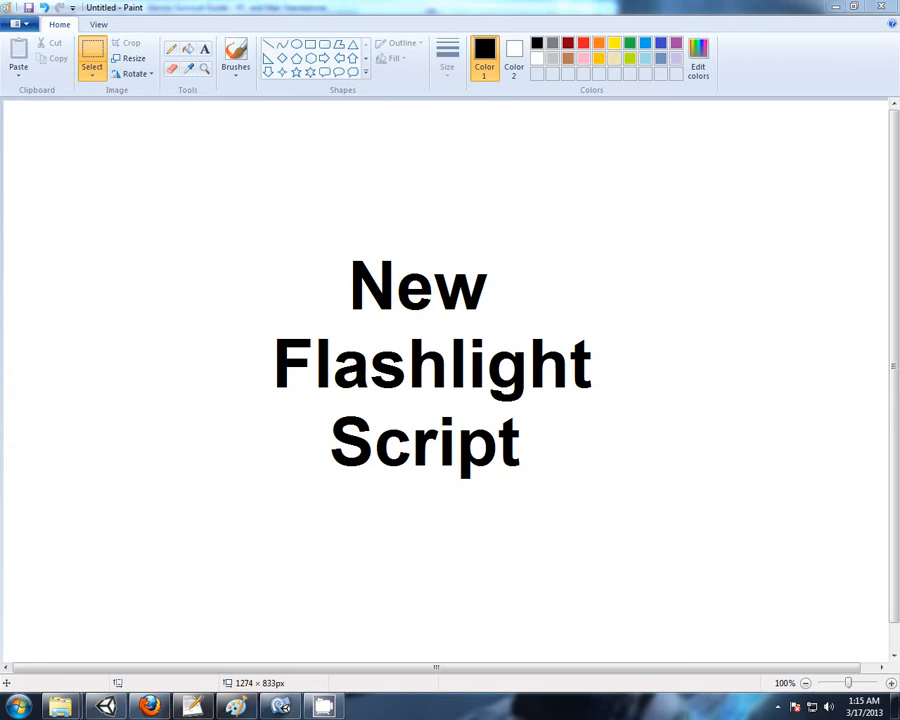
pyautogui.moveTo(558, 714)
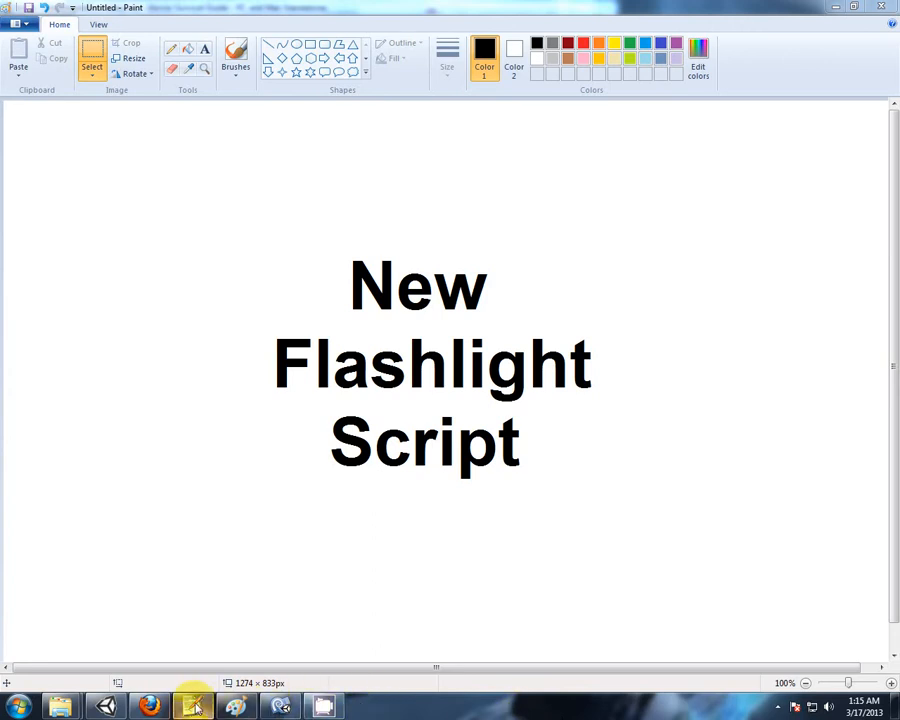
# - Review the FlickeringFlashlight.js script and its Start function in Notepad++
pyautogui.click(192, 706)
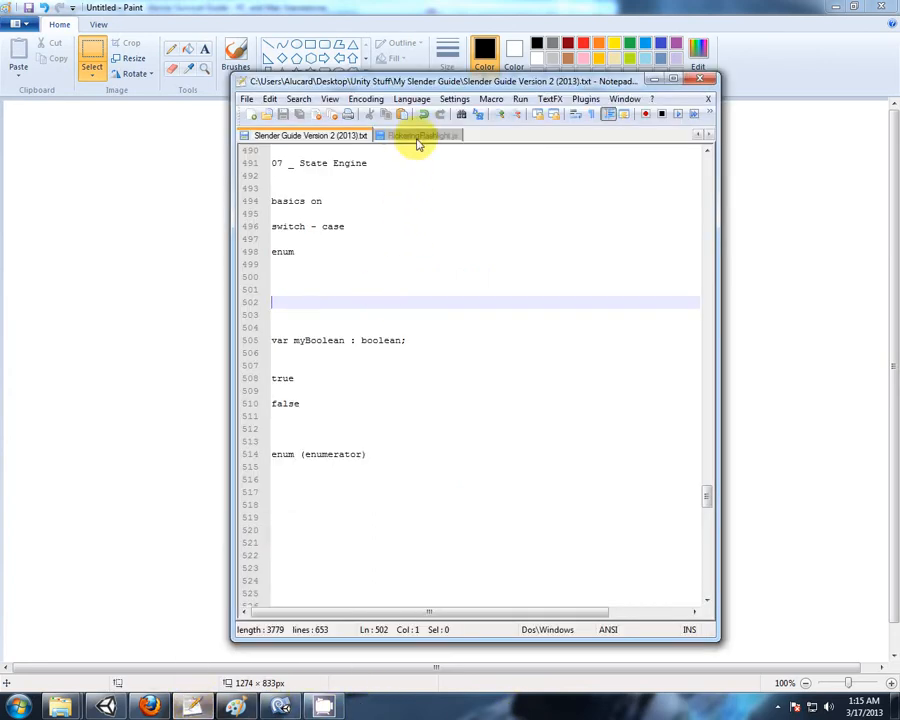
pyautogui.click(418, 136)
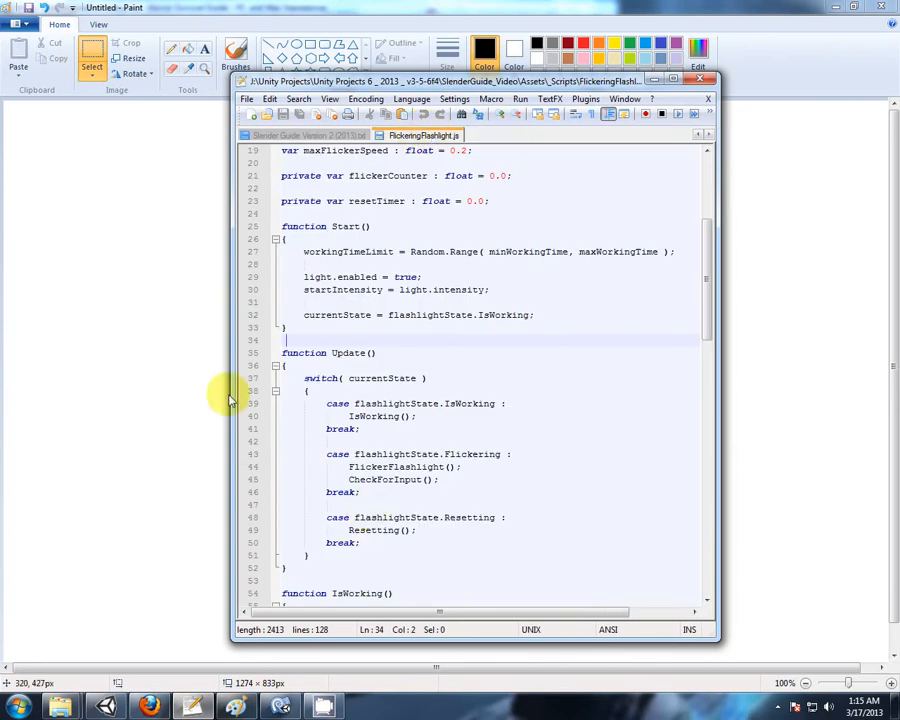
pyautogui.click(552, 252)
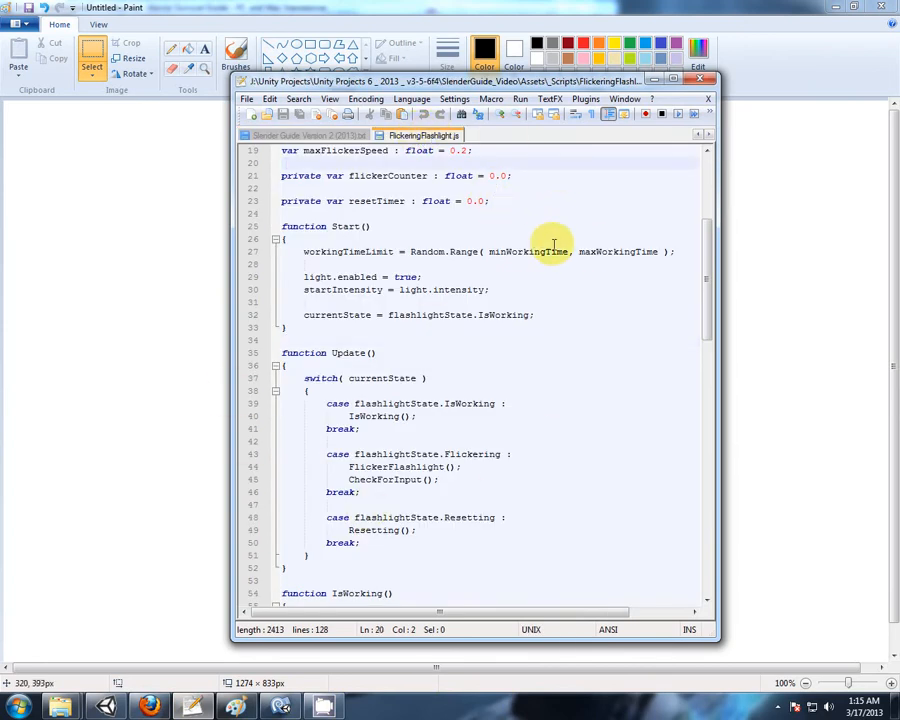
pyautogui.moveTo(396, 384)
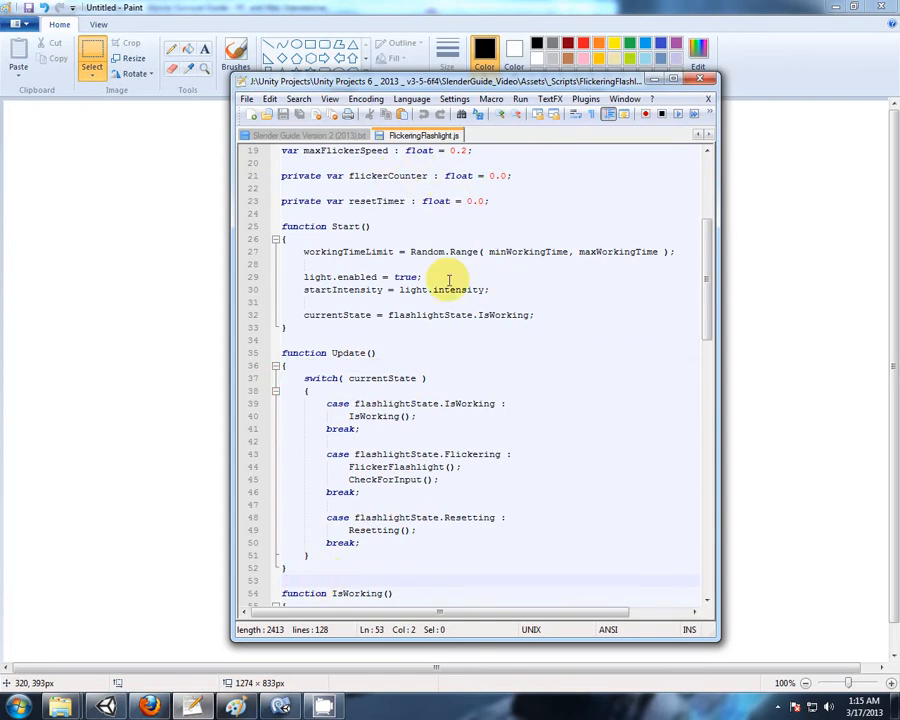
# - Return through MonoDevelop to the Unity editor with the StateEngineExample scene
pyautogui.click(304, 136)
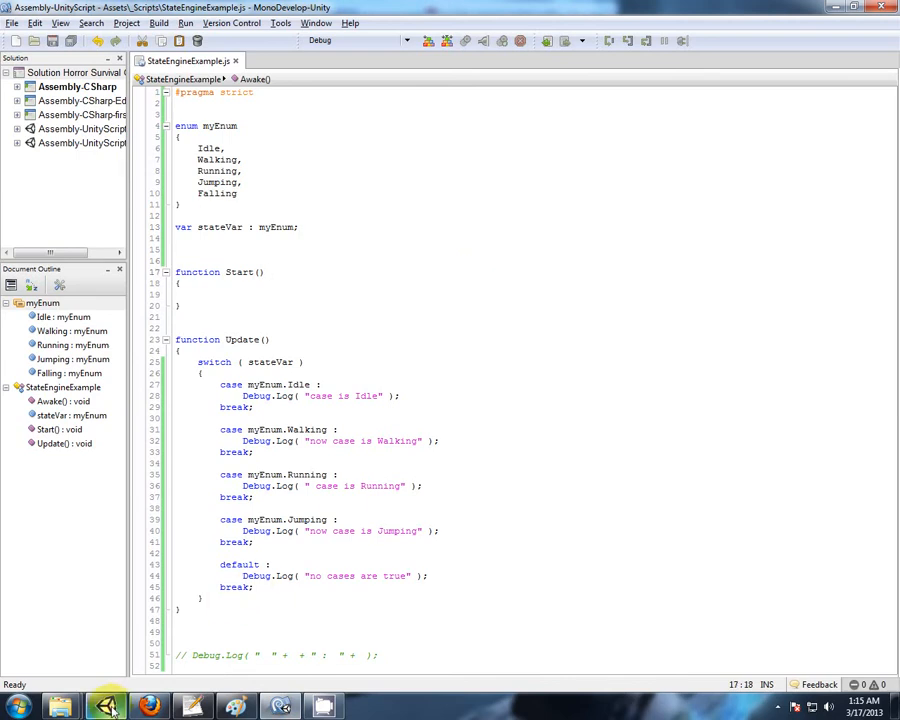
pyautogui.click(104, 708)
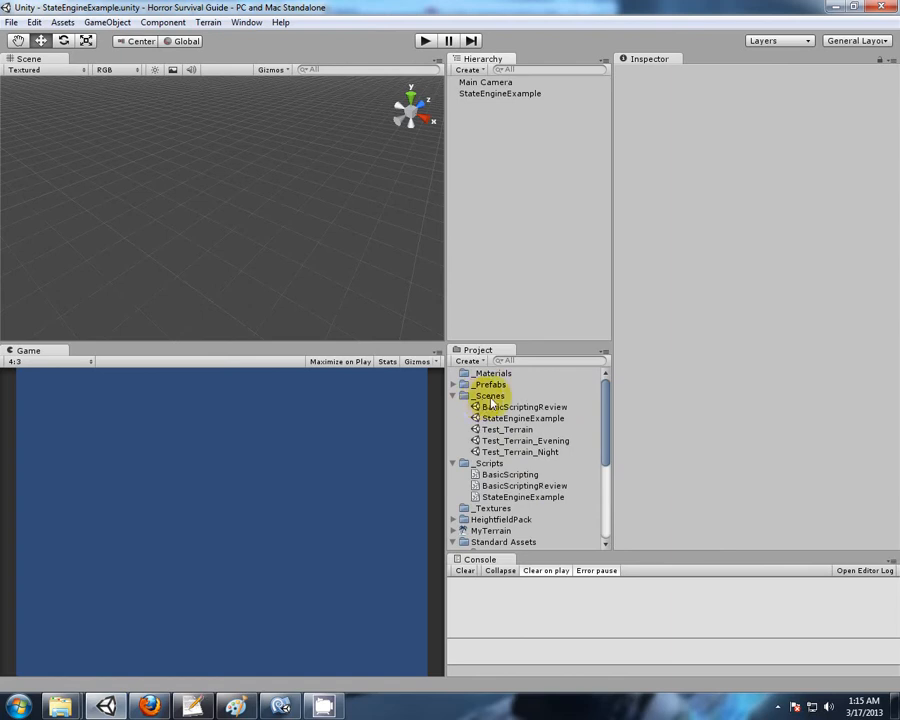
# - Create a JavaScript asset named FlashlightManager in _Scripts and open it in MonoDevelop
pyautogui.click(490, 464)
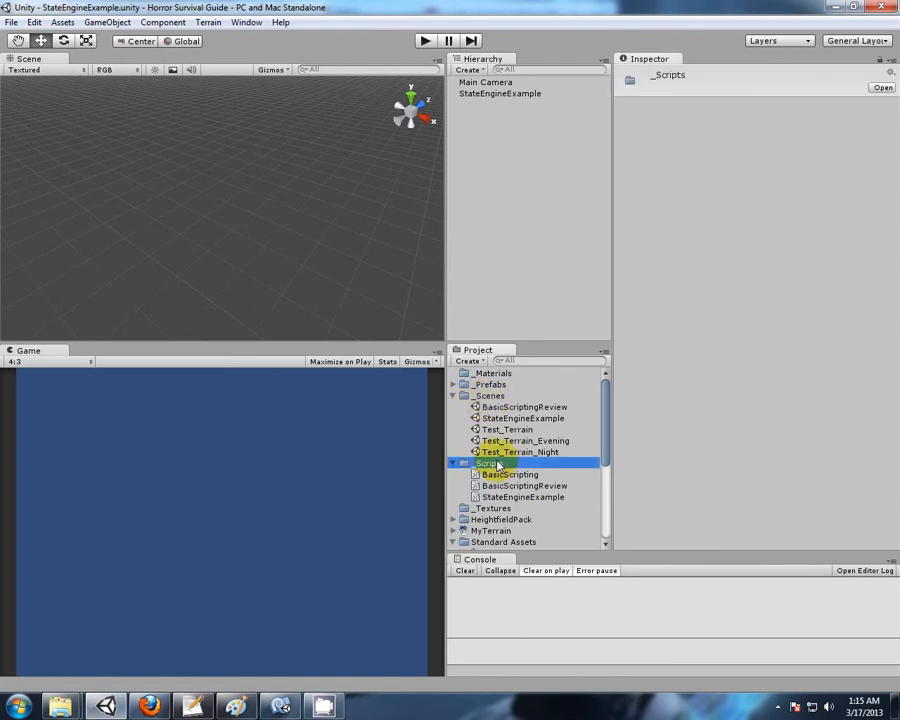
pyautogui.click(468, 360)
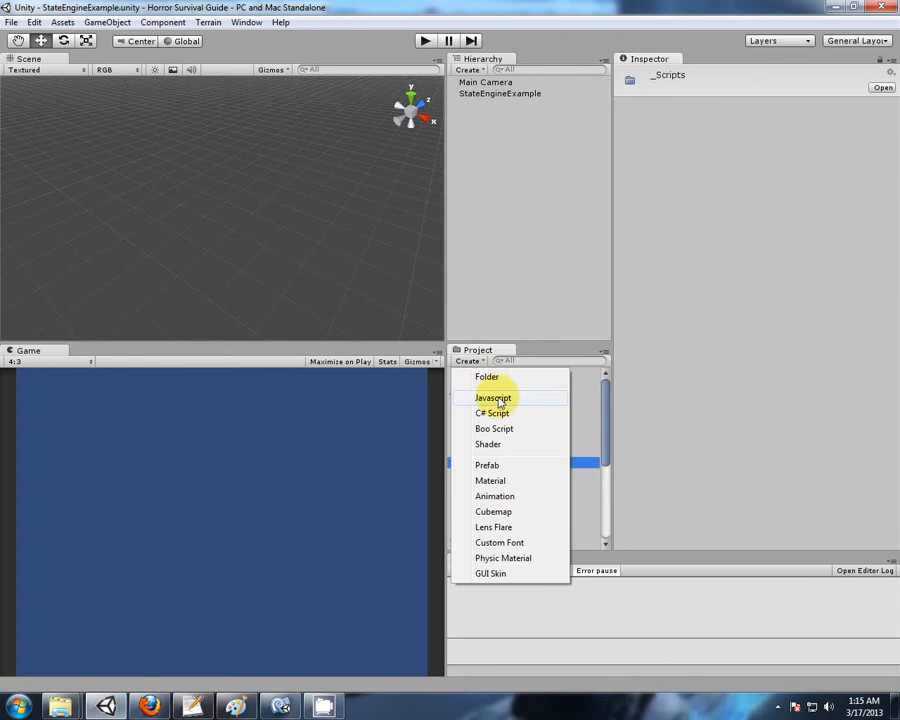
pyautogui.click(492, 398)
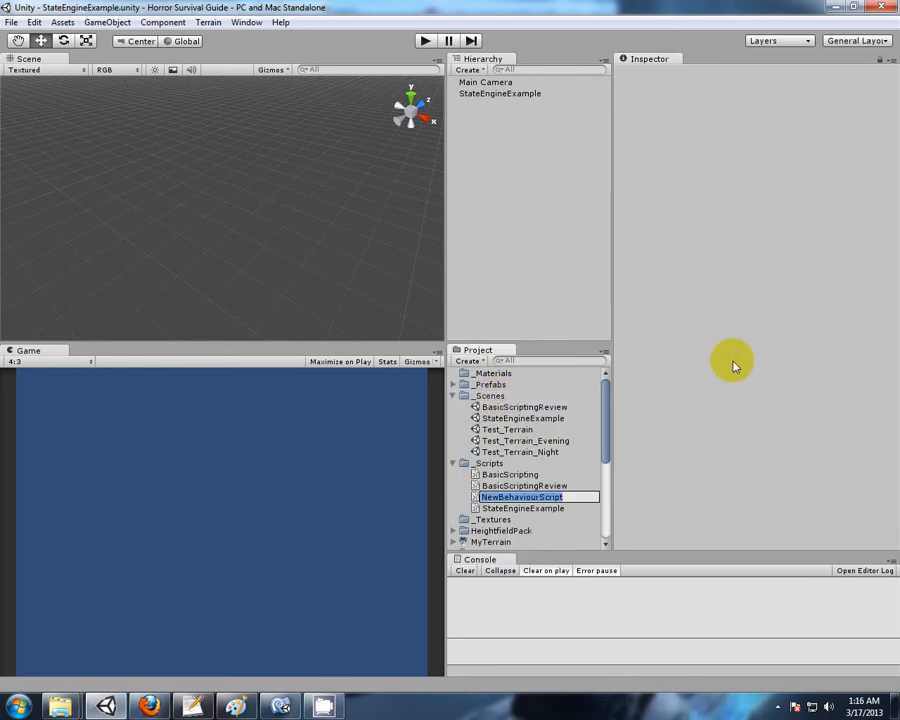
pyautogui.write('FlashlightManager')
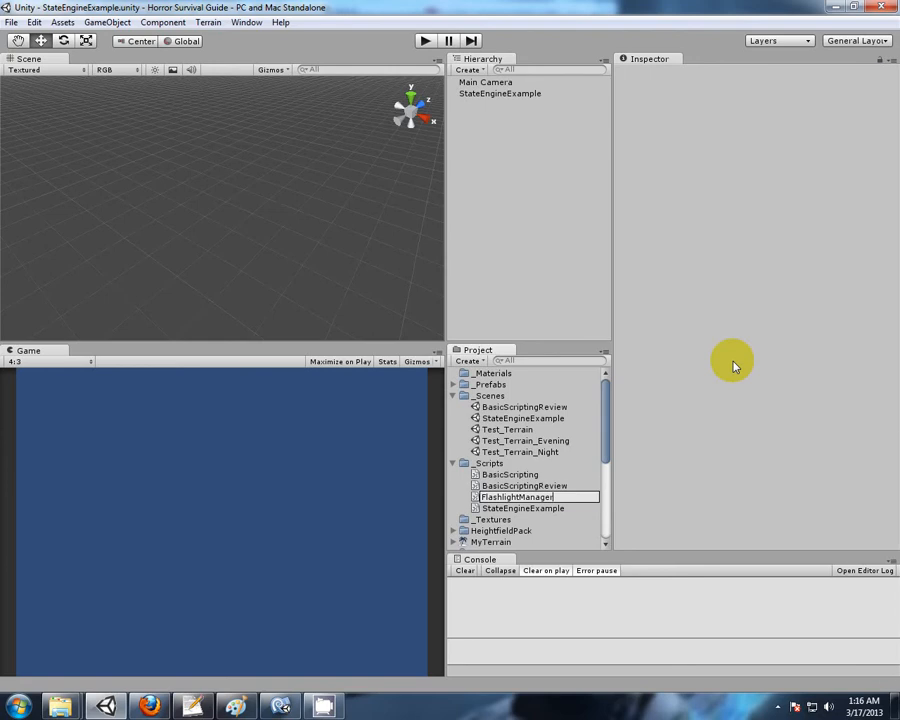
pyautogui.click(516, 496)
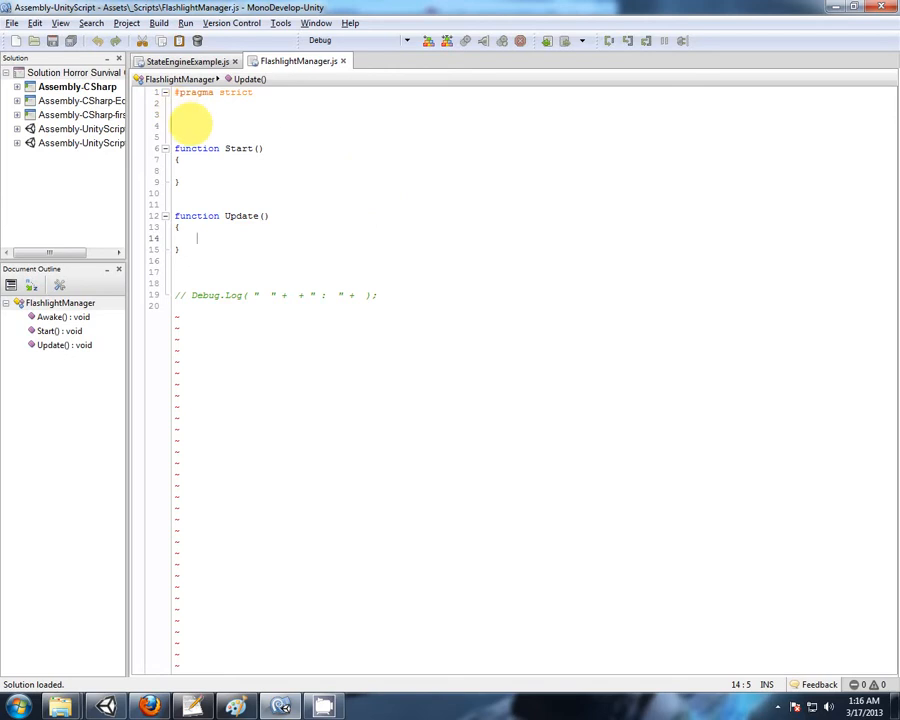
# - Begin an enum flashlight under the pragma with TurnedOff and TurnedOn states
pyautogui.click(176, 112)
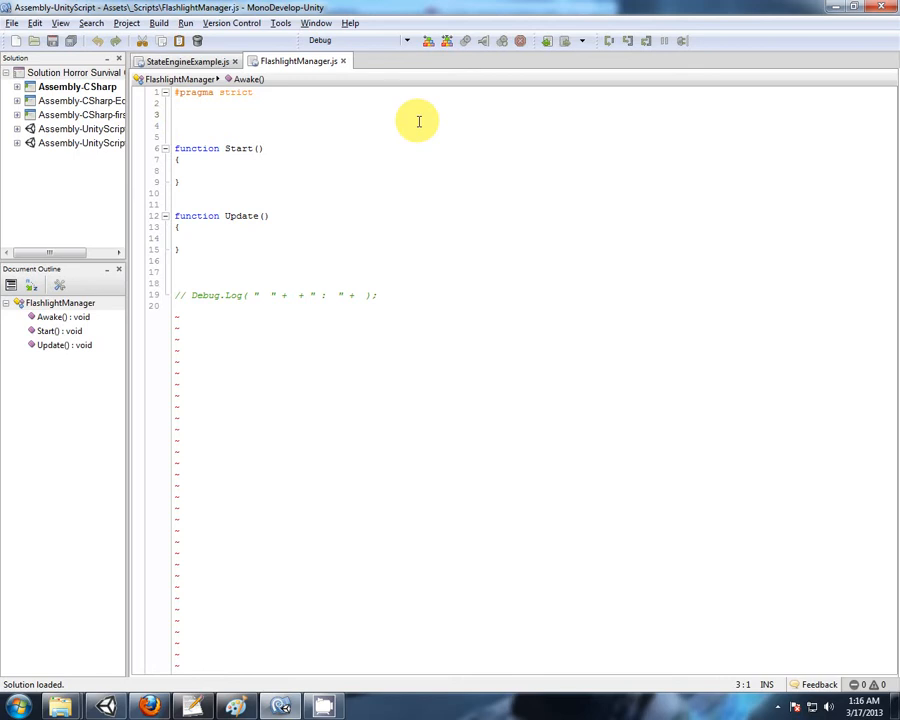
pyautogui.write('e')
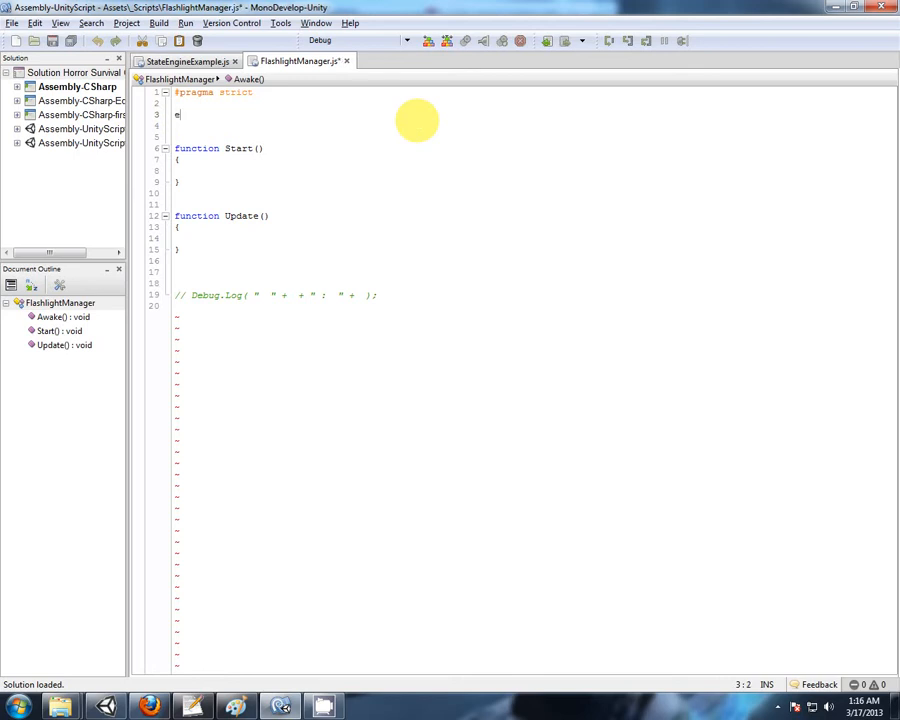
pyautogui.write('num')
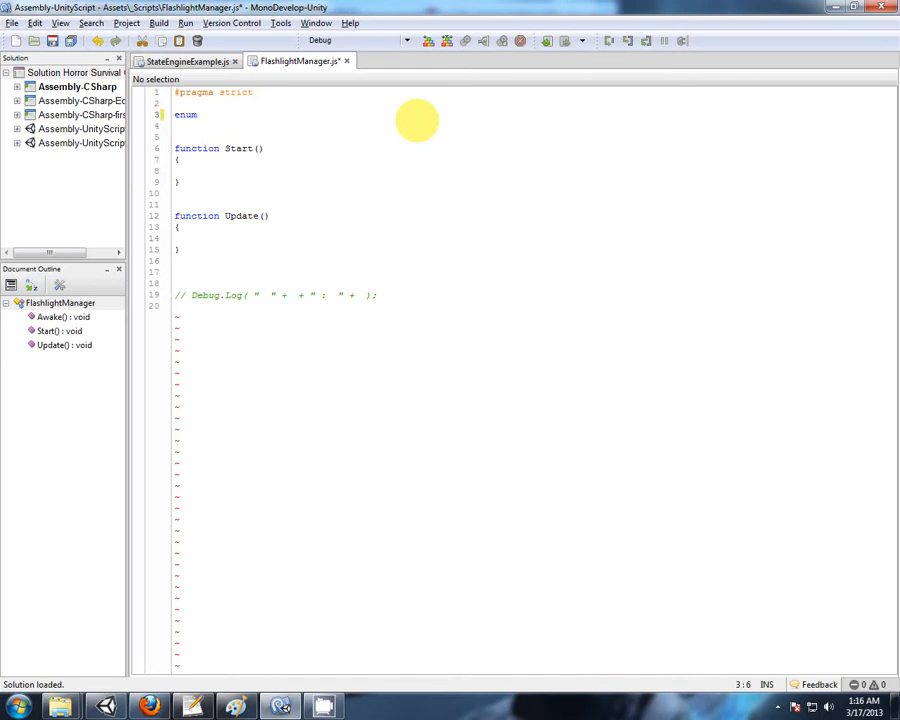
pyautogui.write('flashl')
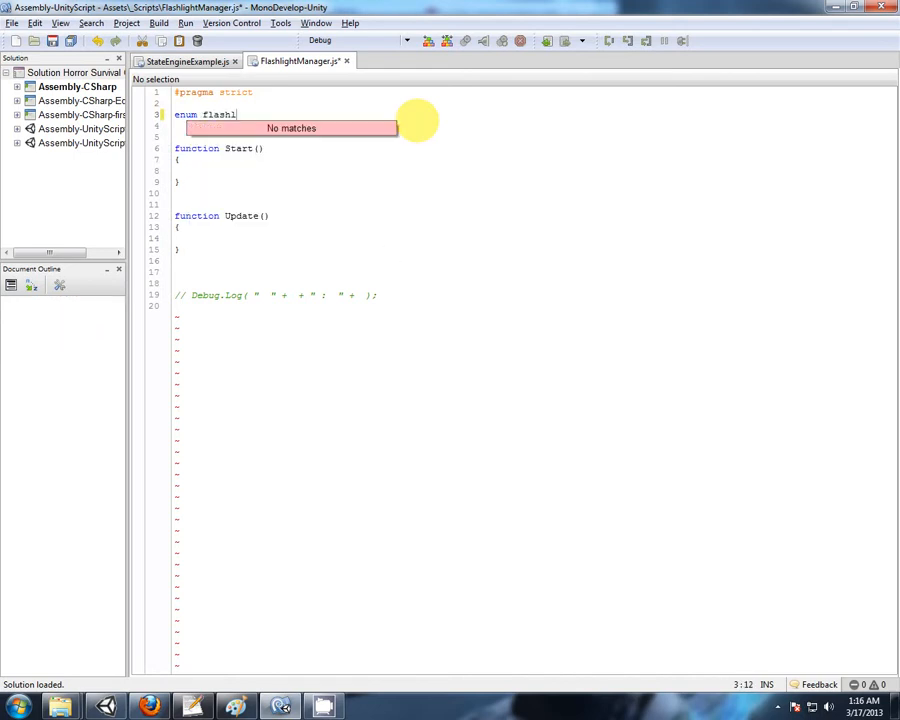
pyautogui.write('ight')
pyautogui.write('{')
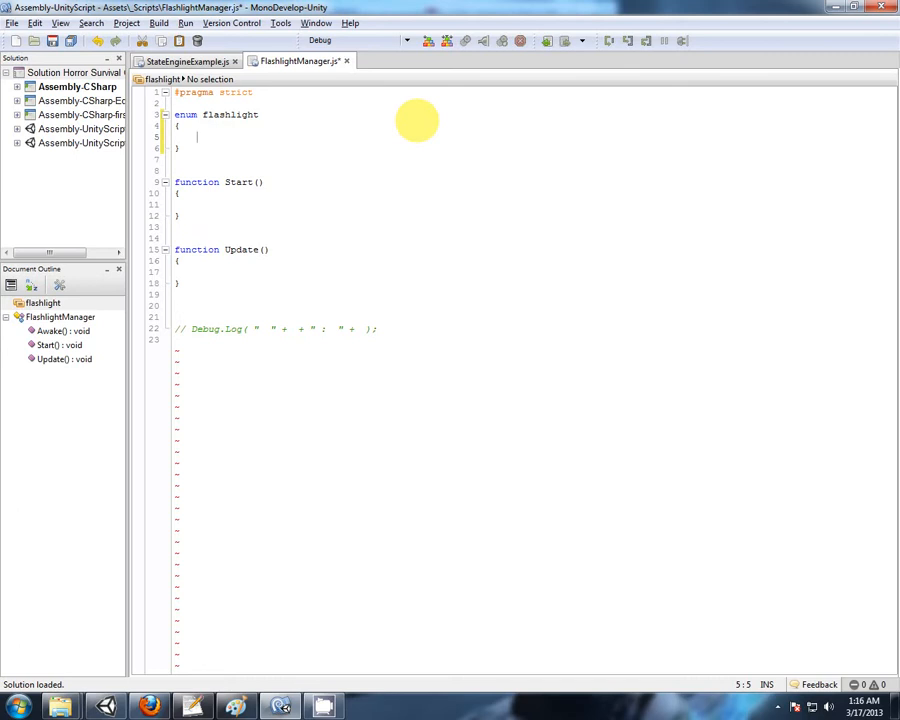
pyautogui.write('T')
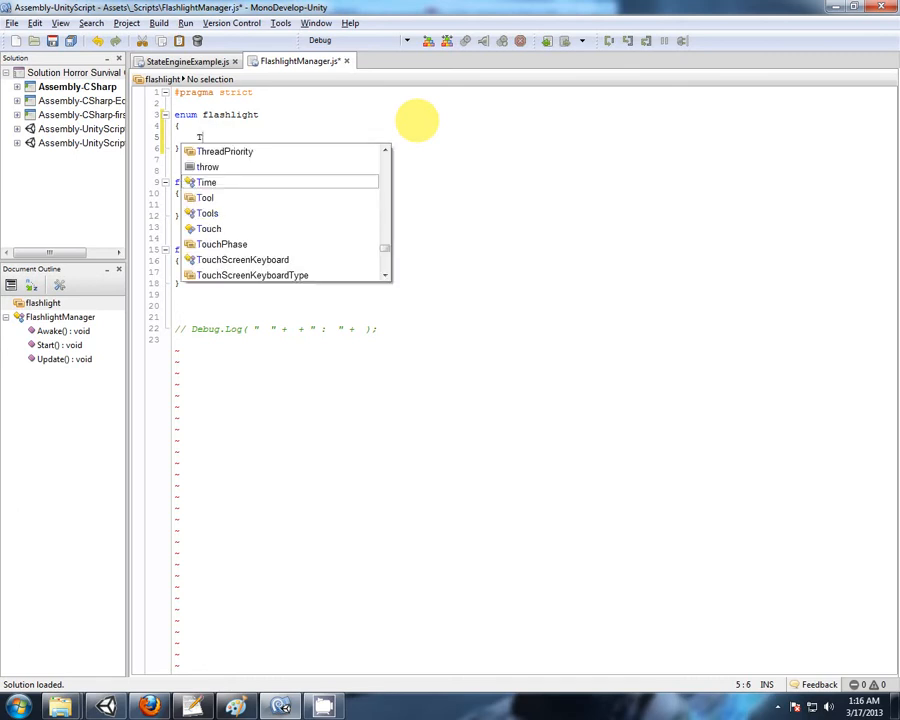
pyautogui.write('urnedO')
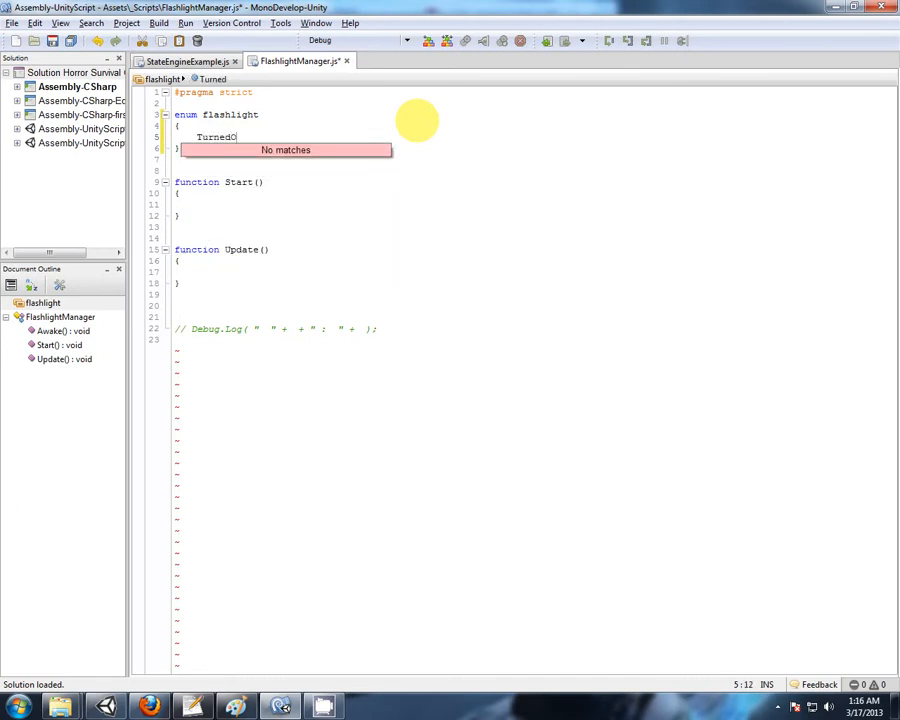
pyautogui.write('ff,')
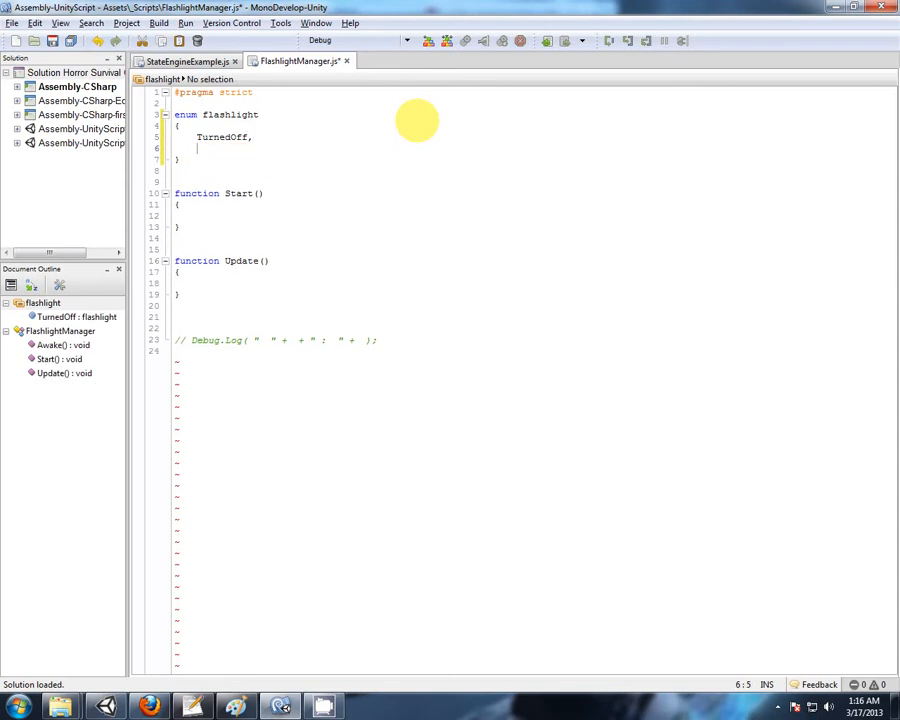
pyautogui.write('Turned')
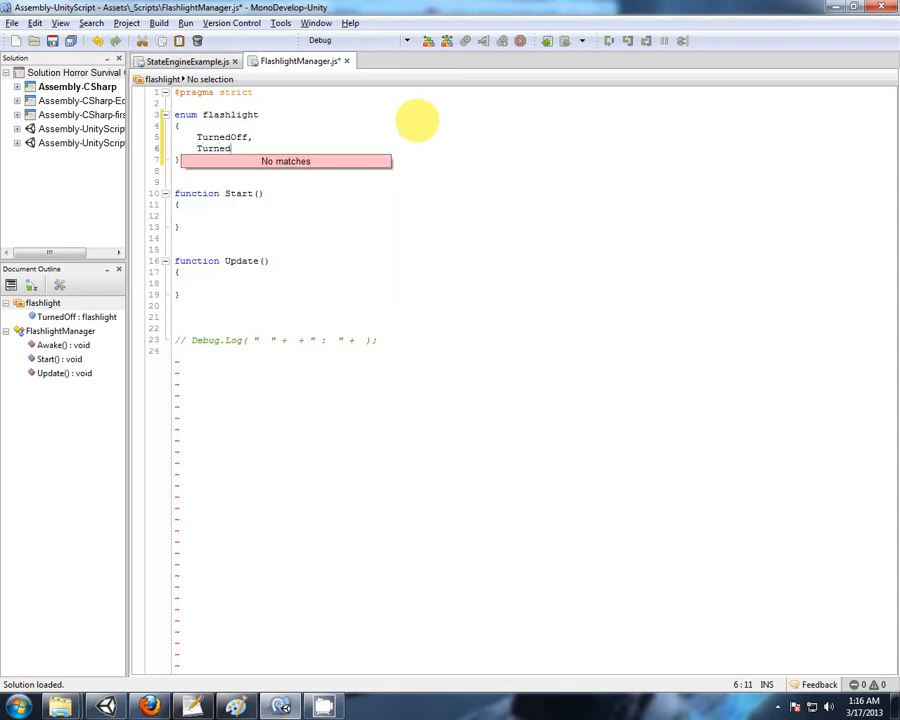
pyautogui.write('On,')
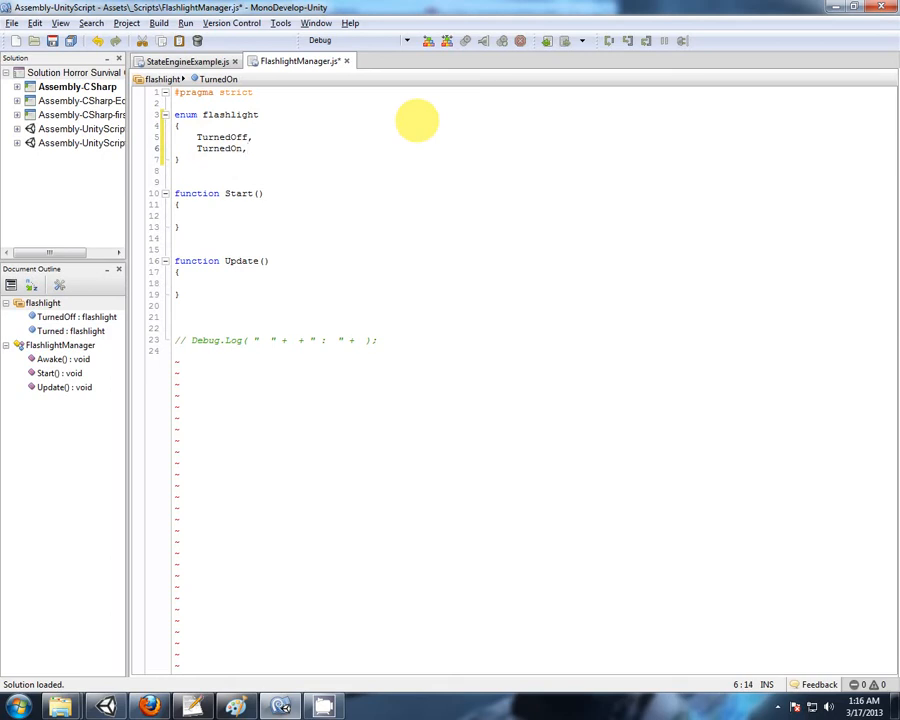
# - Add the Flickering and Resetting states to complete the flashlight enum
pyautogui.press('Return')
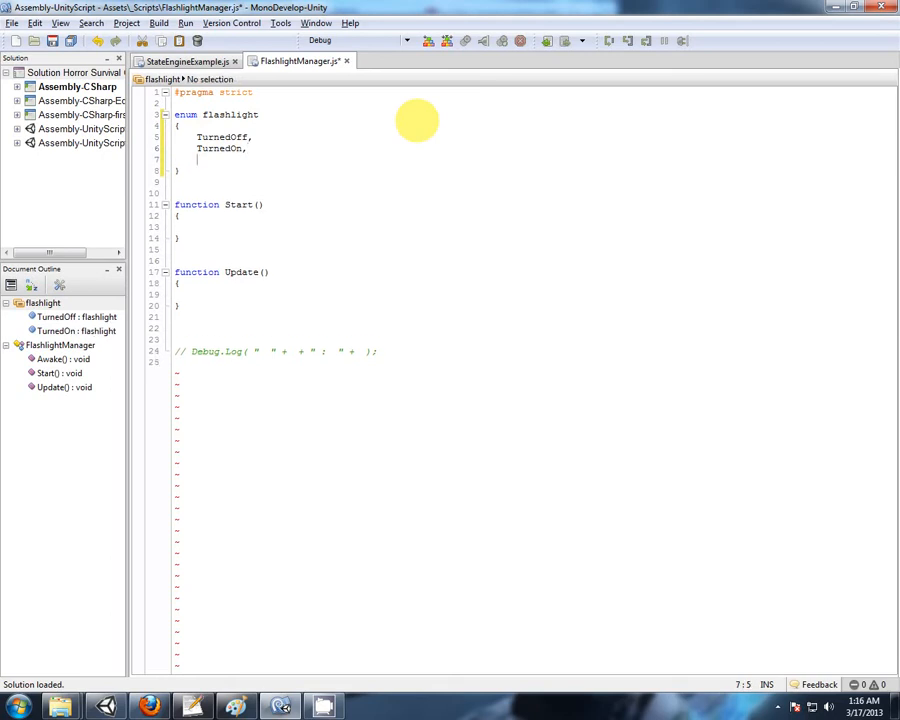
pyautogui.write('Fli')
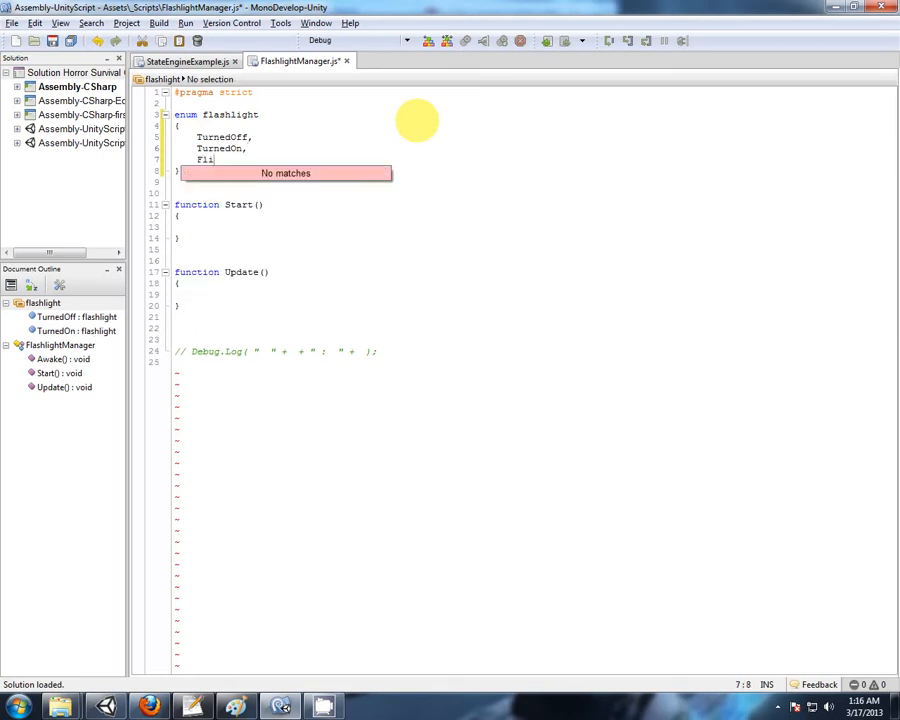
pyautogui.write('ckering,')
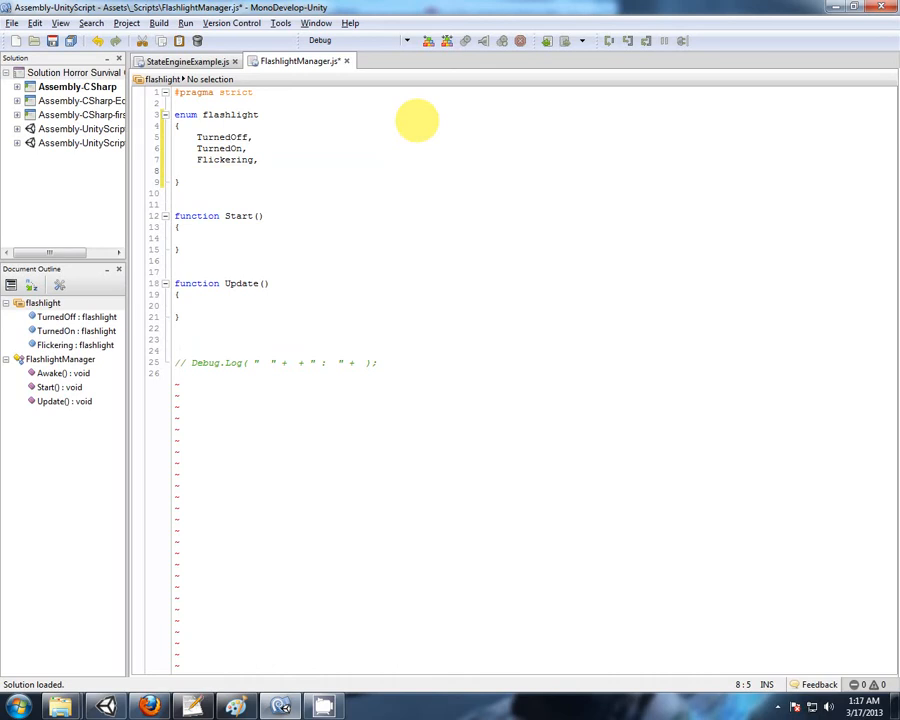
pyautogui.write('Reset')
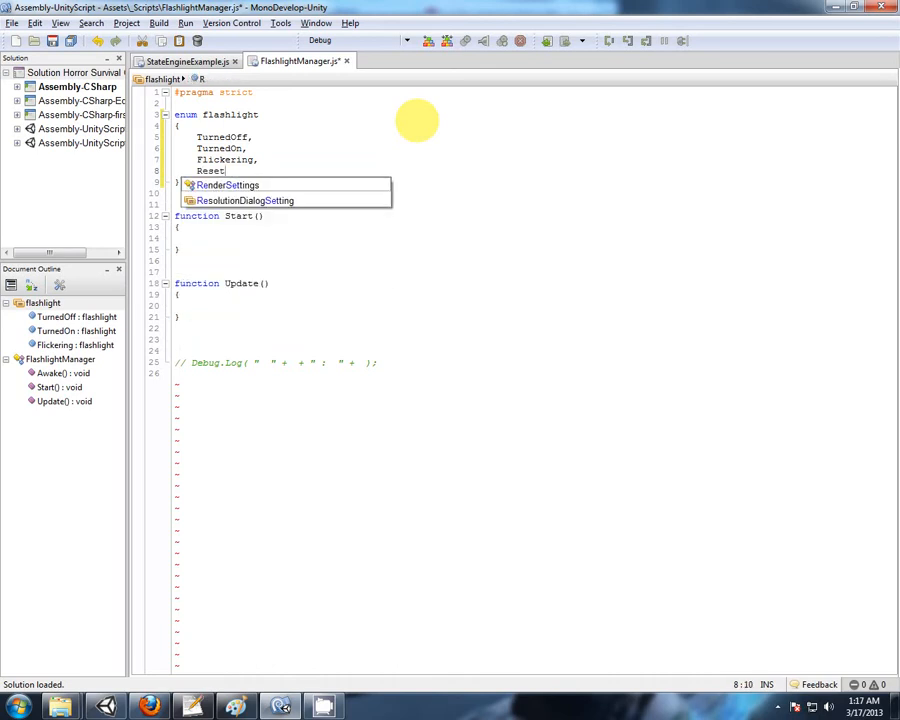
pyautogui.write('ting,')
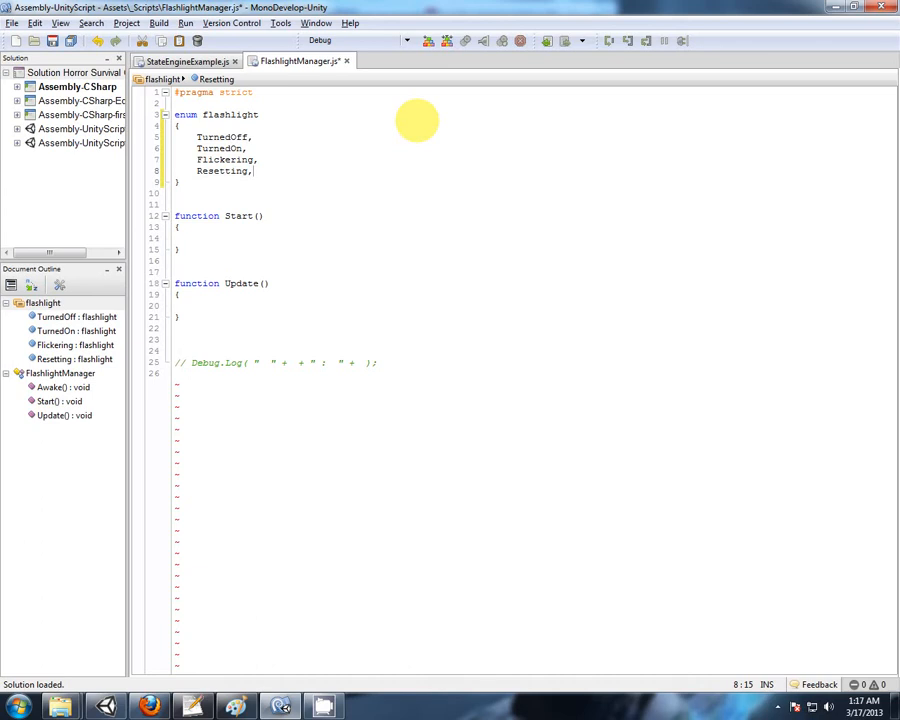
pyautogui.press('Backspace')
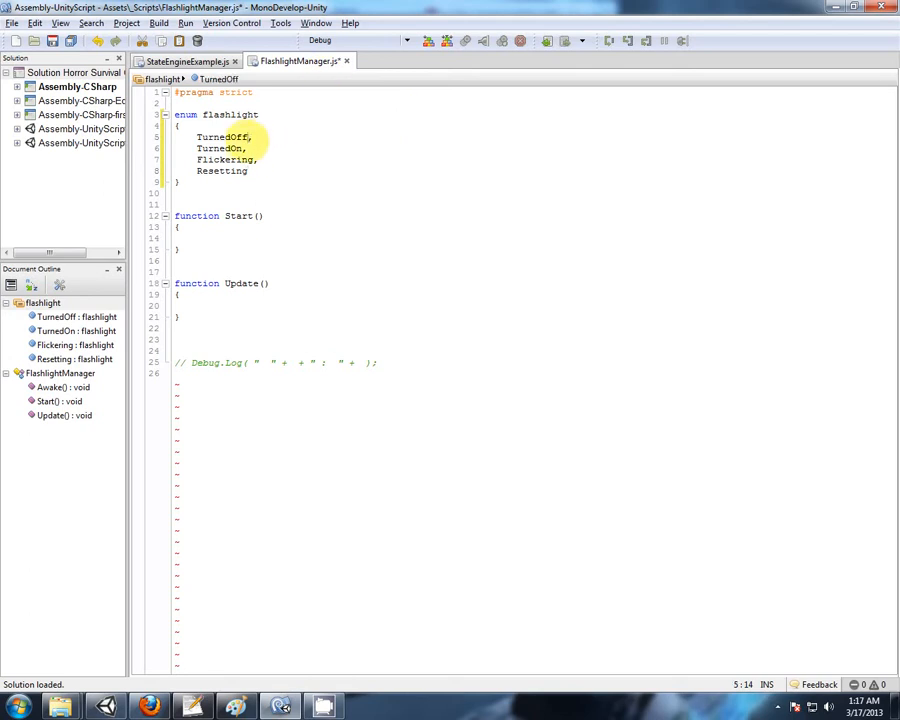
pyautogui.click(222, 170)
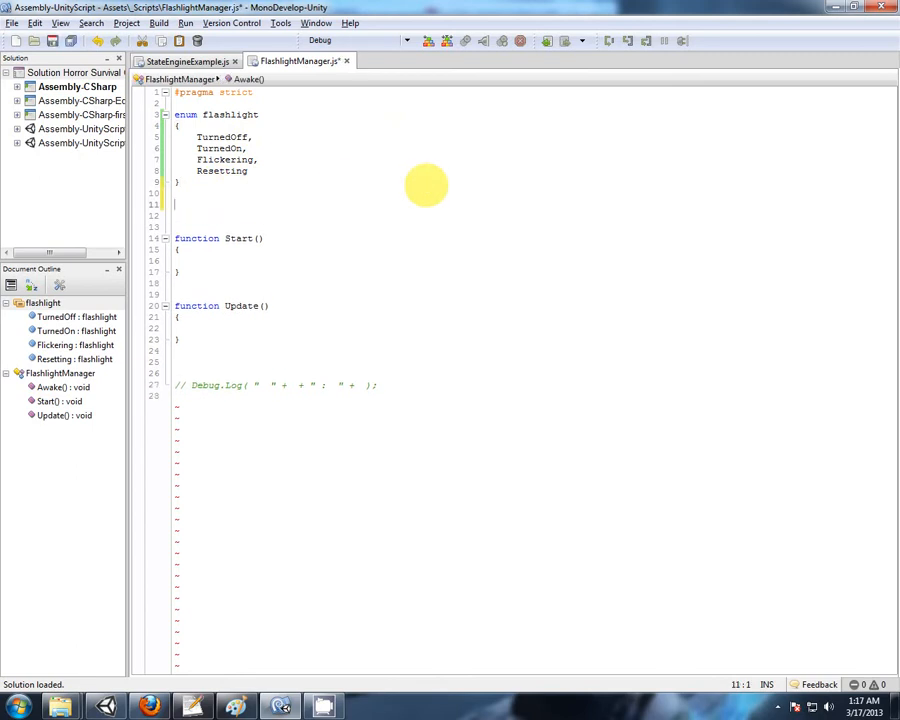
# - Declare var flashlightState : flashlight below the enum, noting the TurnedOn state
pyautogui.write('var')
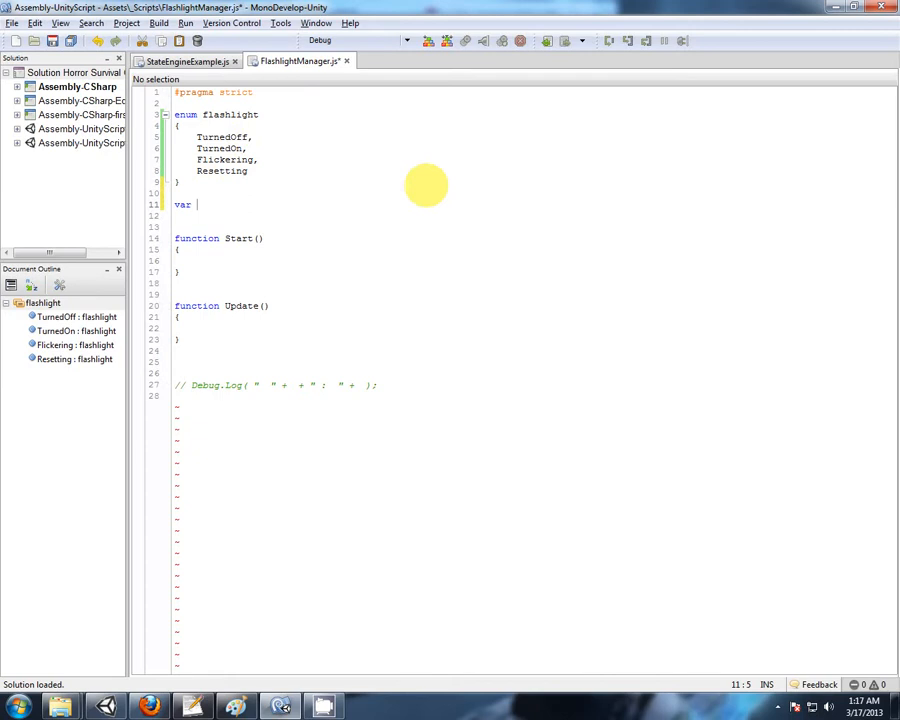
pyautogui.write('flashlight')
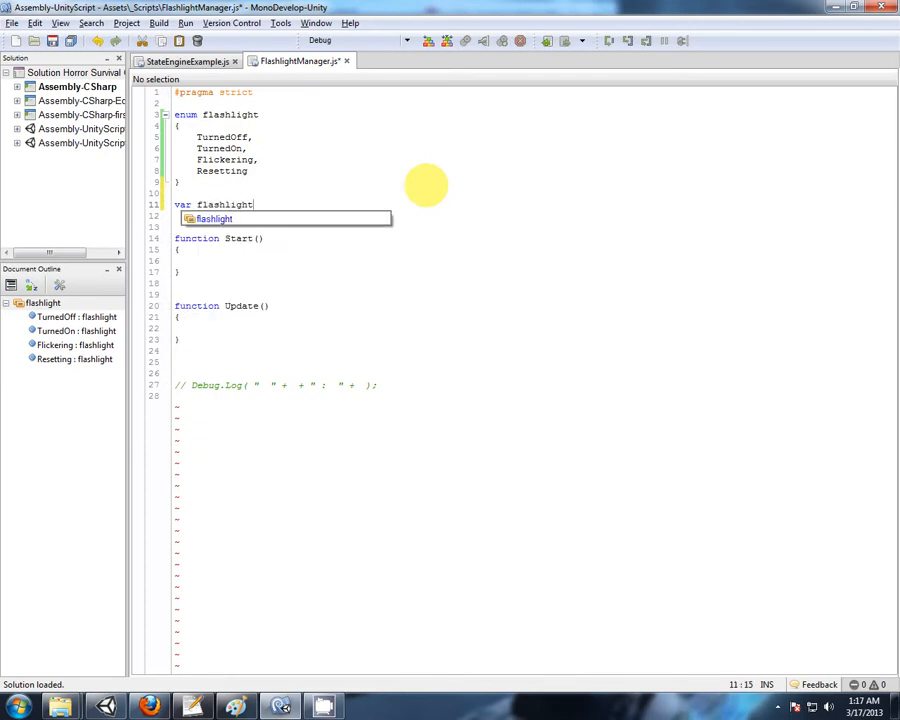
pyautogui.write('State')
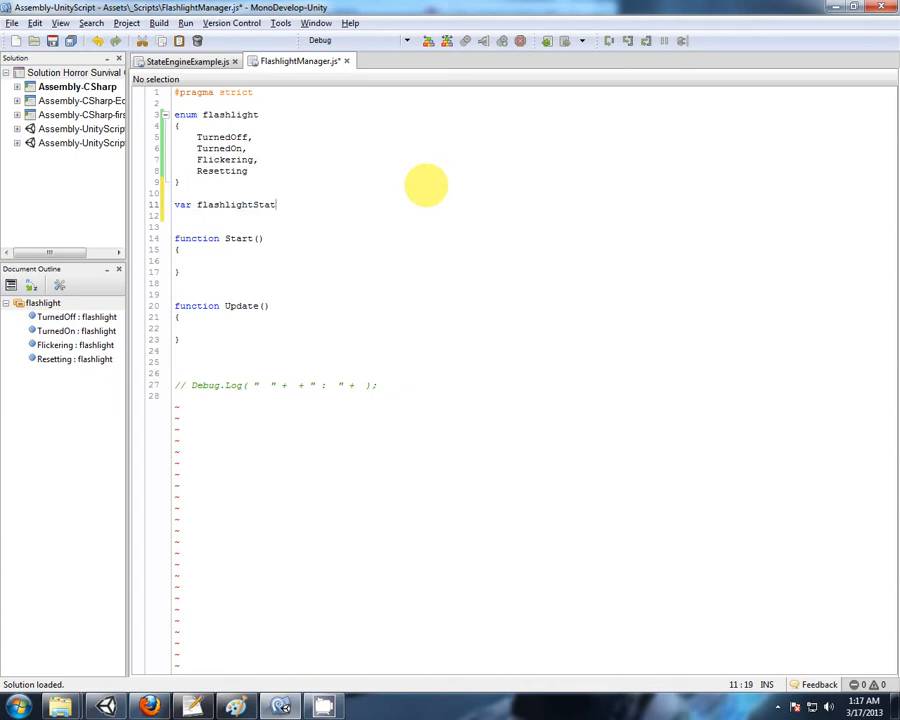
pyautogui.write(':')
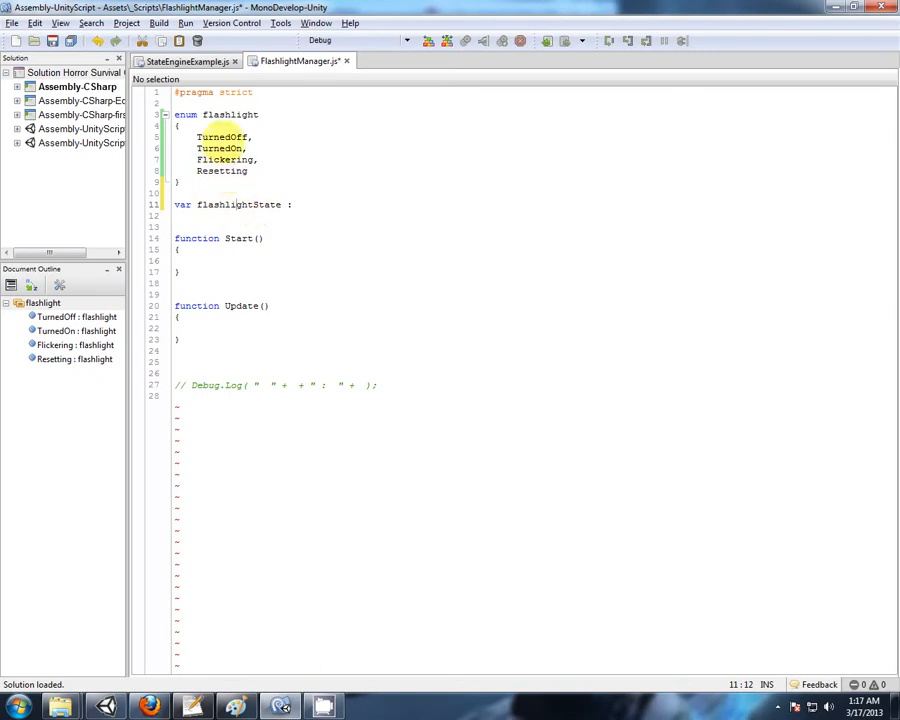
pyautogui.doubleClick(230, 114)
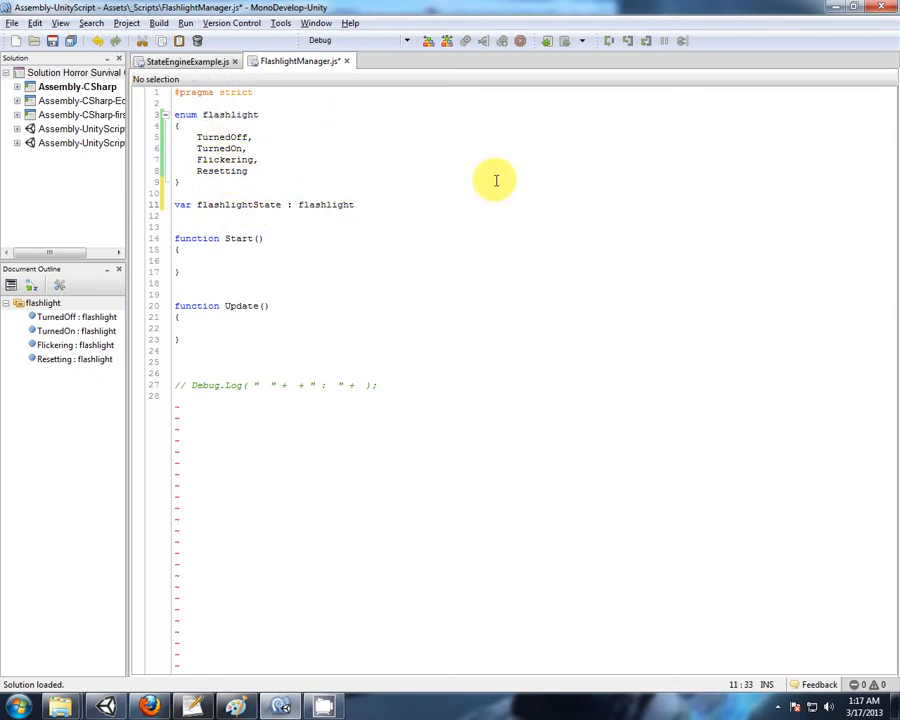
pyautogui.click(248, 204)
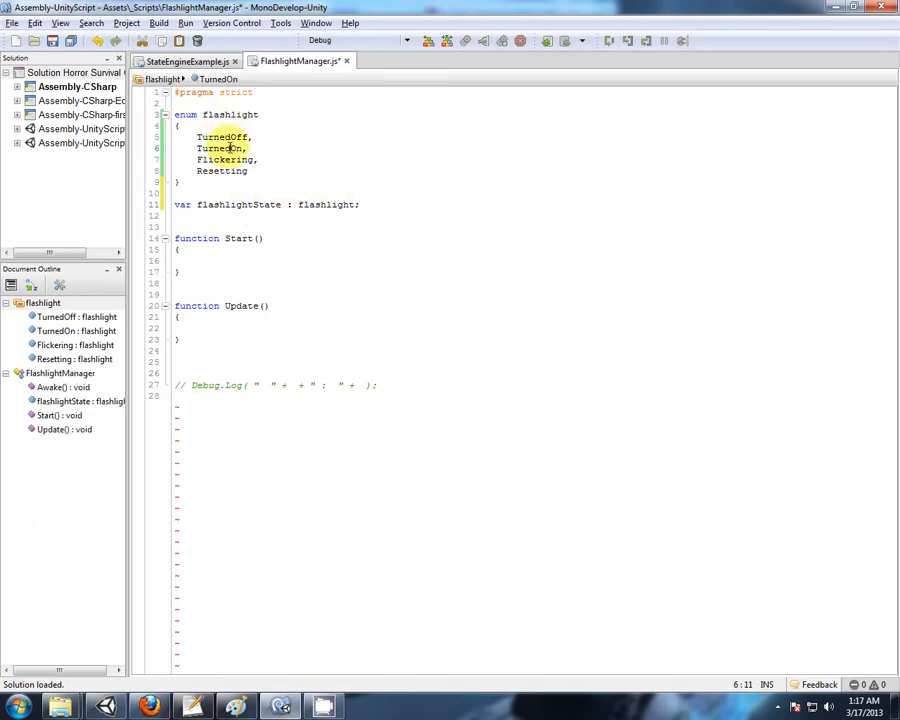
pyautogui.click(360, 204)
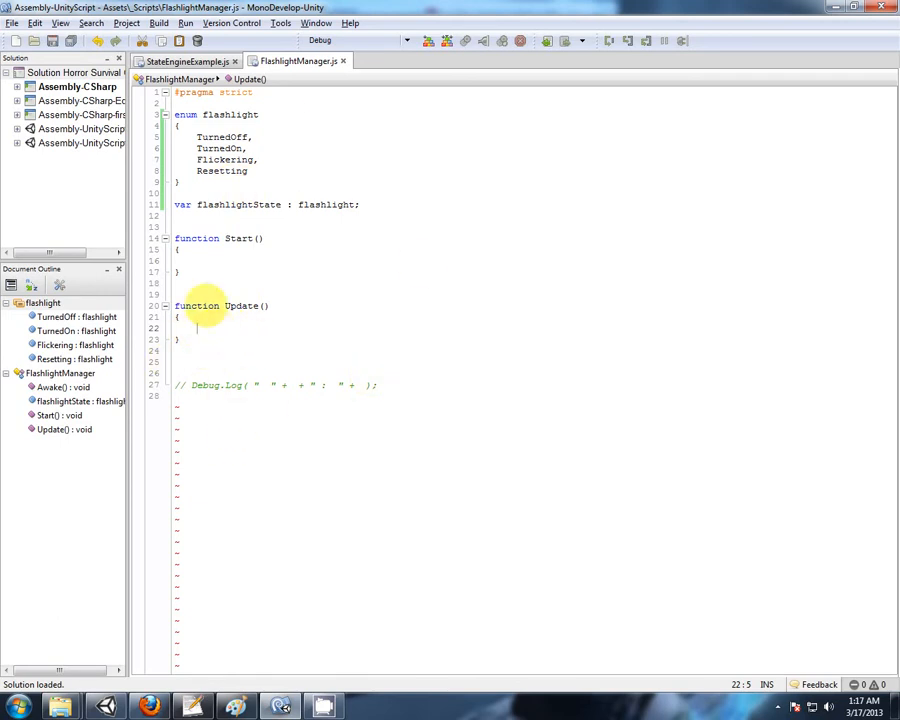
pyautogui.moveTo(444, 224)
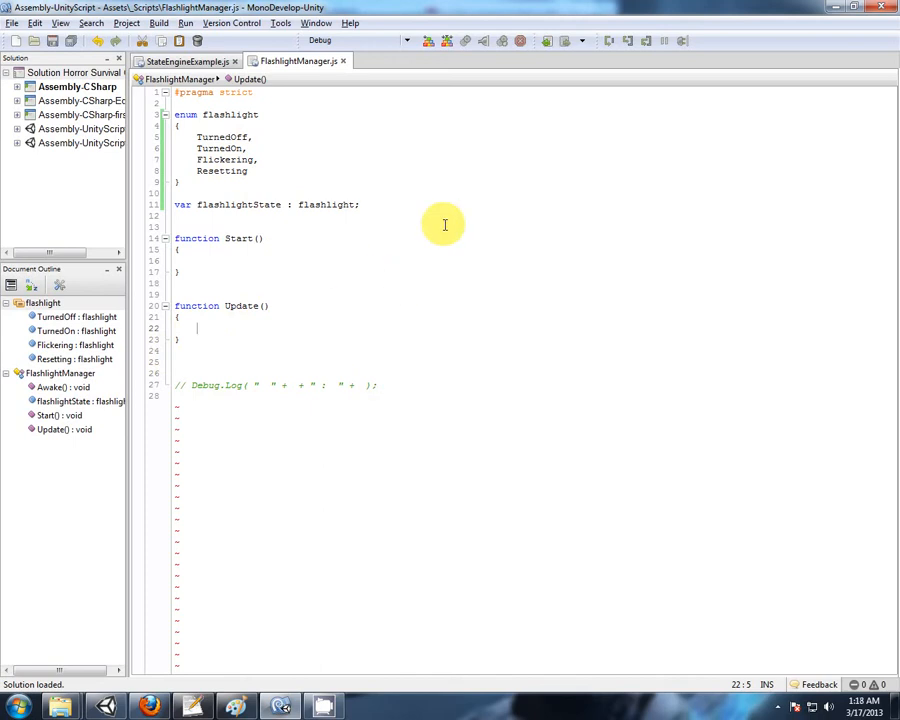
# - Have Update call CheckForInputs() and RunFlashlight(), ready to define both below
pyautogui.write('CheckForInputs();')
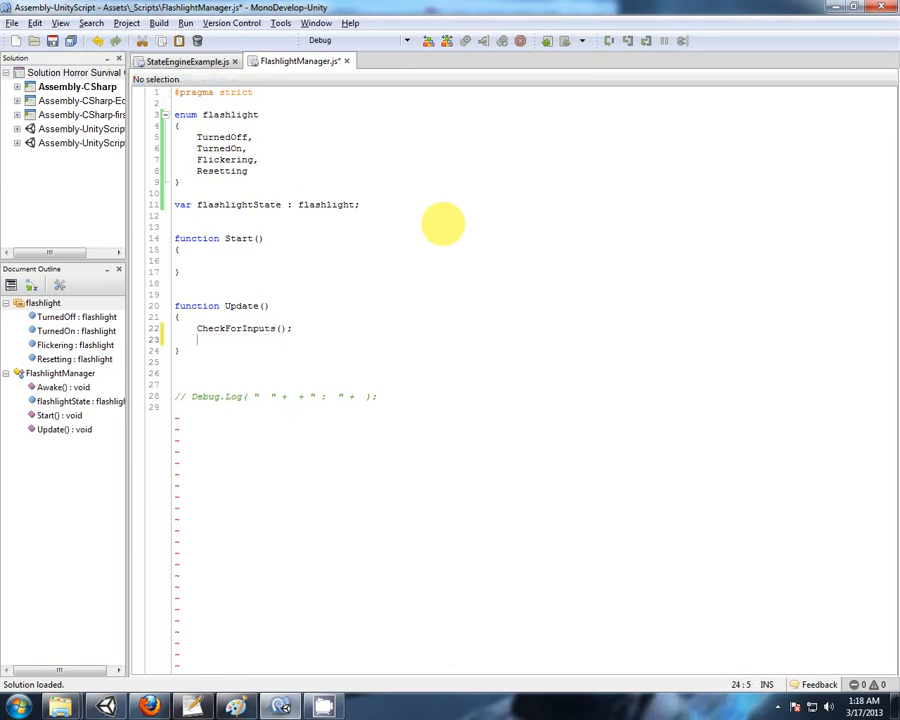
pyautogui.press('Return')
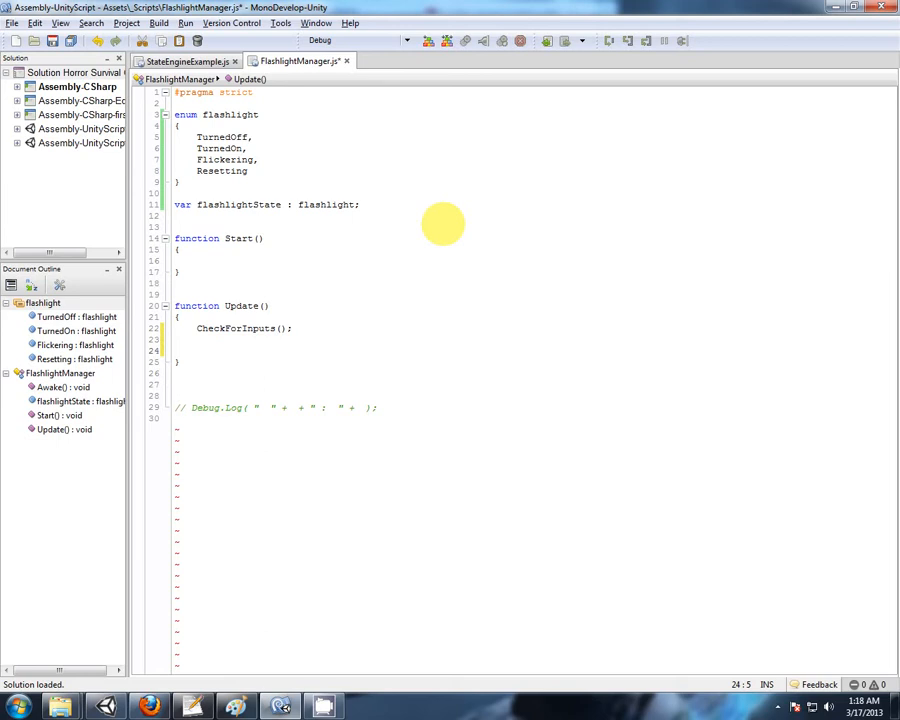
pyautogui.click(198, 350)
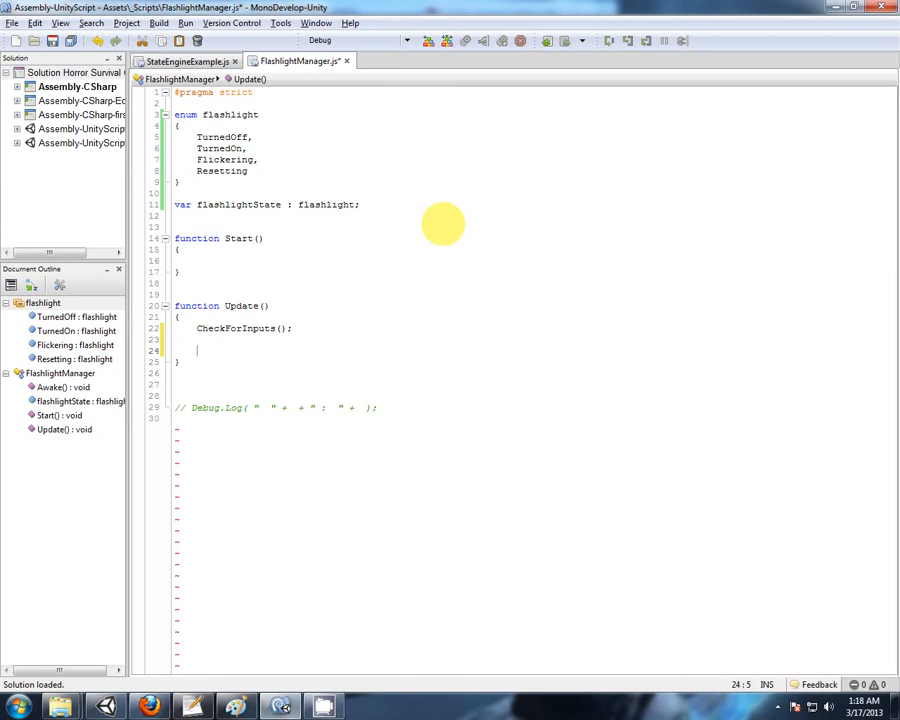
pyautogui.write('RunF')
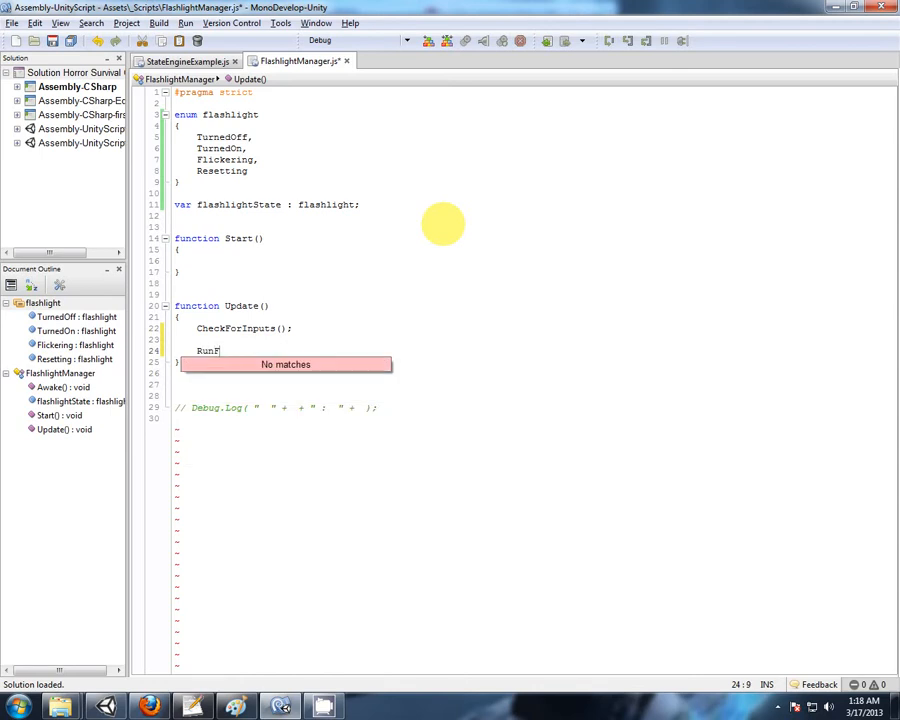
pyautogui.write('lashligh')
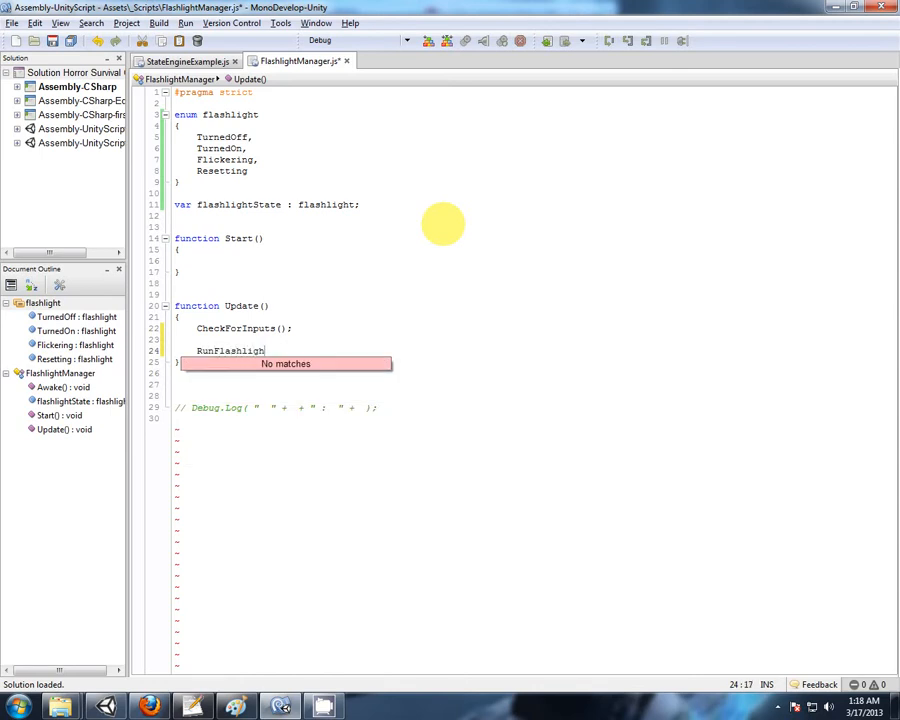
pyautogui.write('();')
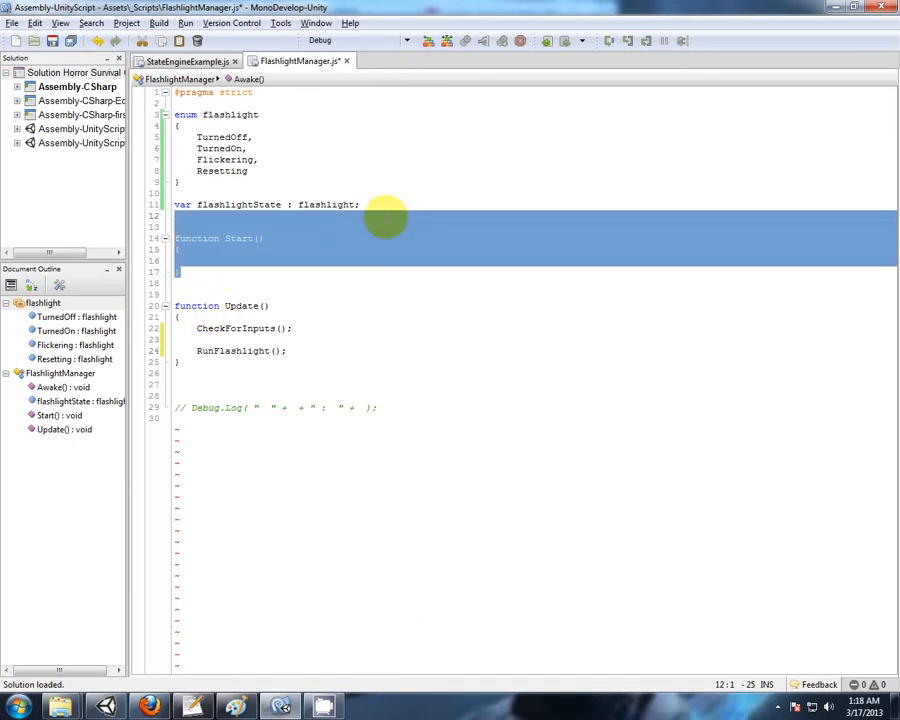
pyautogui.click(180, 360)
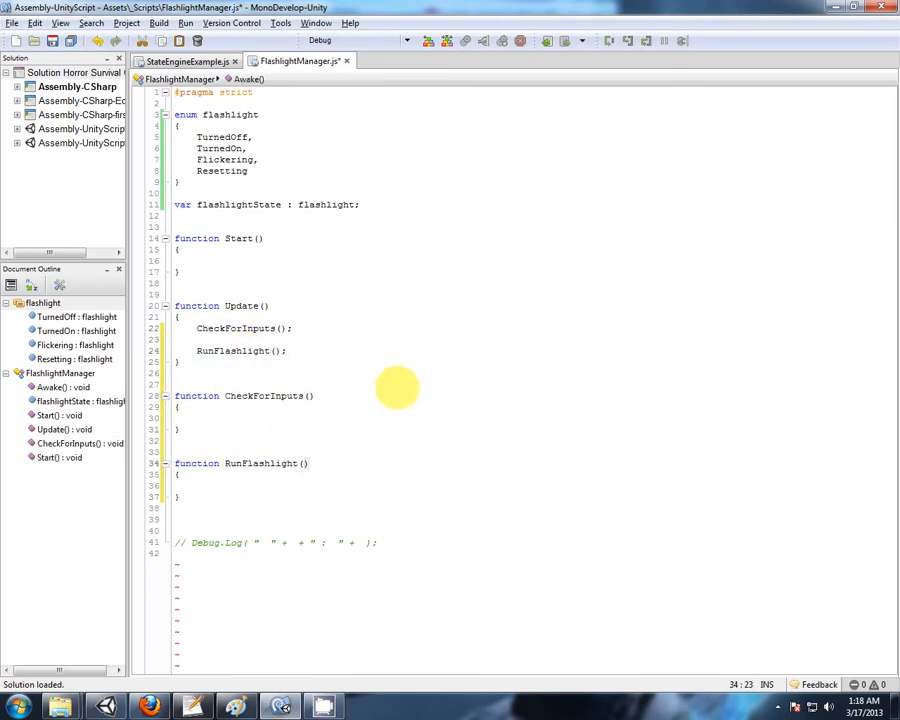
pyautogui.click(200, 418)
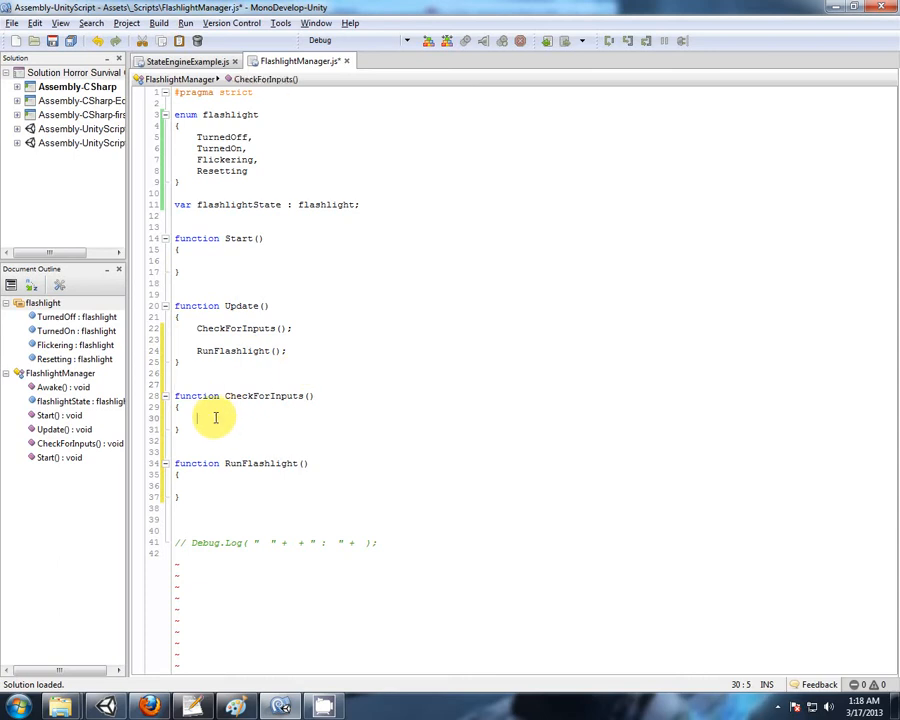
pyautogui.click(212, 306)
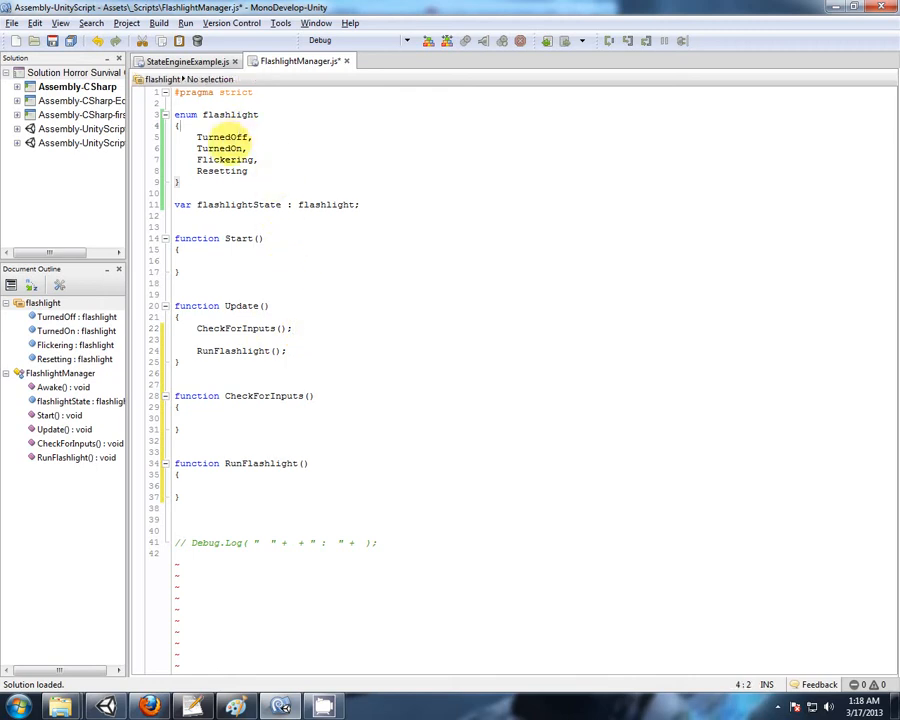
pyautogui.click(226, 160)
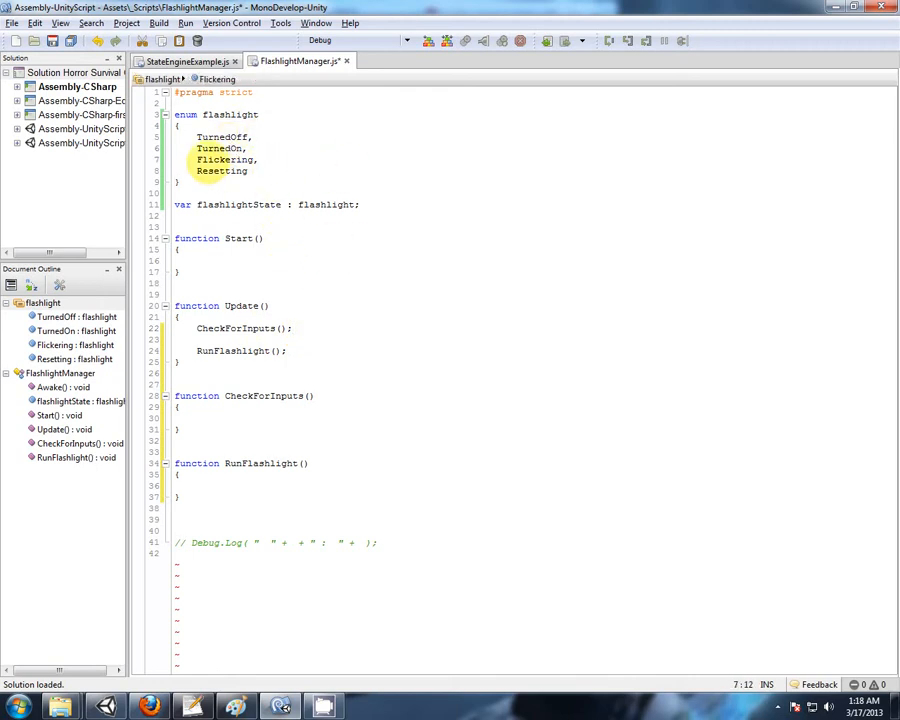
pyautogui.click(240, 328)
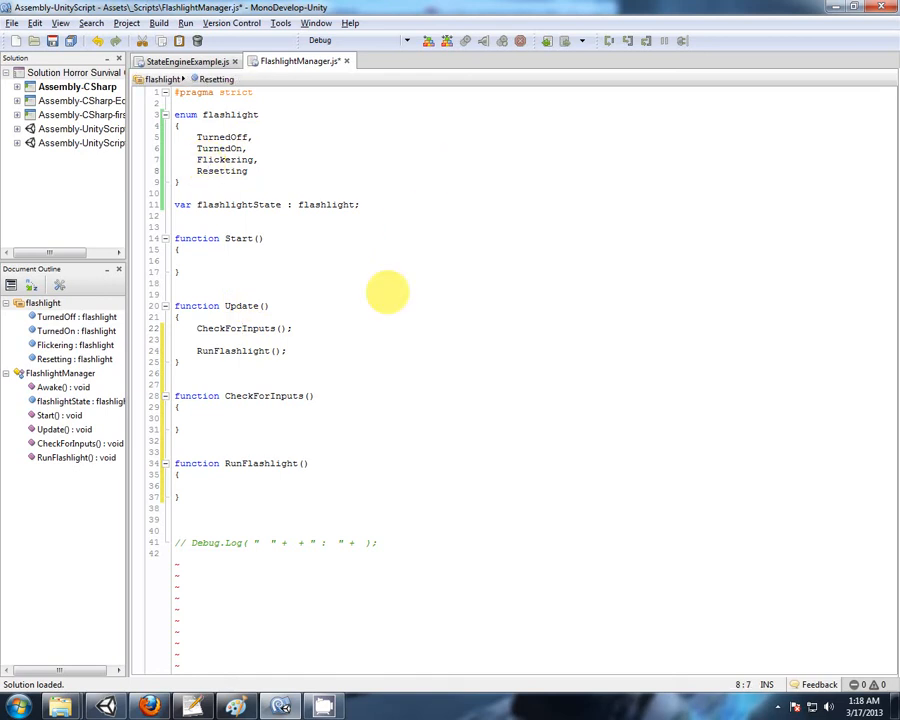
pyautogui.doubleClick(236, 328)
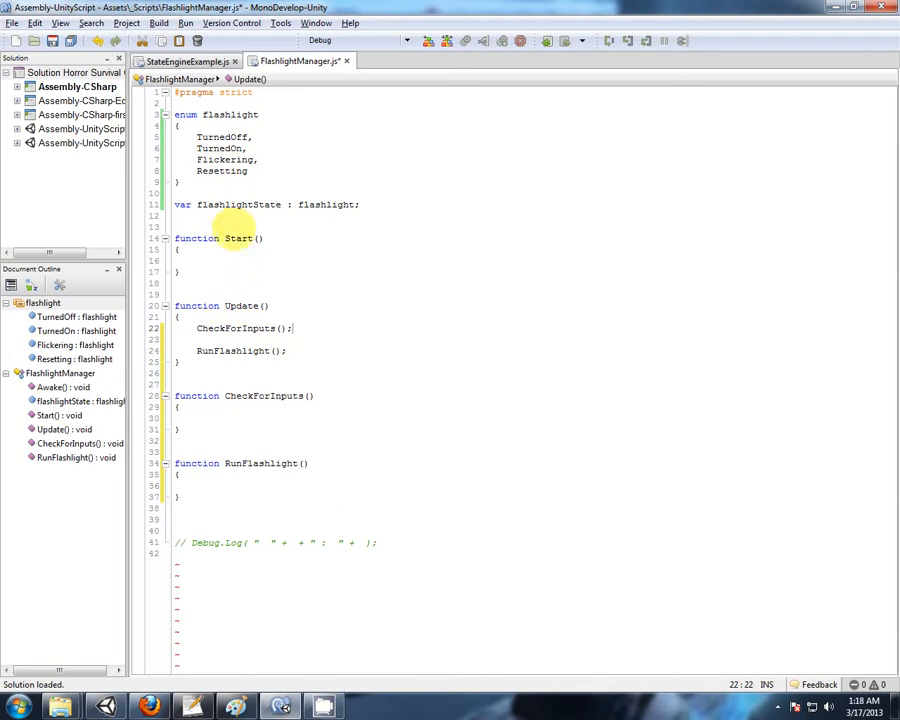
pyautogui.doubleClick(240, 204)
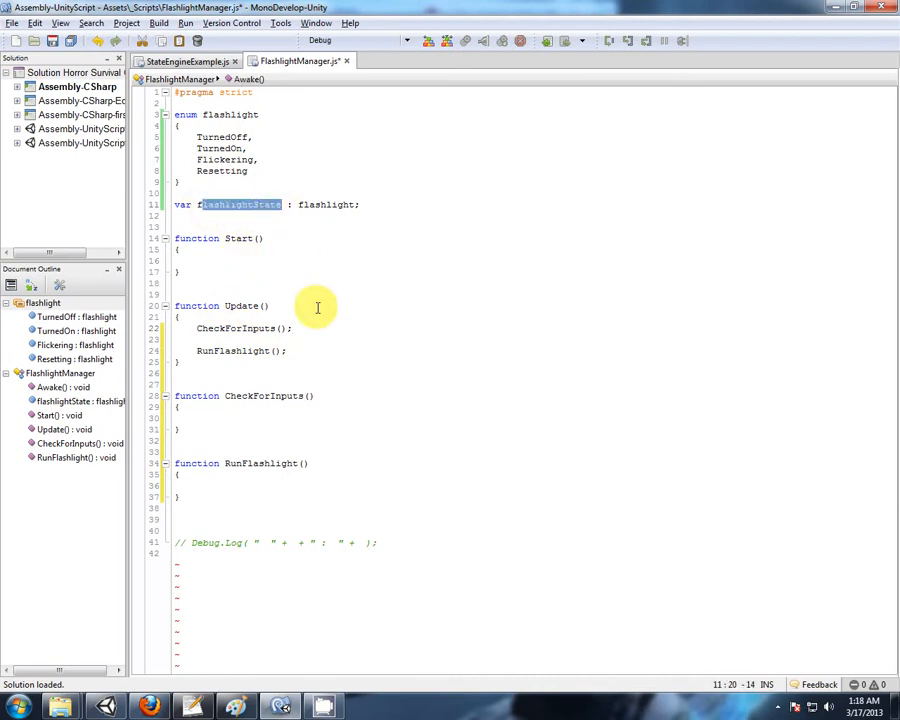
pyautogui.moveTo(232, 204)
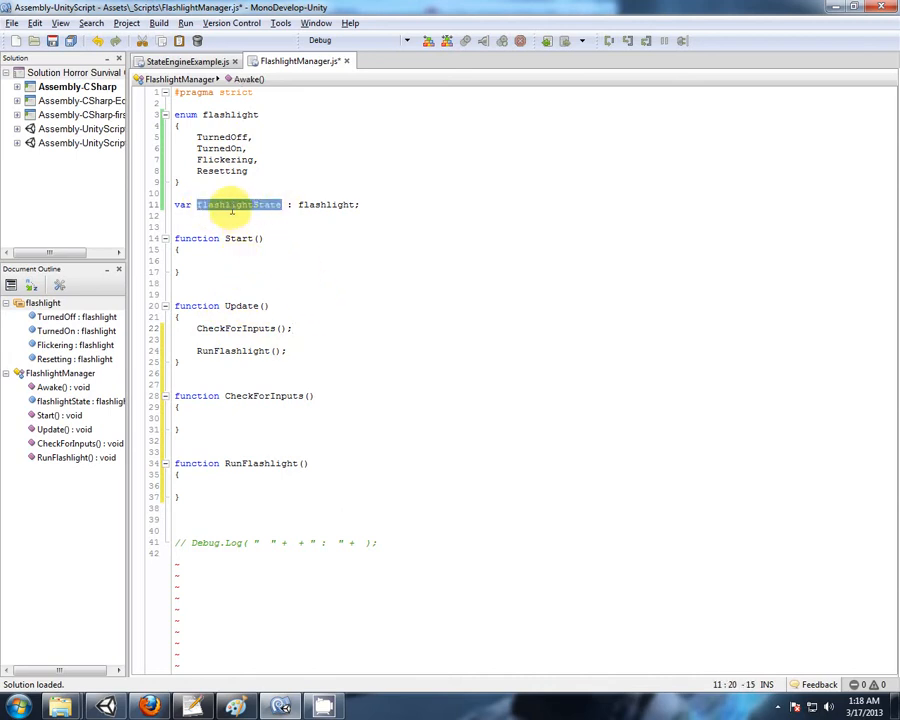
pyautogui.doubleClick(232, 350)
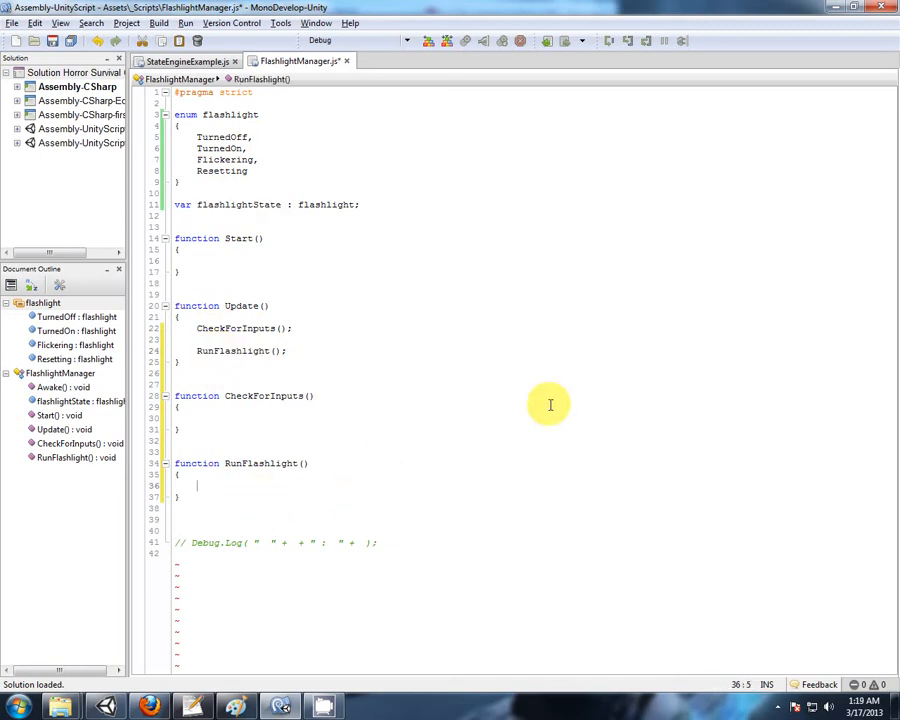
# - Write a switch on flashlightState with a case flashlight.TurnedOff ending in break
pyautogui.write('switch ( flashlightState')
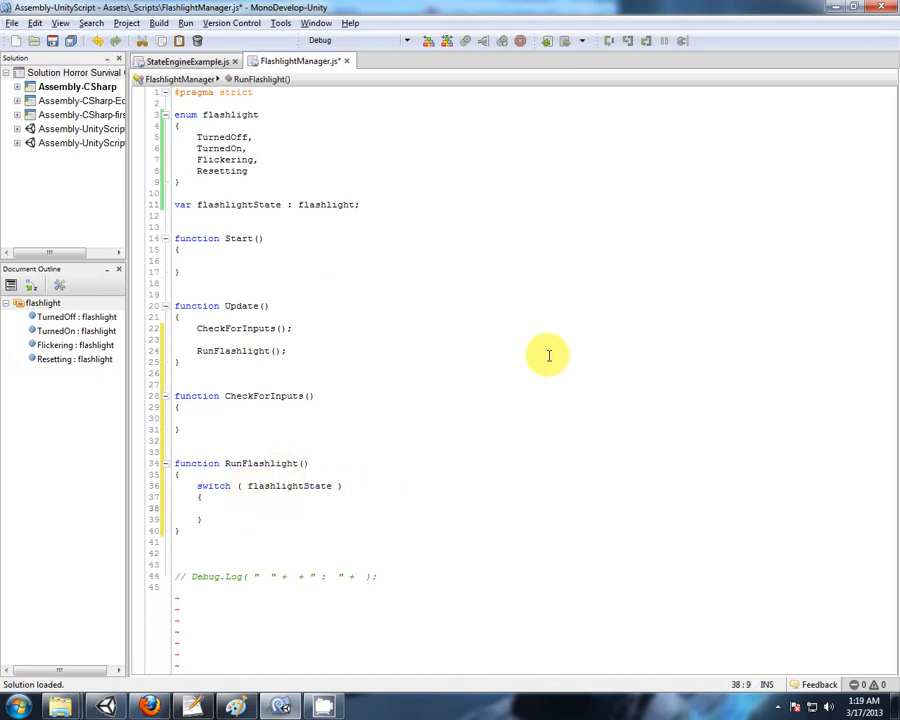
pyautogui.write('case')
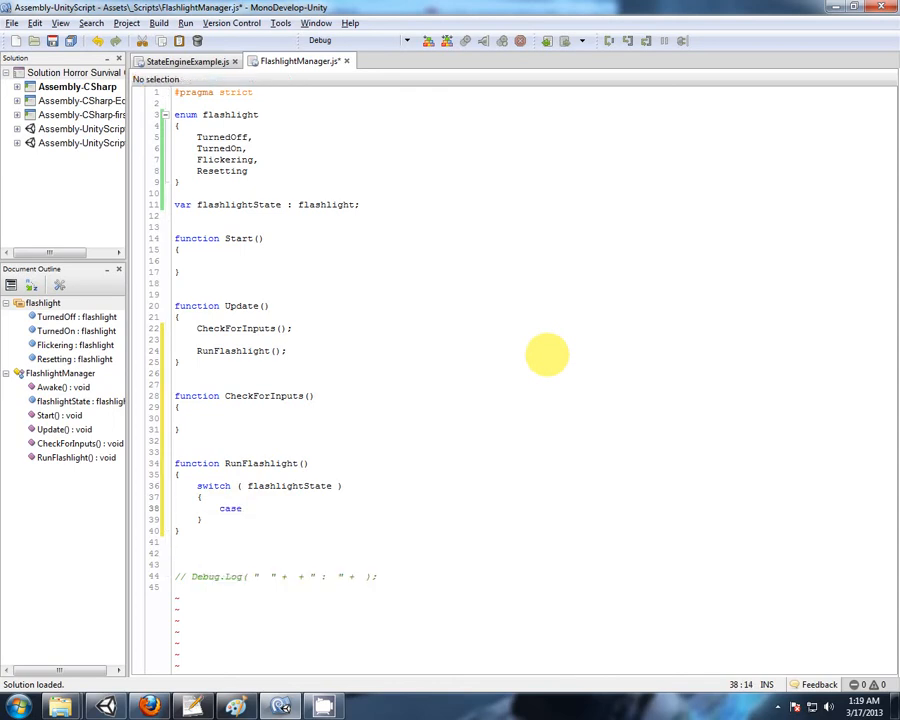
pyautogui.doubleClick(324, 204)
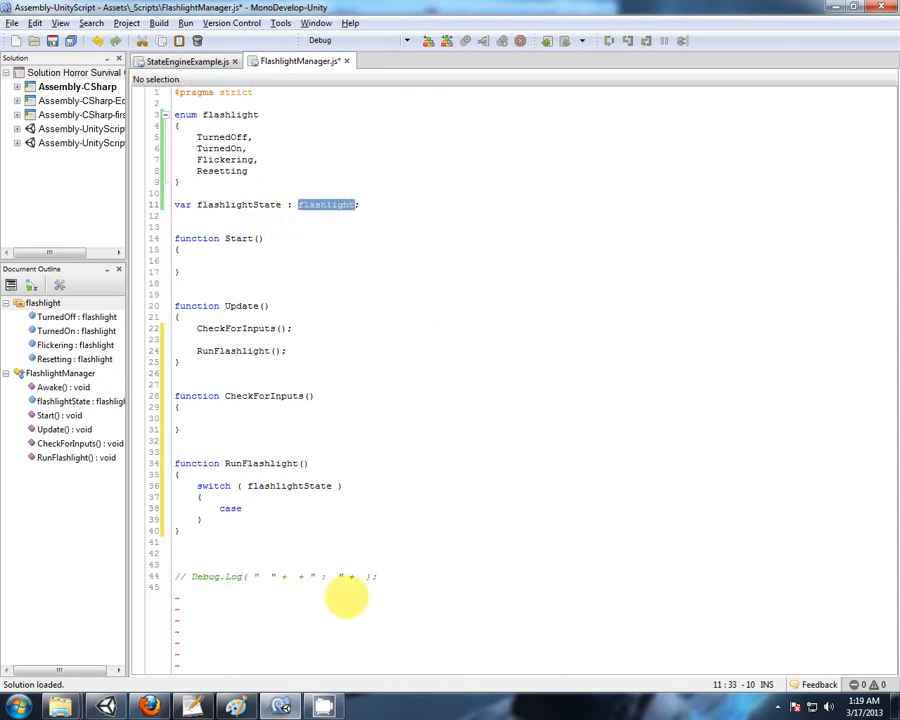
pyautogui.write('flashlight')
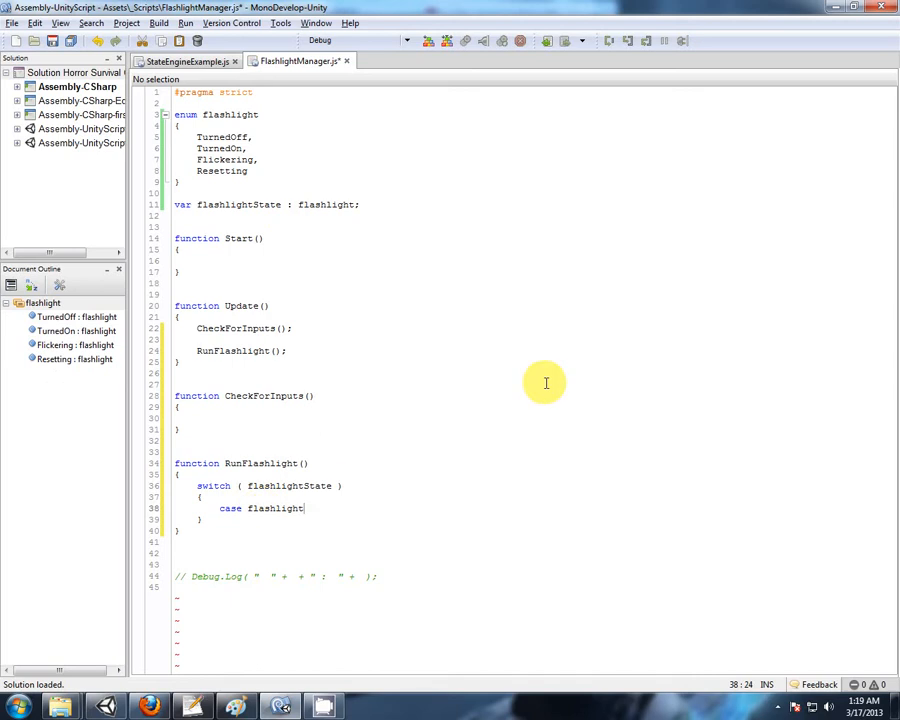
pyautogui.write('.TurnedOff :')
pyautogui.write('break;')
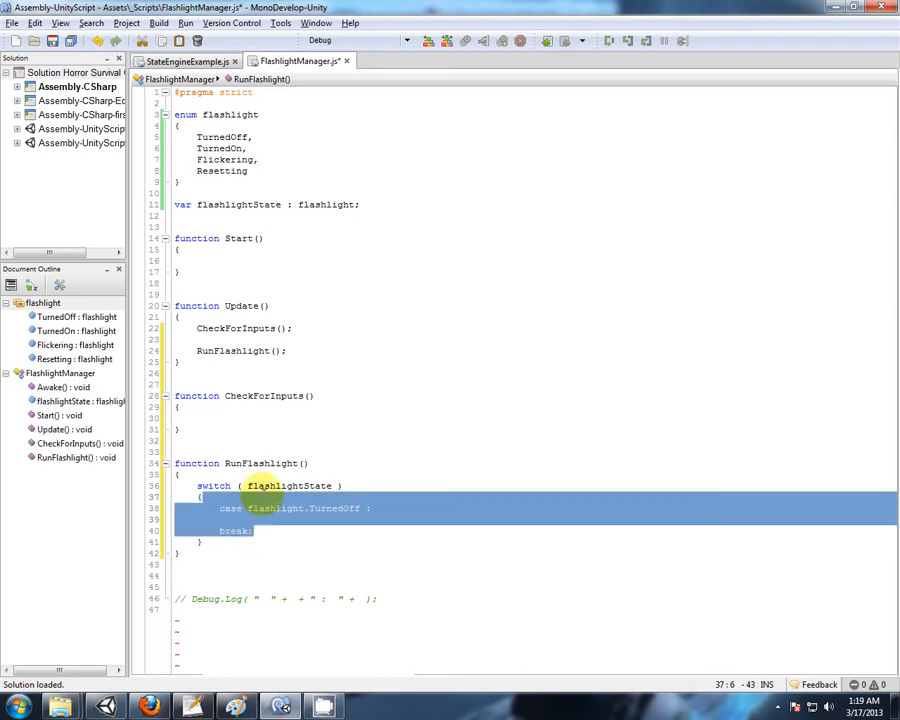
# - Duplicate the case block for TurnedOn, Flickering and Resetting, each with its break
pyautogui.click(256, 530)
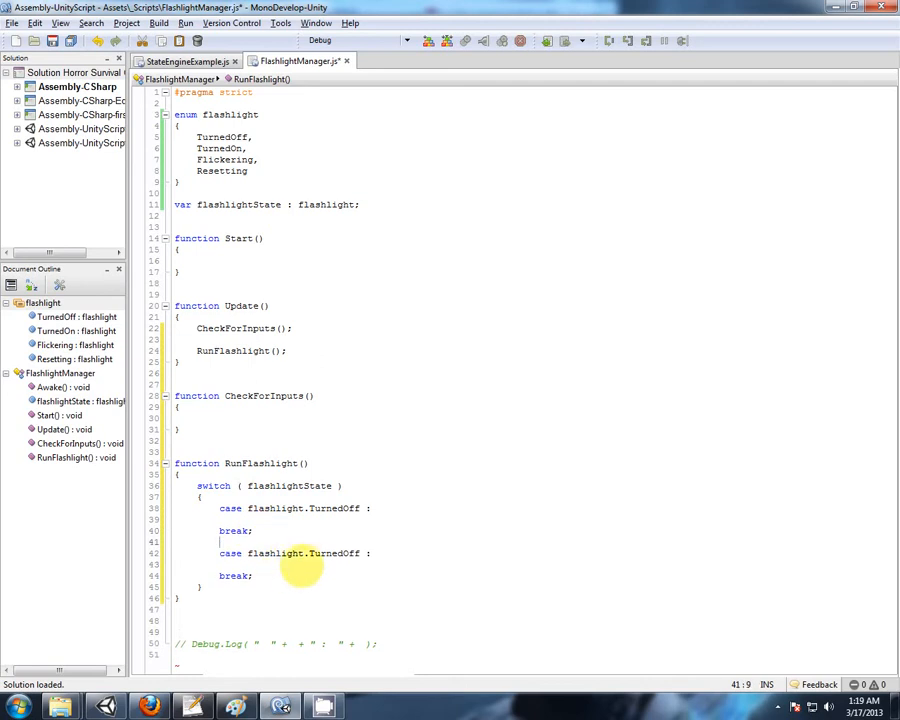
pyautogui.doubleClick(344, 552)
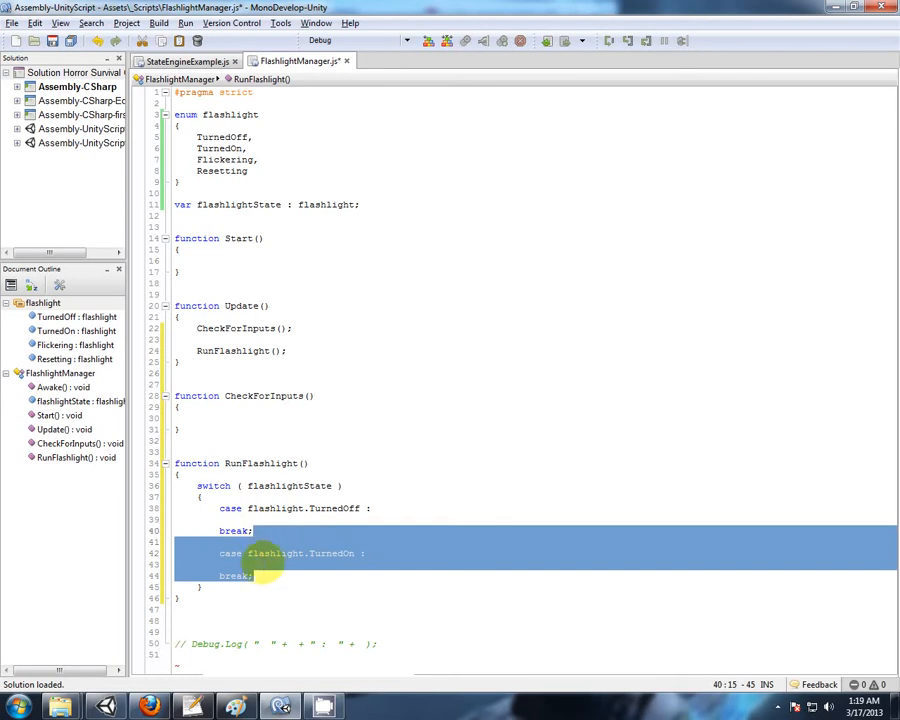
pyautogui.scroll(-3)
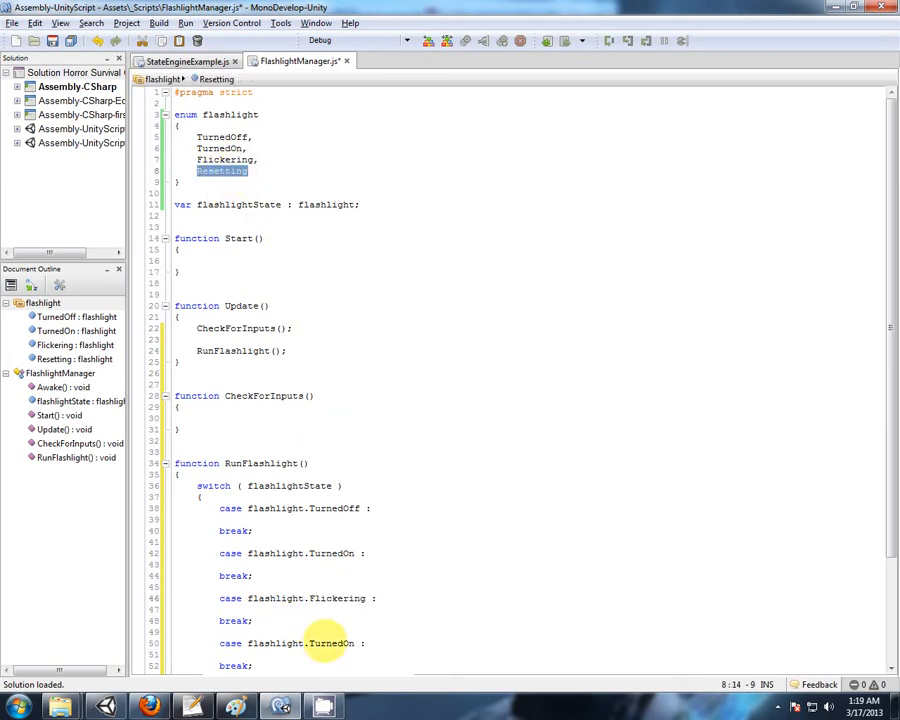
pyautogui.click(198, 418)
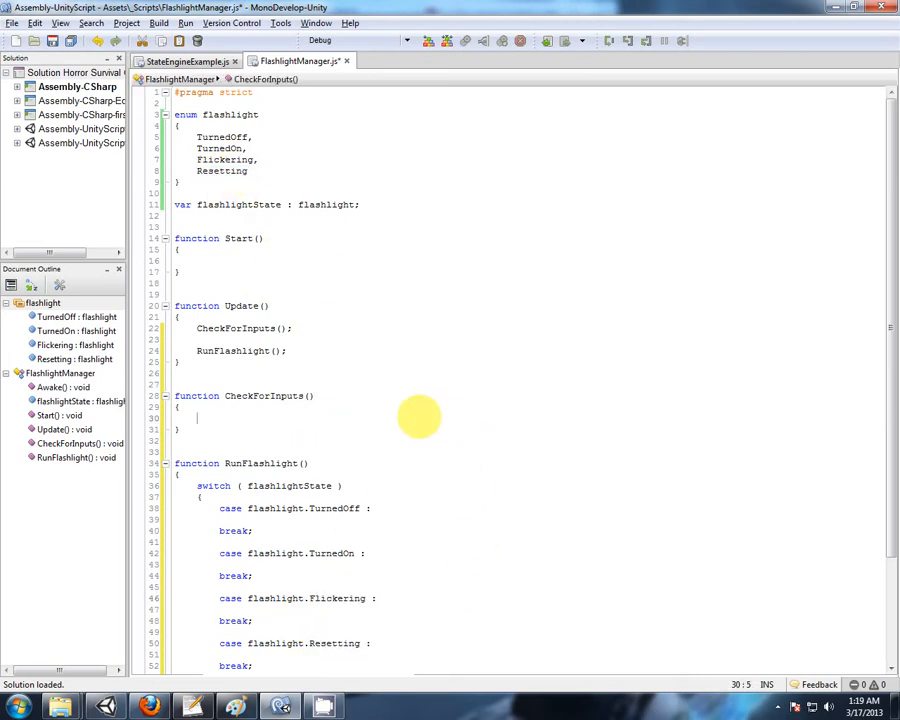
pyautogui.scroll(-3)
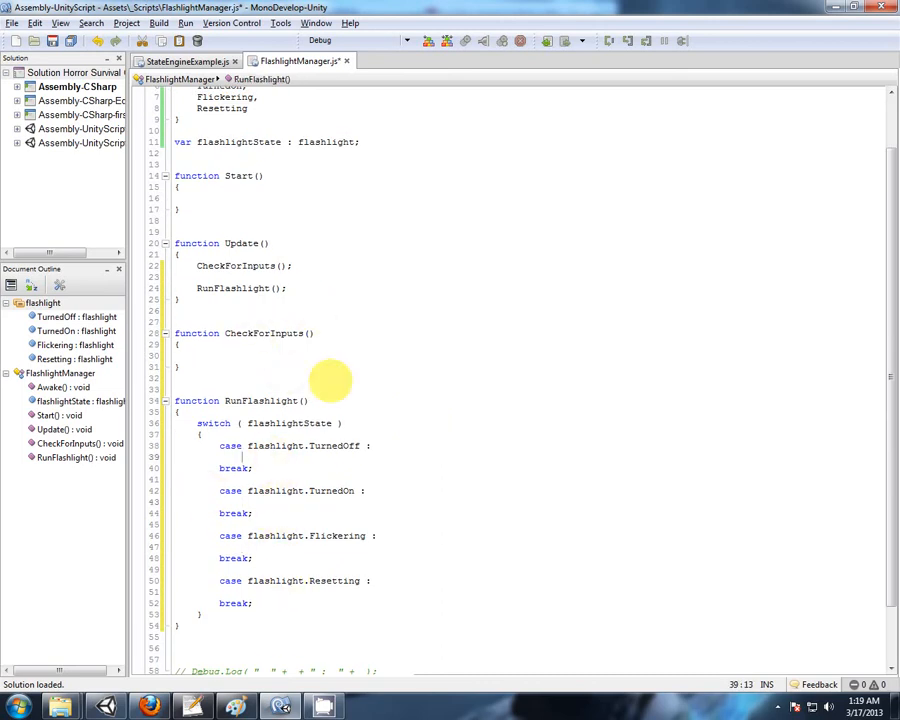
# - Place the cursor in the empty CheckForInputs function and scroll back up the script
pyautogui.click(326, 364)
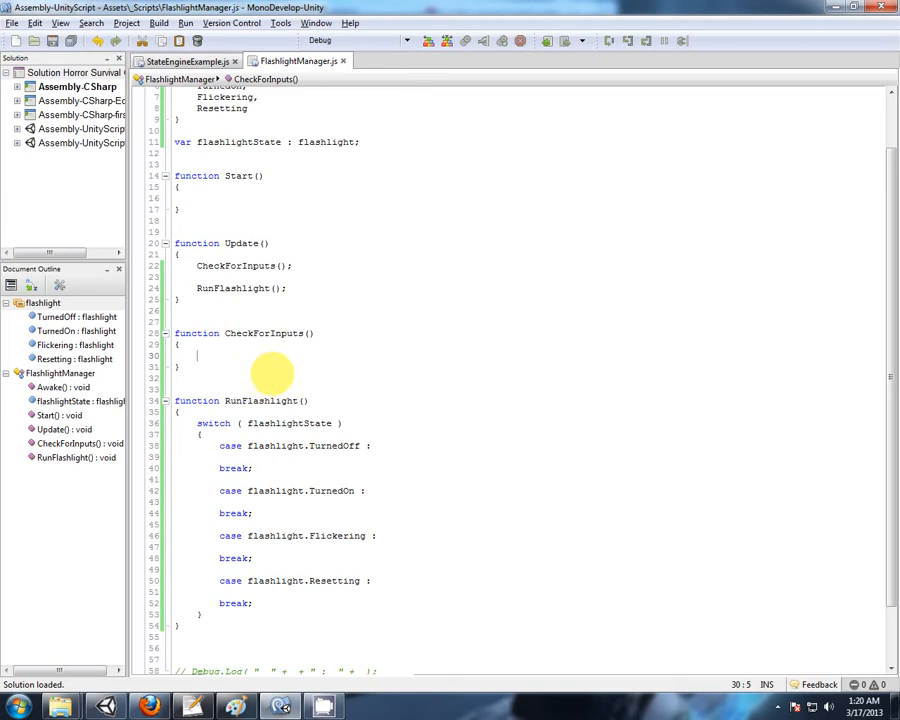
pyautogui.moveTo(388, 304)
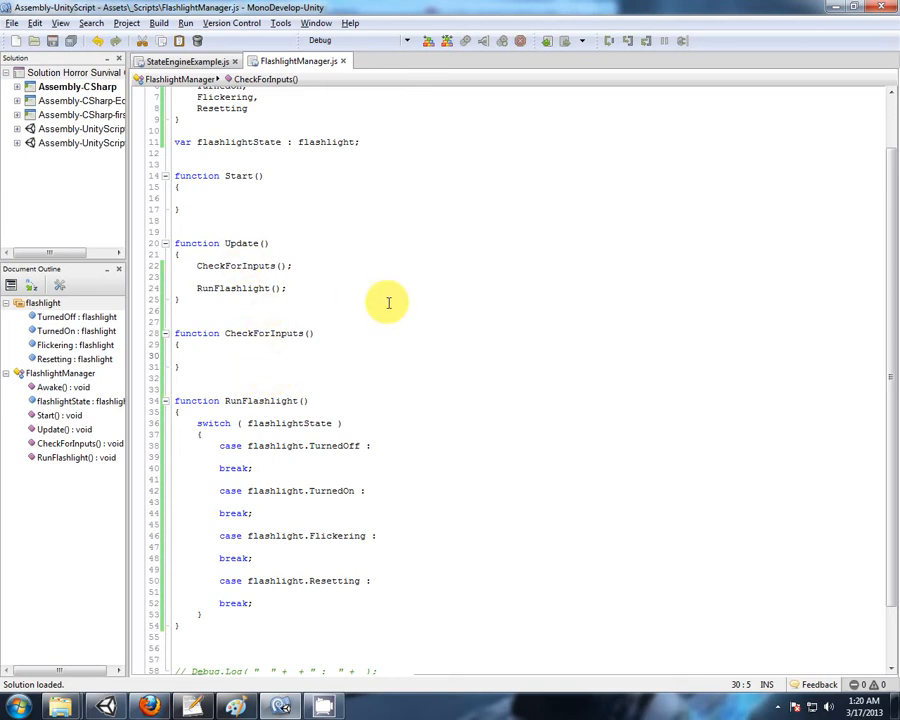
pyautogui.scroll(3)
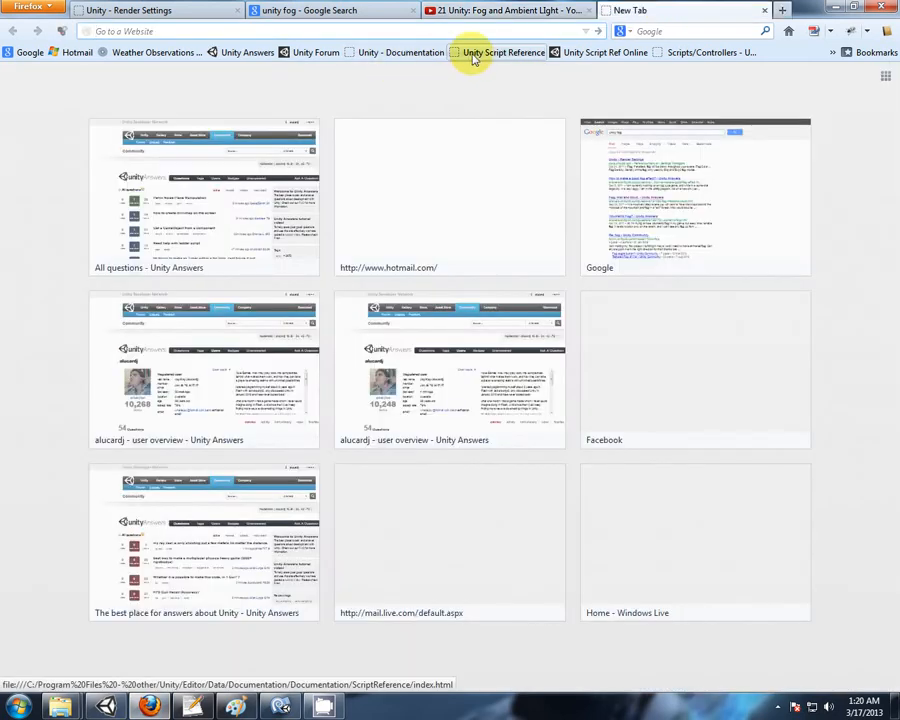
# - Search the local Unity Script Reference for 'input' and view the Input class functions
pyautogui.click(504, 52)
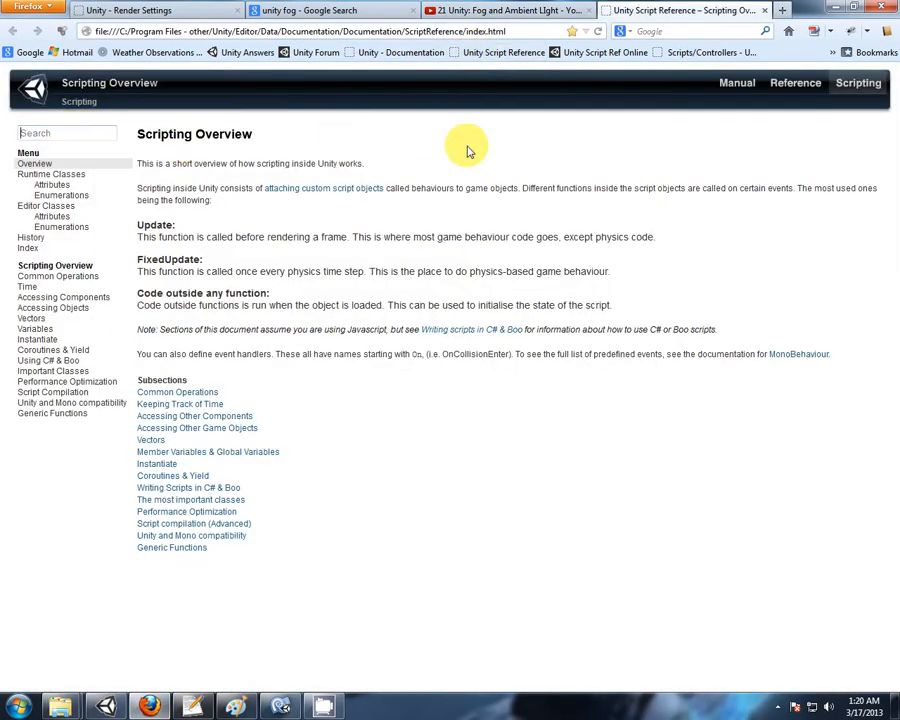
pyautogui.write('input')
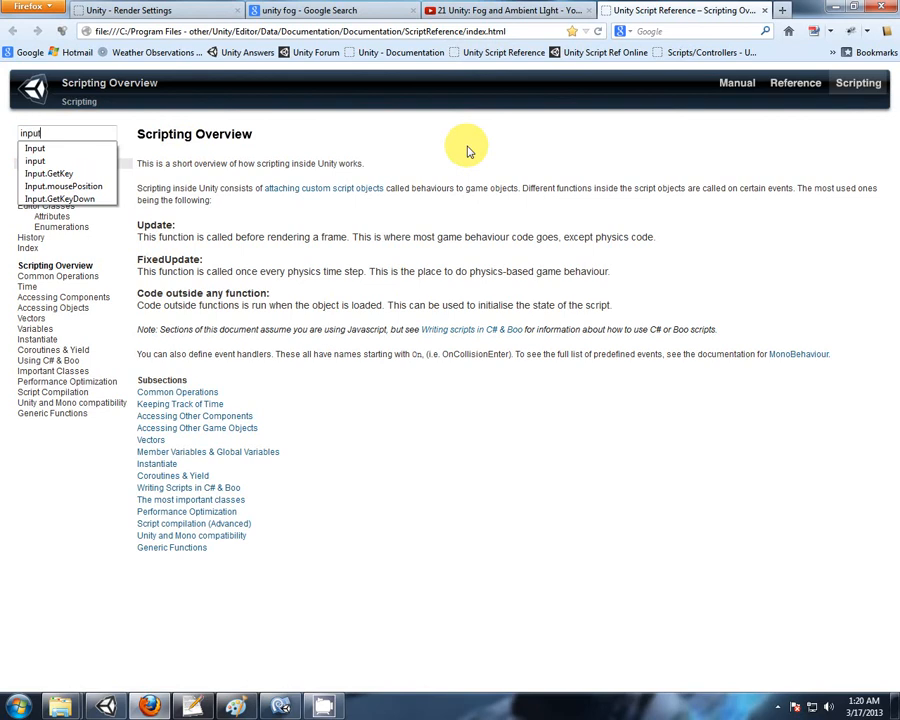
pyautogui.press('Return')
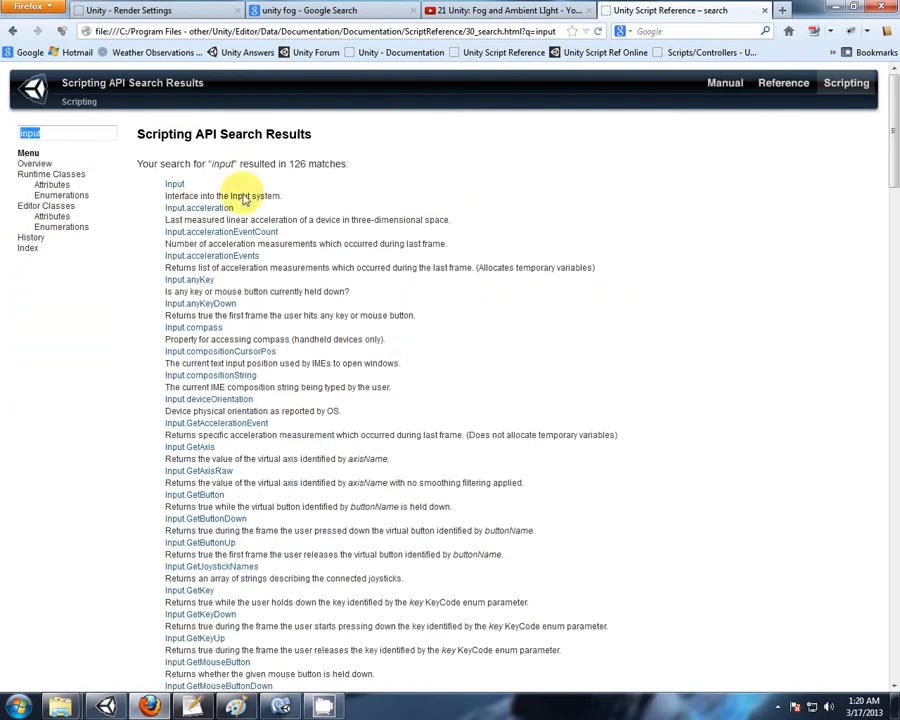
pyautogui.click(174, 184)
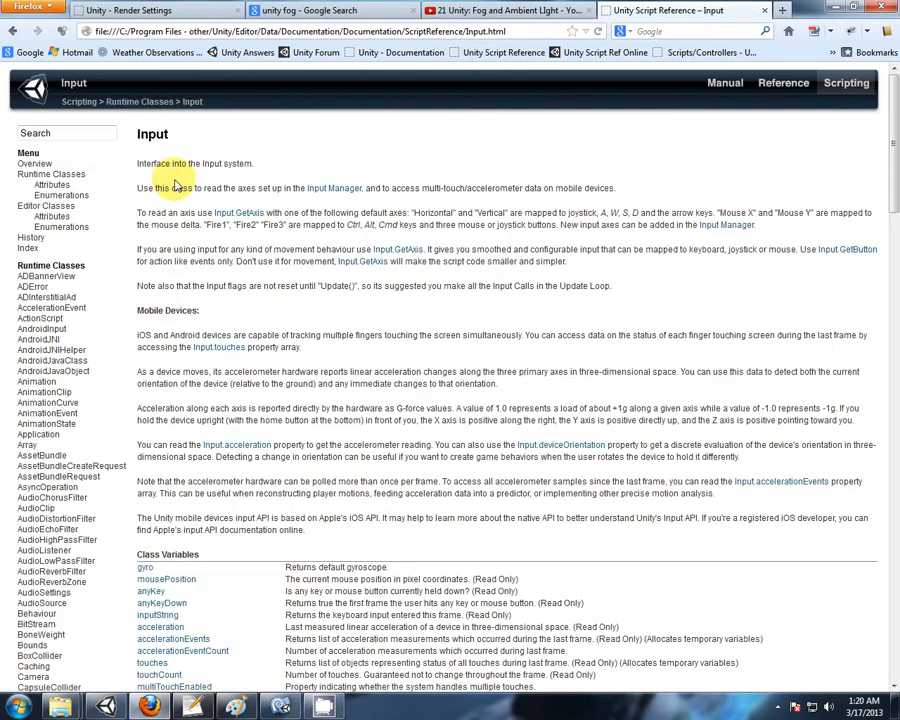
pyautogui.scroll(-3)
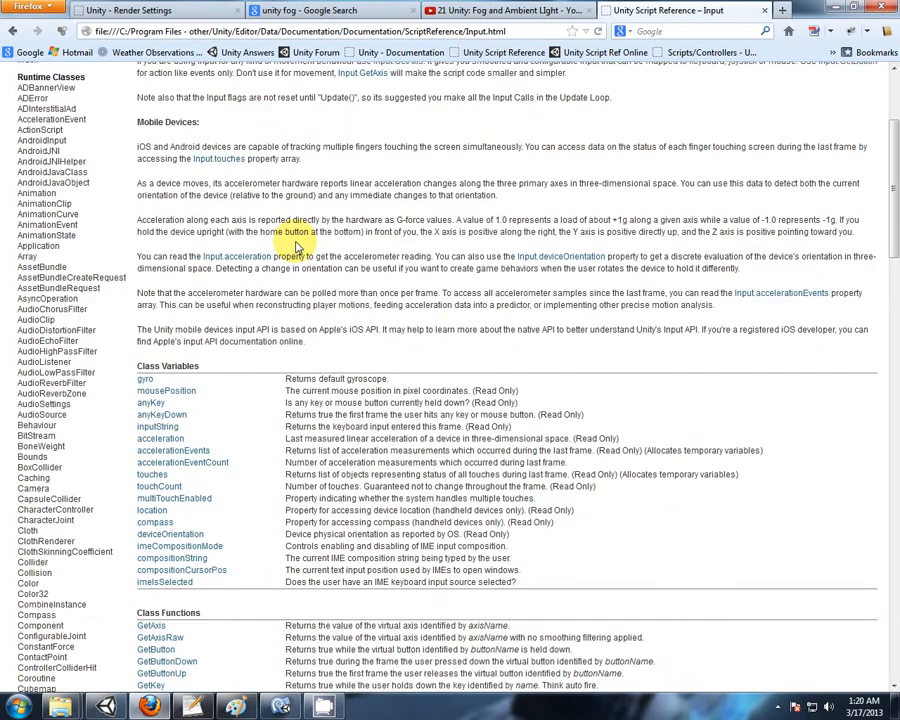
pyautogui.scroll(-3)
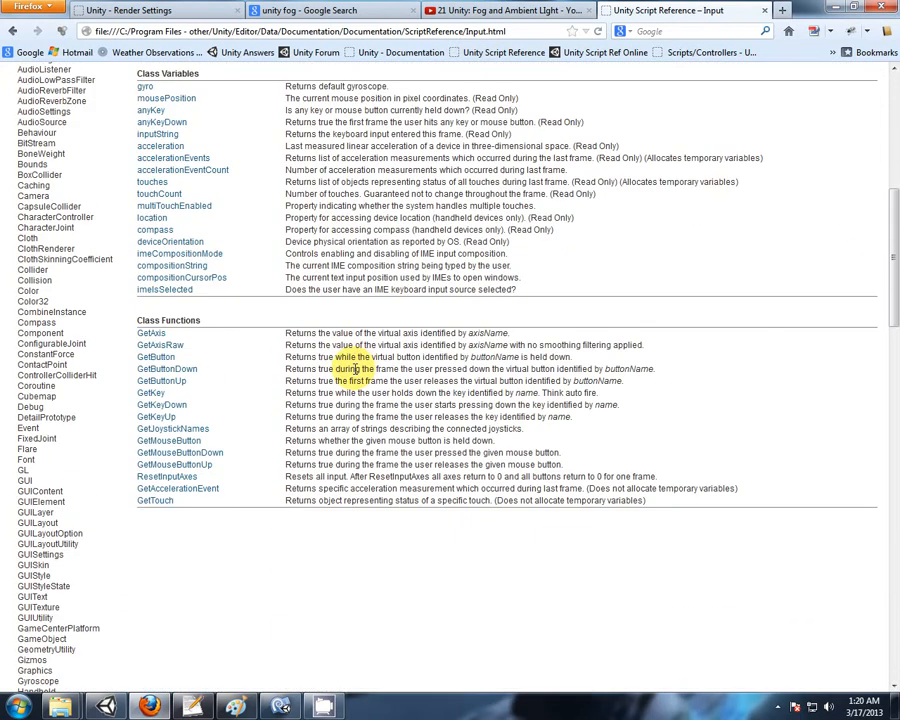
pyautogui.moveTo(228, 396)
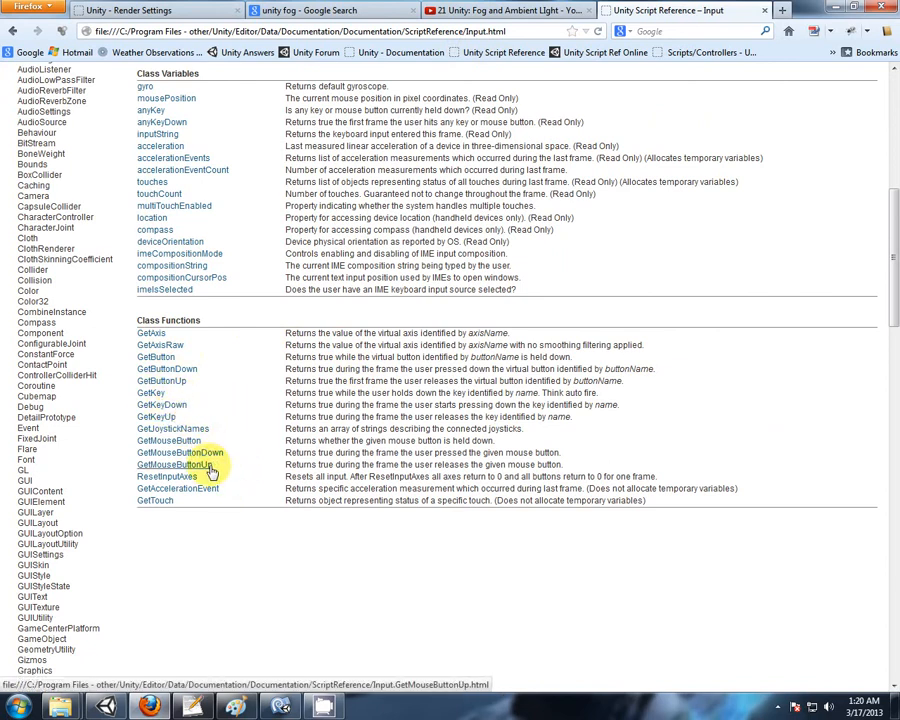
pyautogui.moveTo(156, 356)
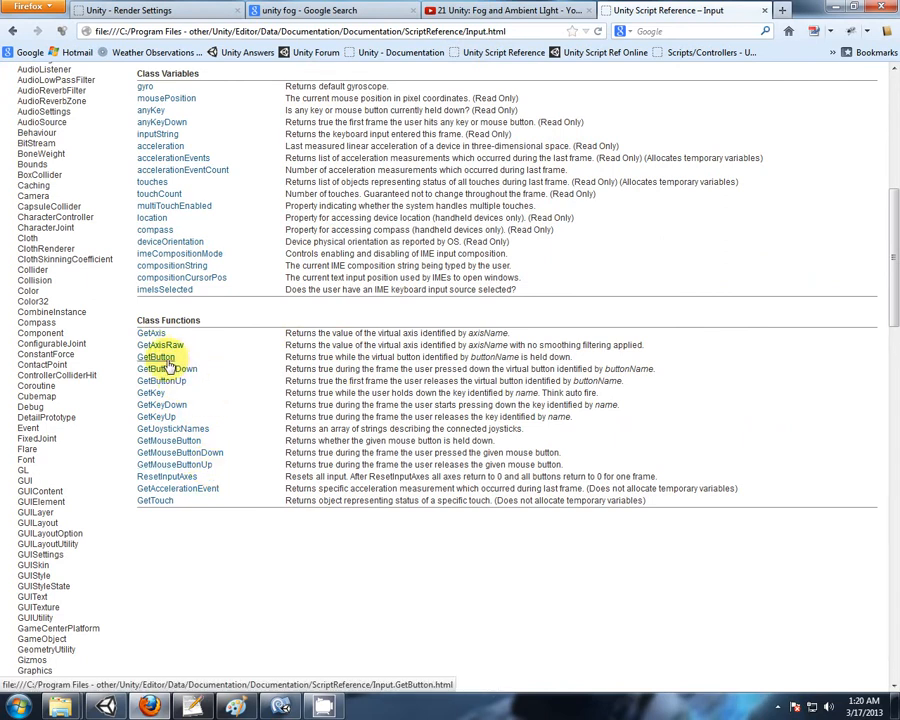
pyautogui.moveTo(224, 368)
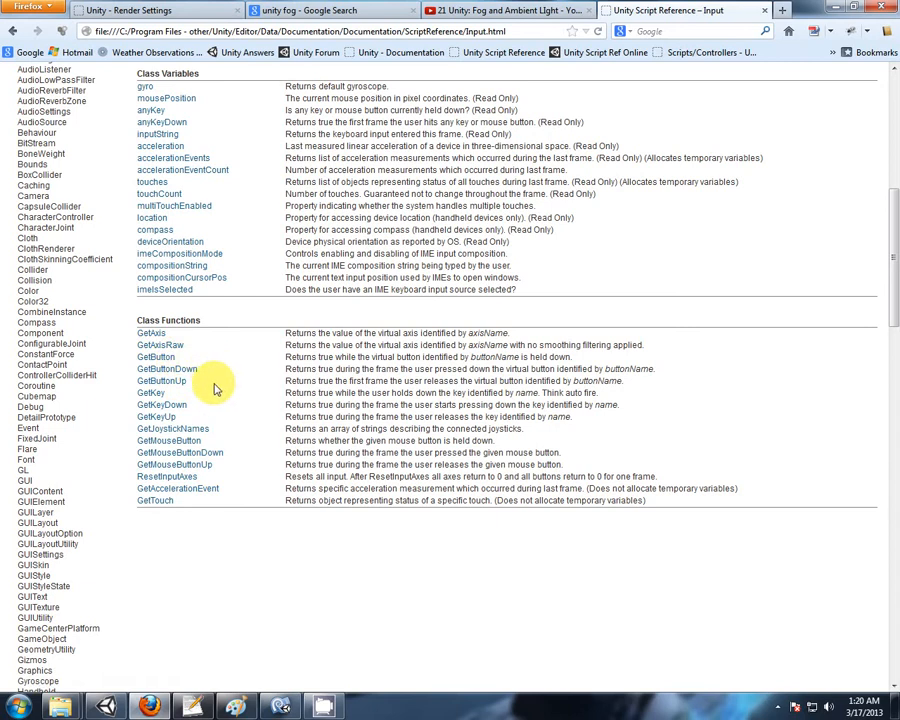
pyautogui.moveTo(160, 404)
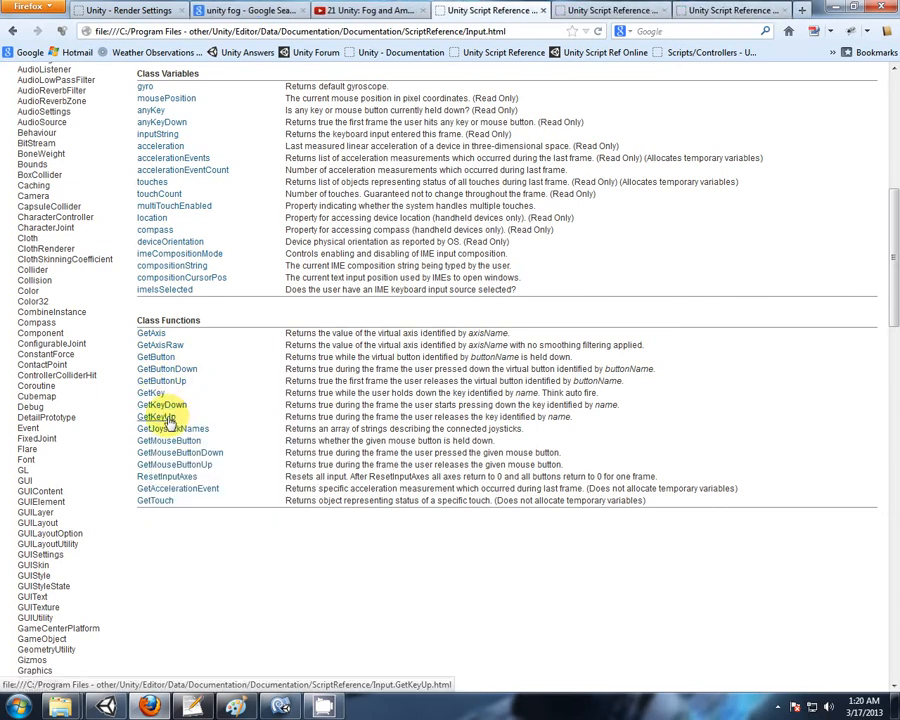
# - View the Input.GetKeyDown page with its description and example scripts
pyautogui.click(530, 10)
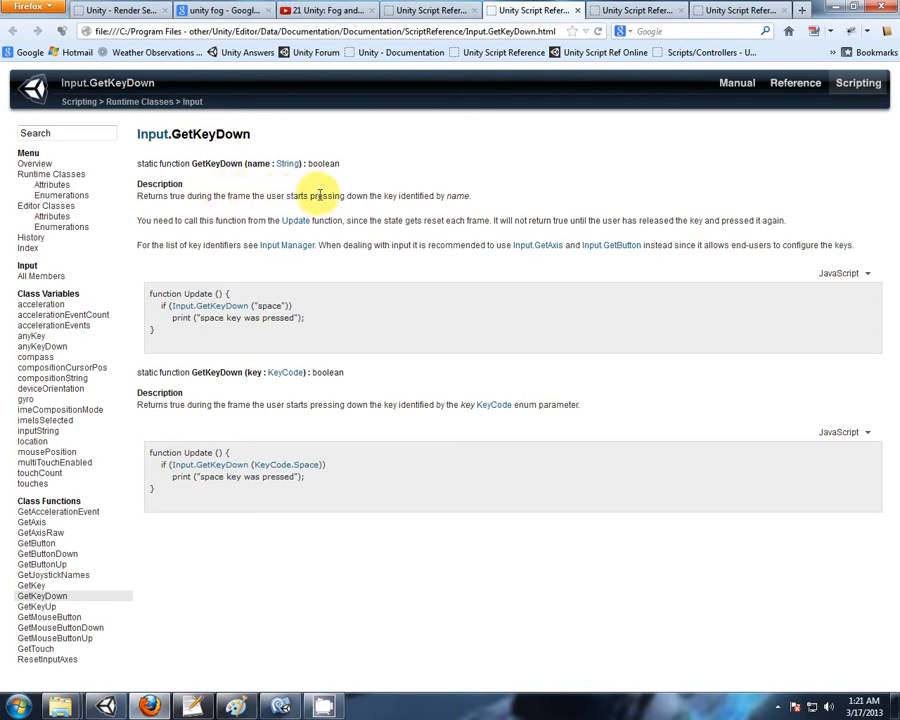
pyautogui.moveTo(216, 520)
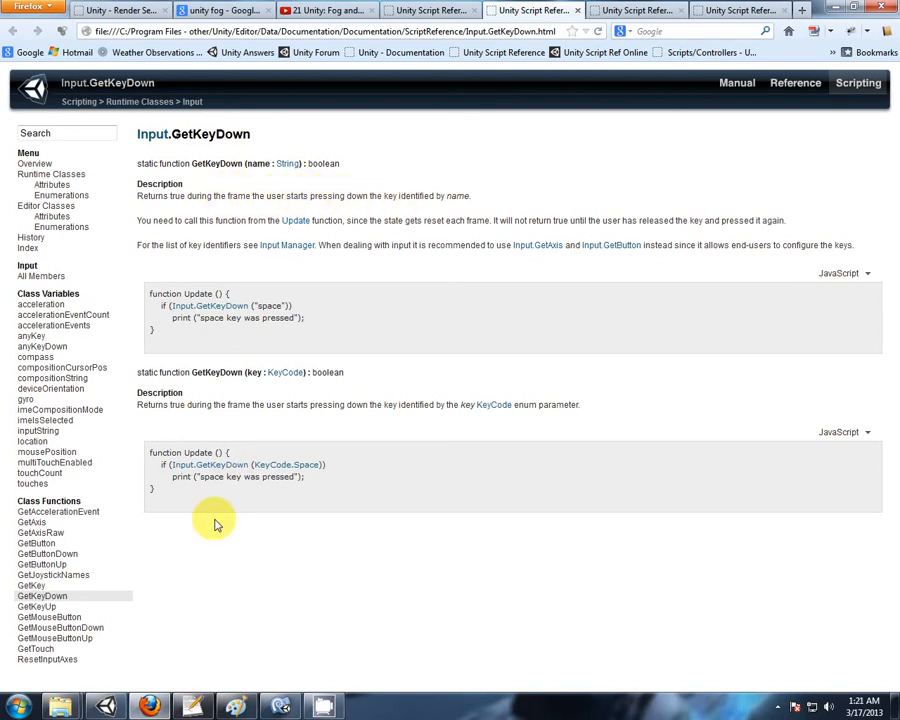
pyautogui.moveTo(516, 156)
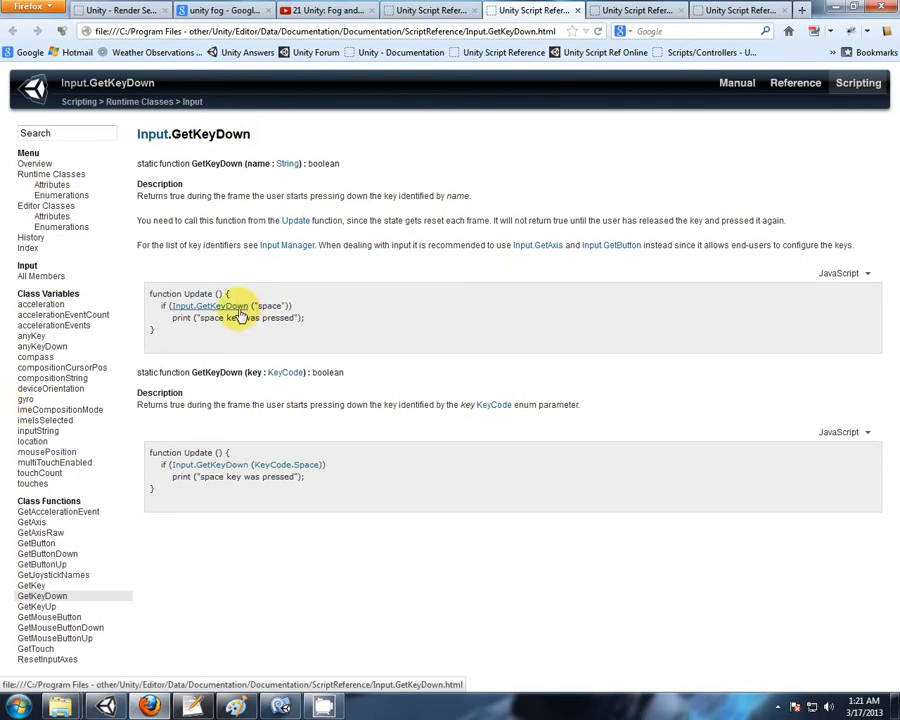
pyautogui.moveTo(312, 310)
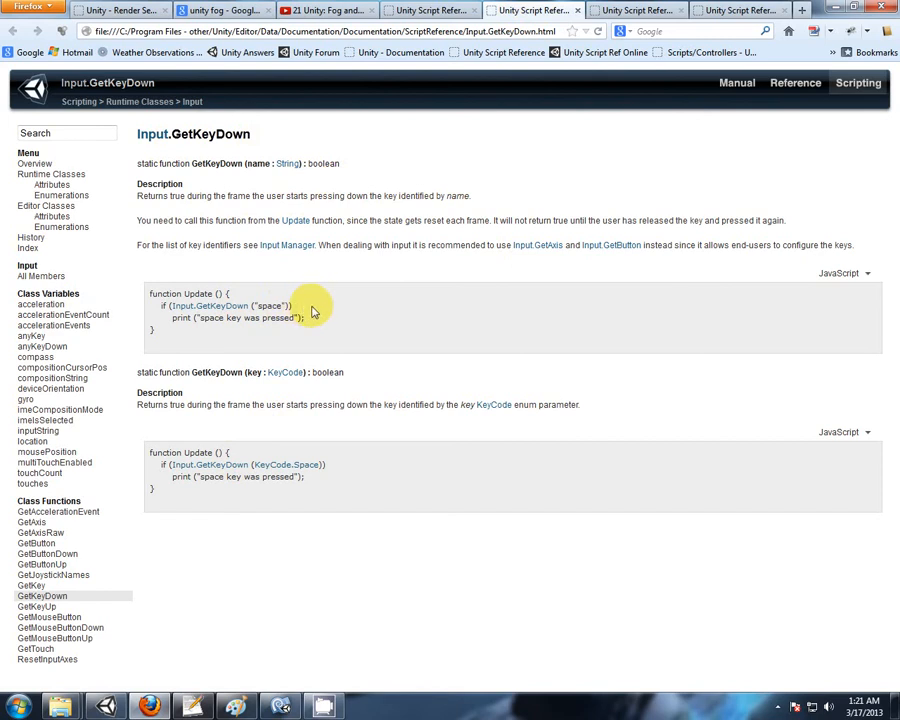
pyautogui.moveTo(388, 312)
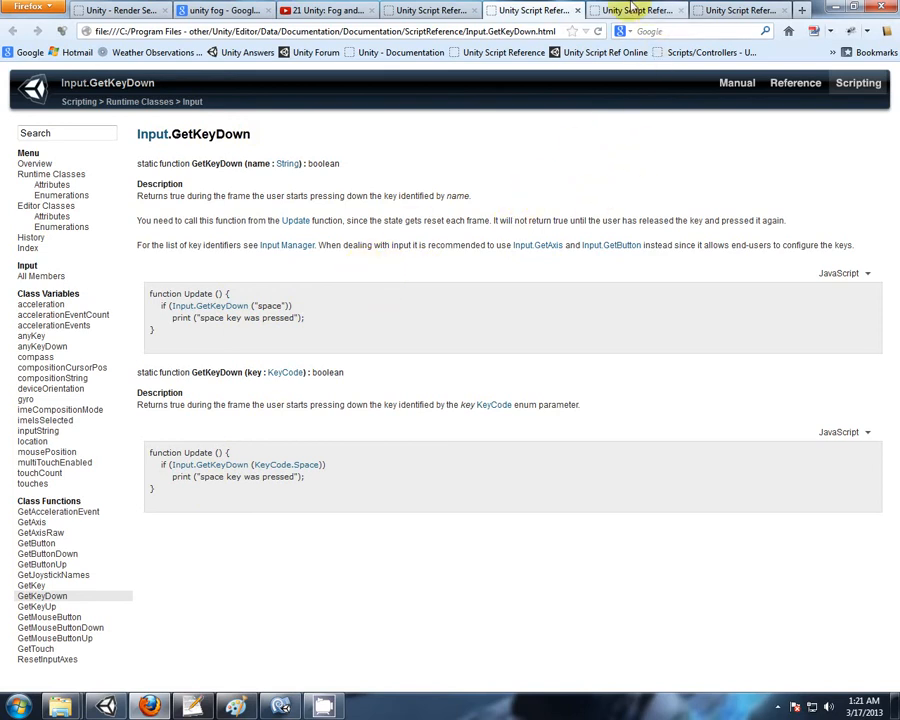
# - Read the Input.GetKey and Input.GetKeyUp reference pages, then return to Input.GetKeyDown
pyautogui.click(32, 584)
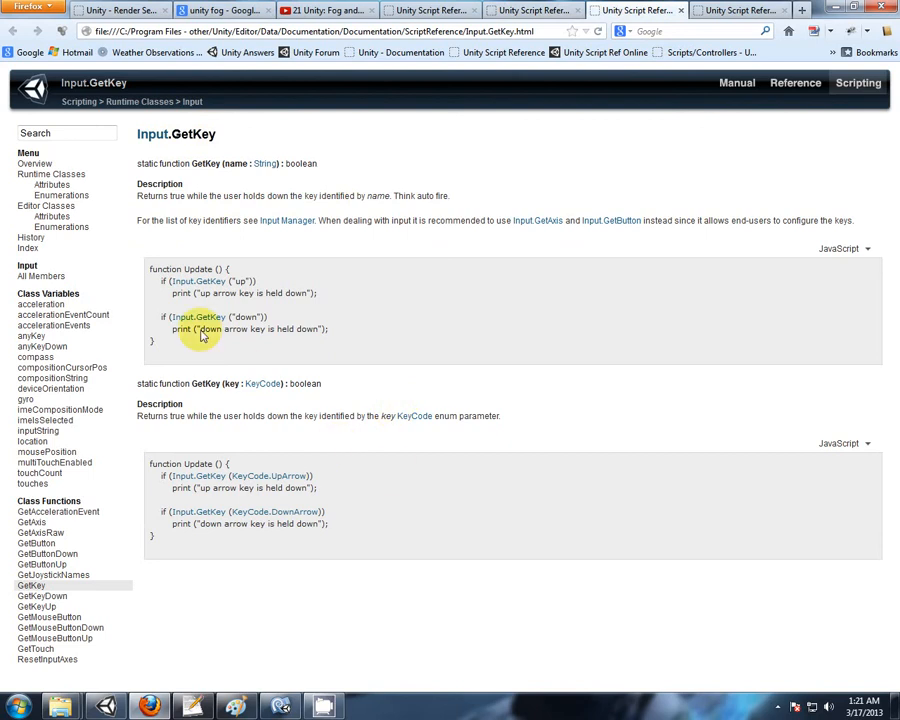
pyautogui.moveTo(264, 292)
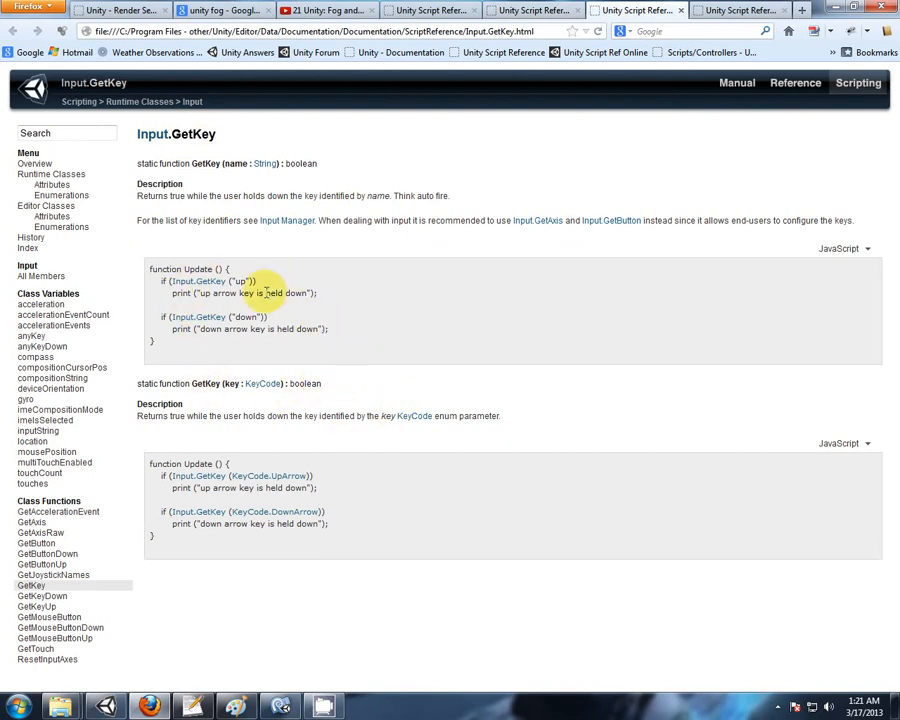
pyautogui.moveTo(246, 268)
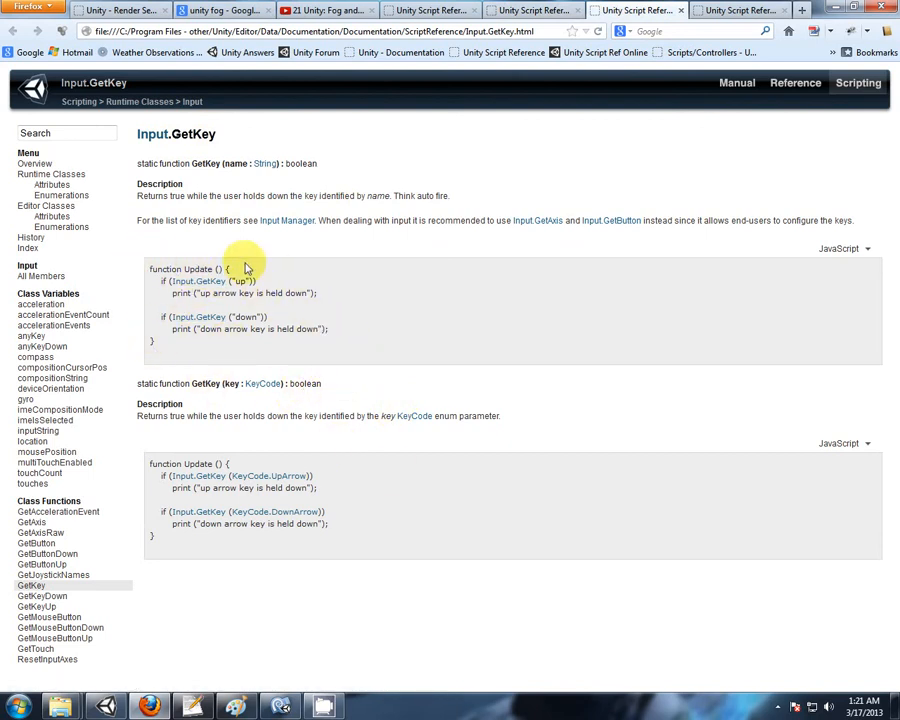
pyautogui.moveTo(236, 328)
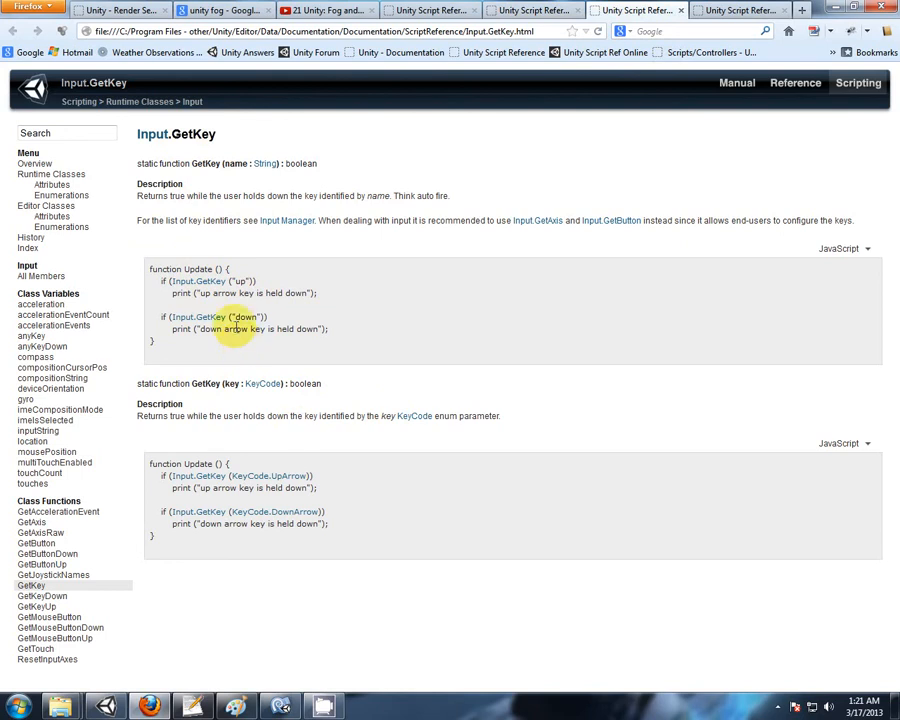
pyautogui.click(36, 608)
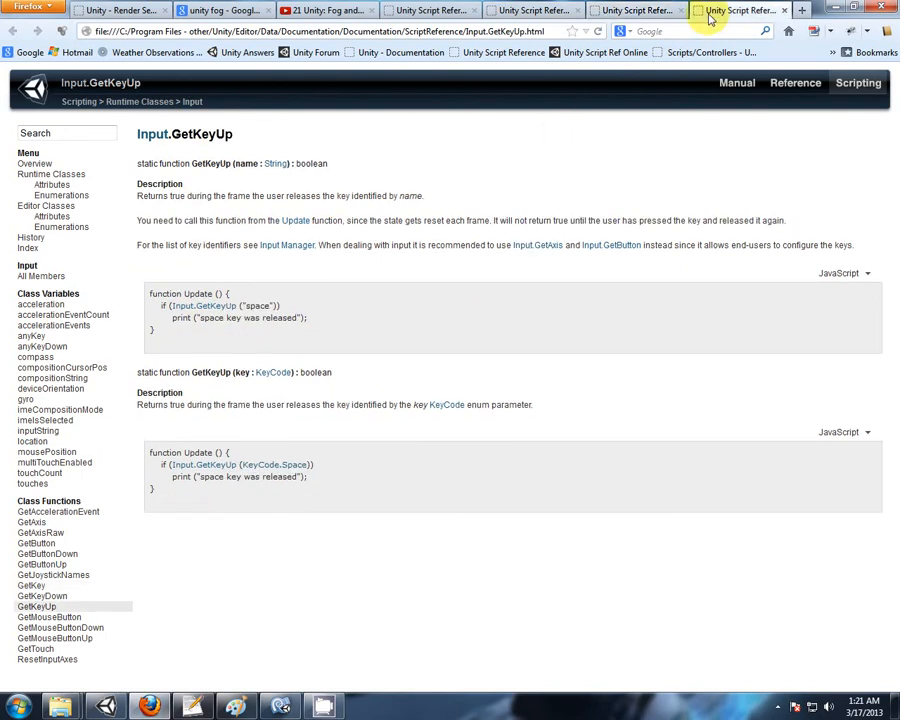
pyautogui.moveTo(296, 308)
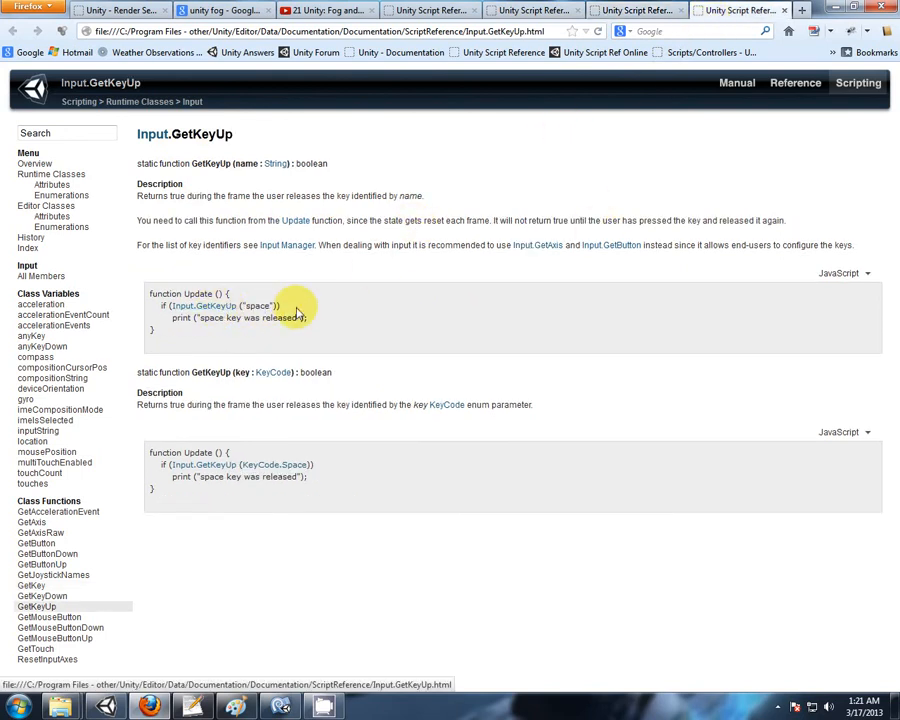
pyautogui.moveTo(240, 196)
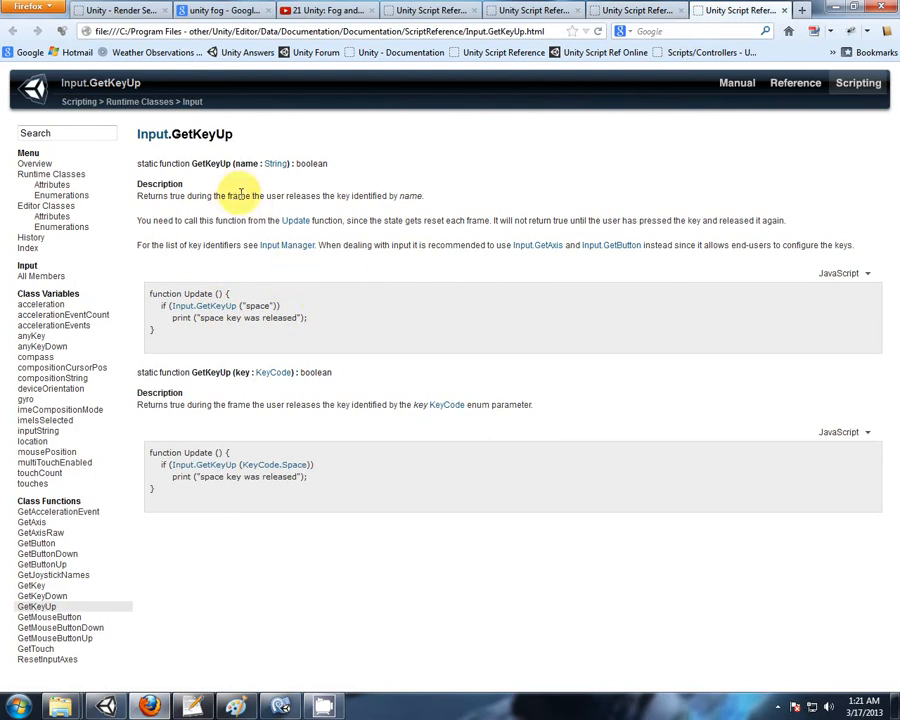
pyautogui.moveTo(418, 196)
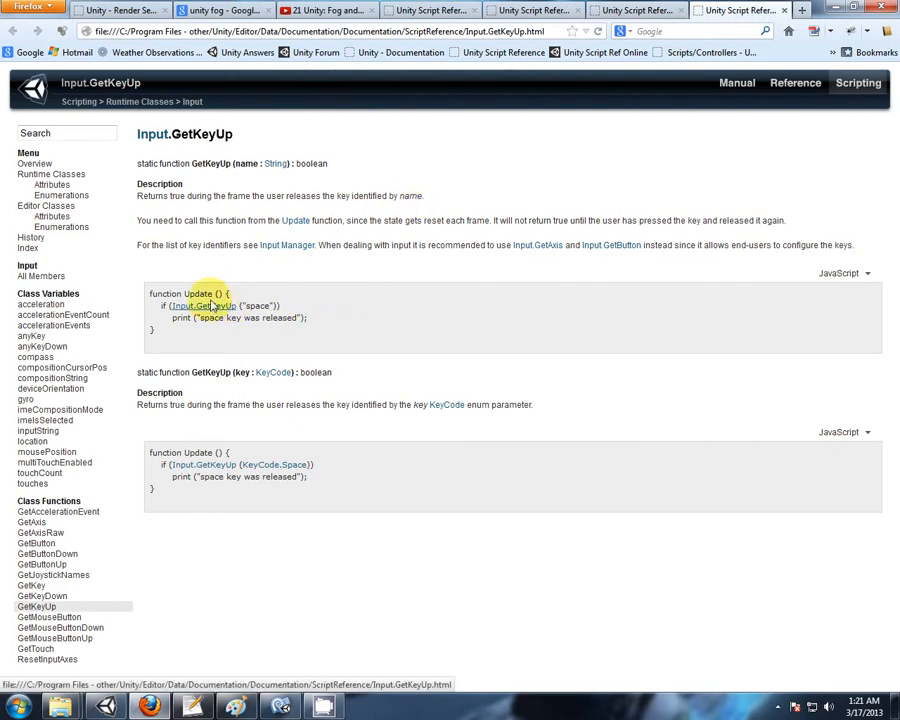
pyautogui.moveTo(230, 362)
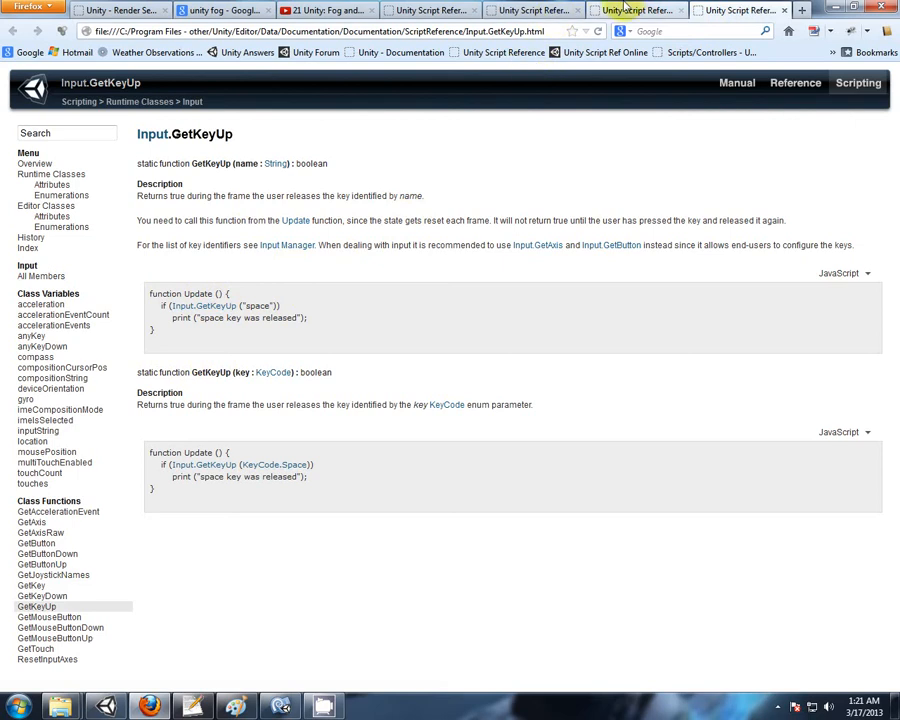
pyautogui.click(42, 596)
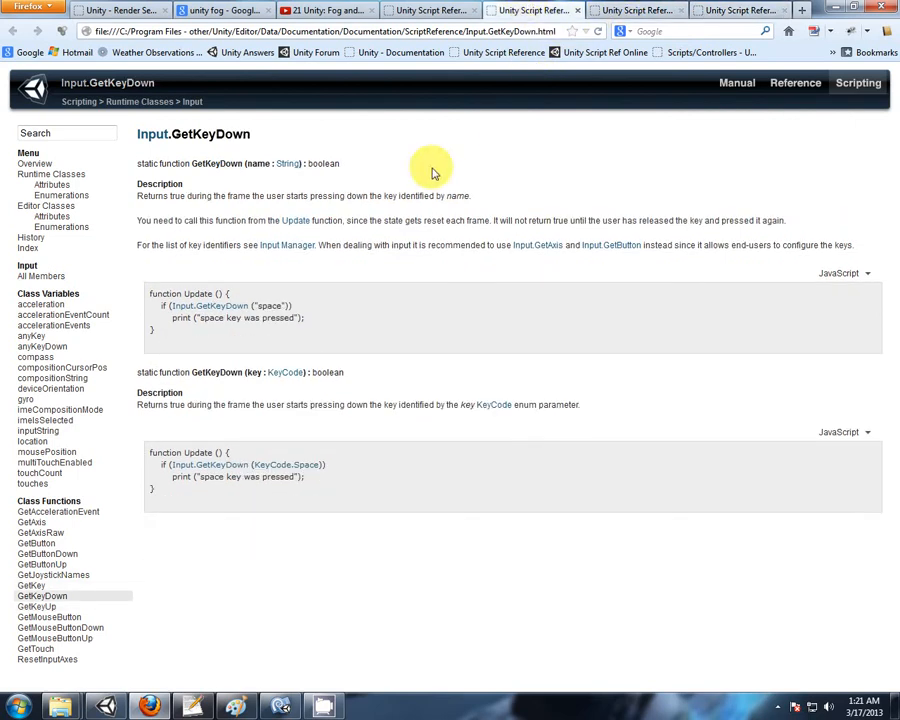
pyautogui.moveTo(328, 248)
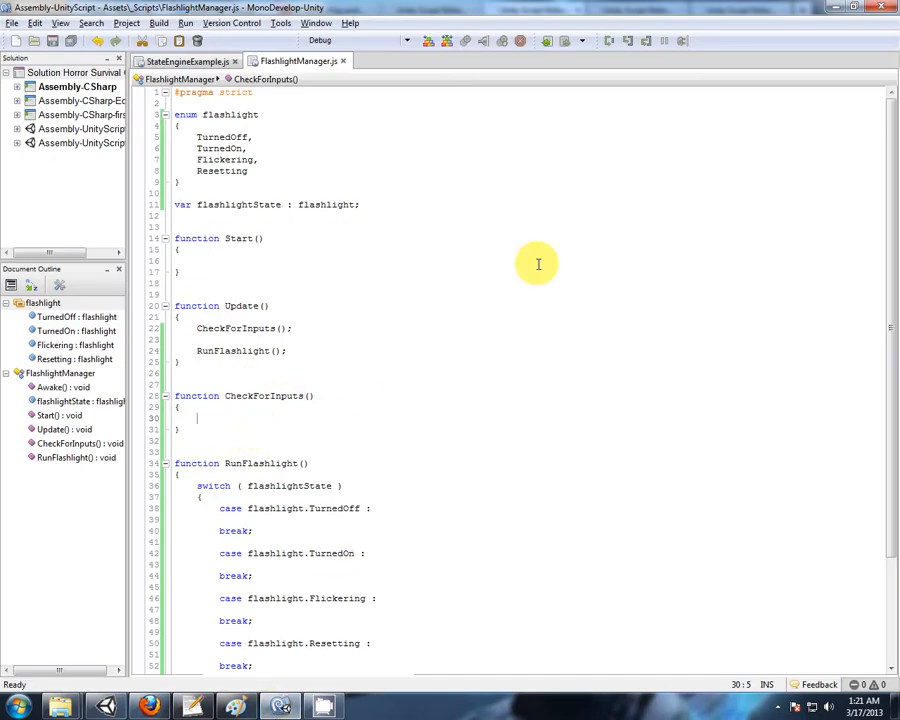
# - Write if ( Input.GetKeyDown( KeyCode.F ) ) in CheckForInputs with a nested if begun inside
pyautogui.write('if (')
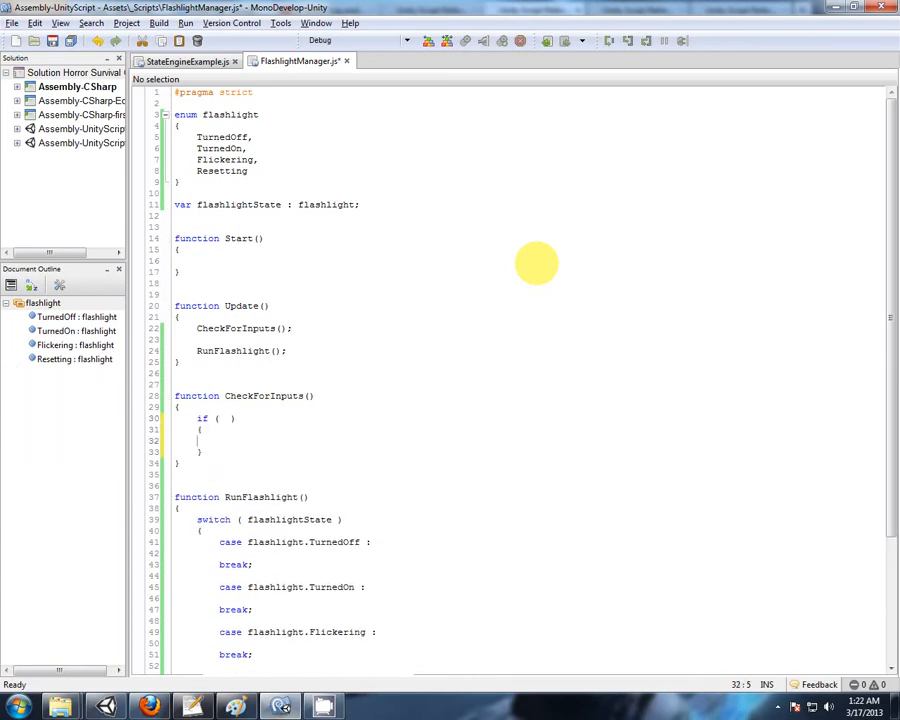
pyautogui.click(224, 418)
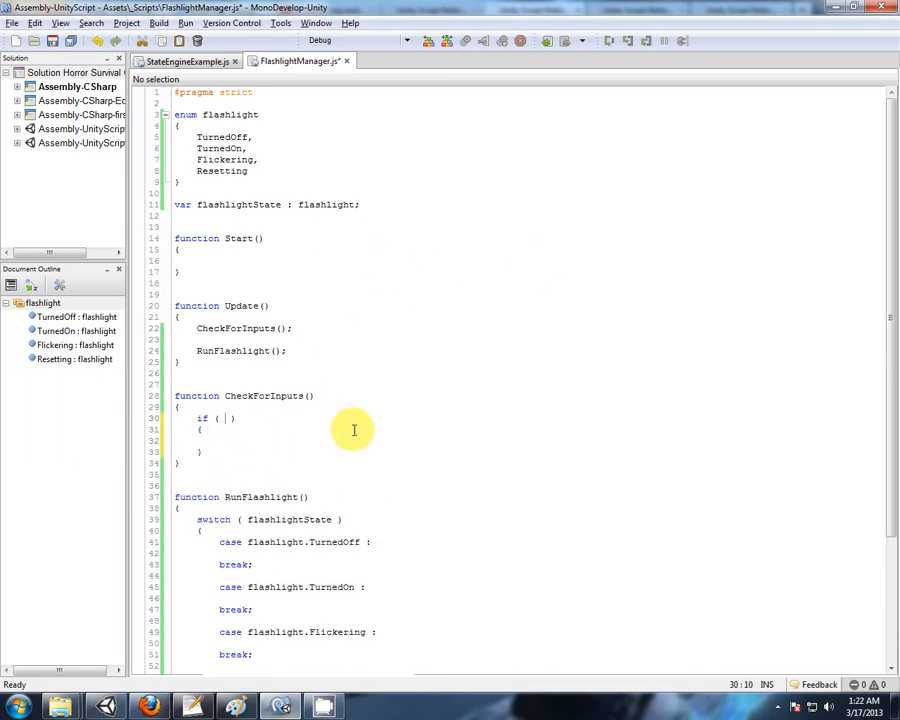
pyautogui.write('Input')
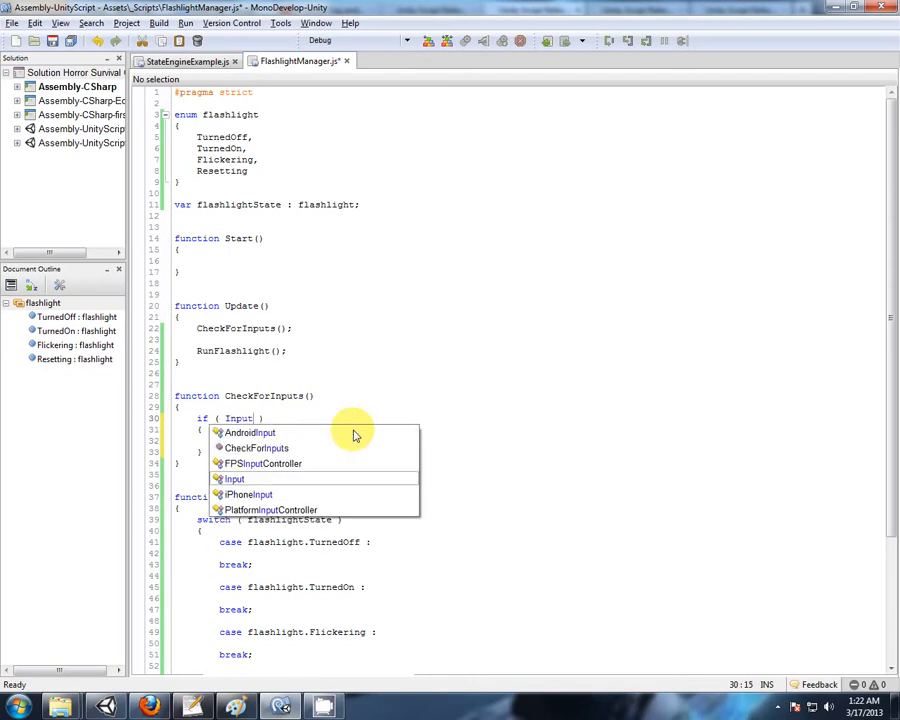
pyautogui.write('.GetKeyDown(')
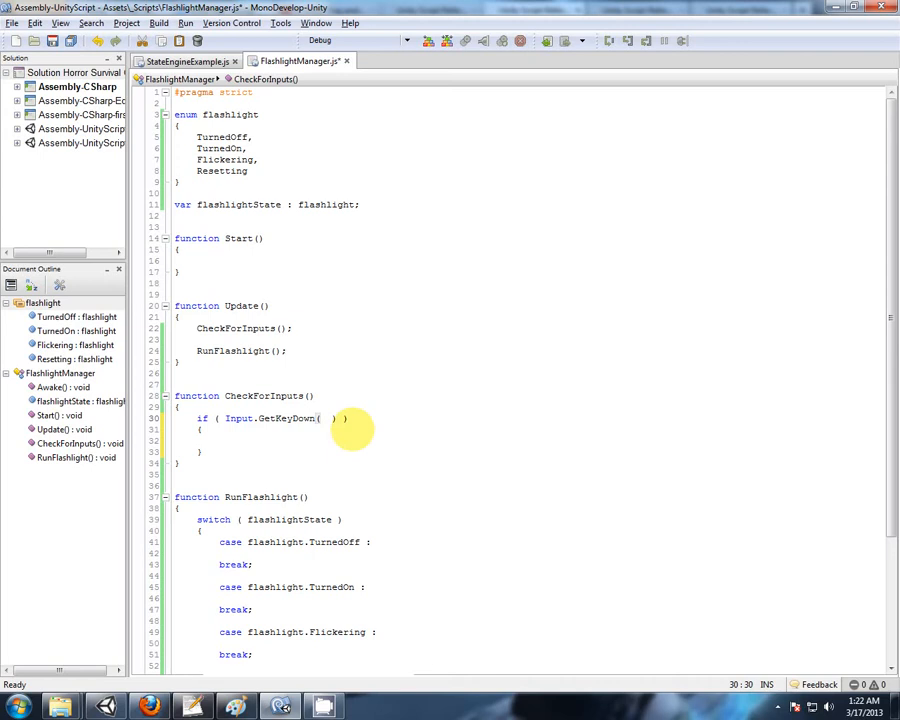
pyautogui.write('KeyCode')
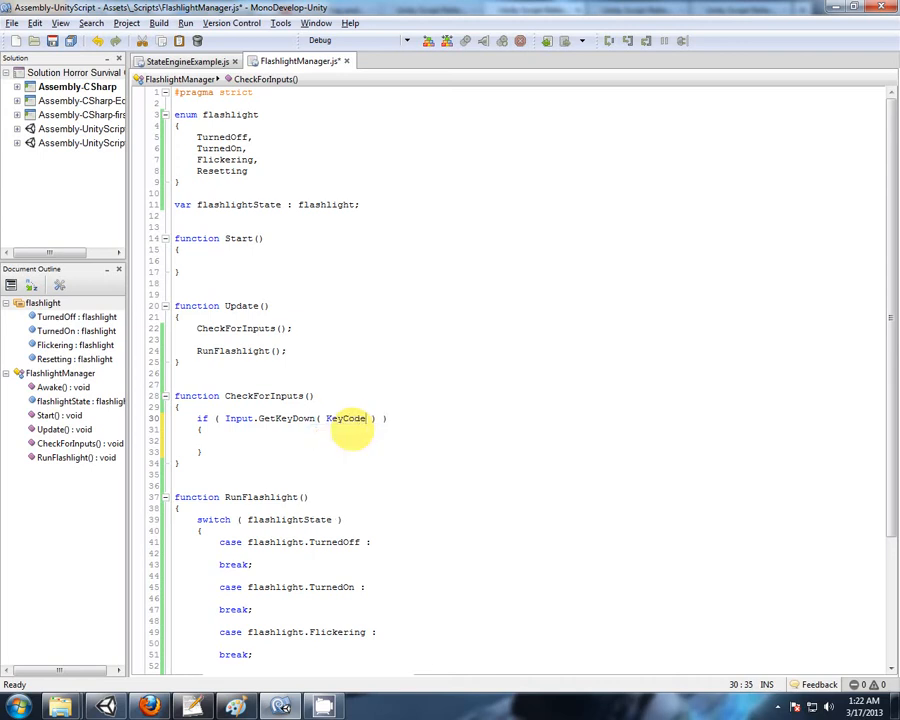
pyautogui.write('F')
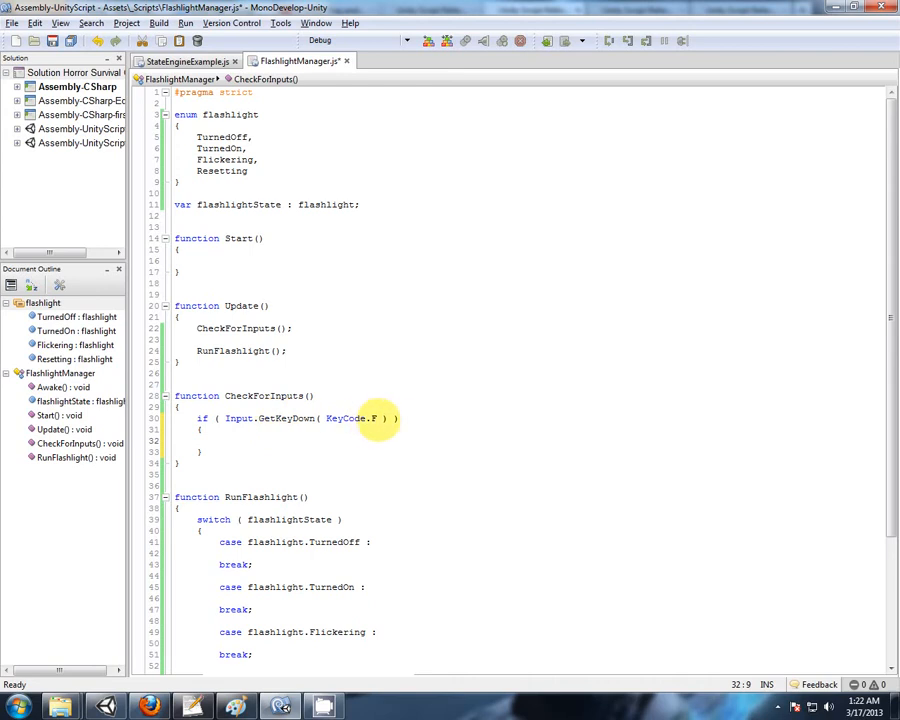
pyautogui.moveTo(332, 468)
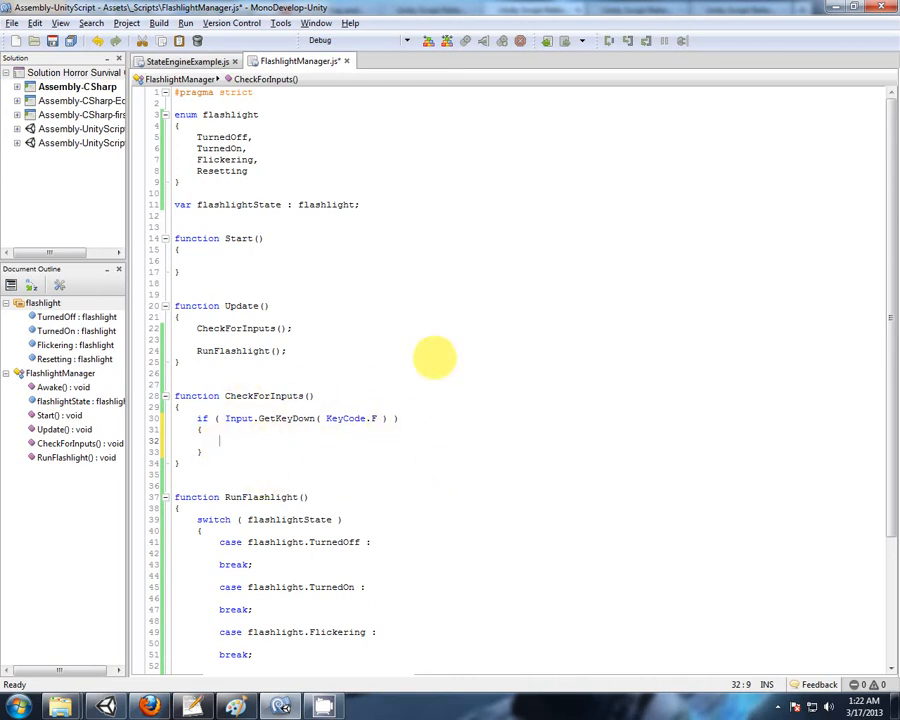
pyautogui.write('if (')
pyautogui.write('{')
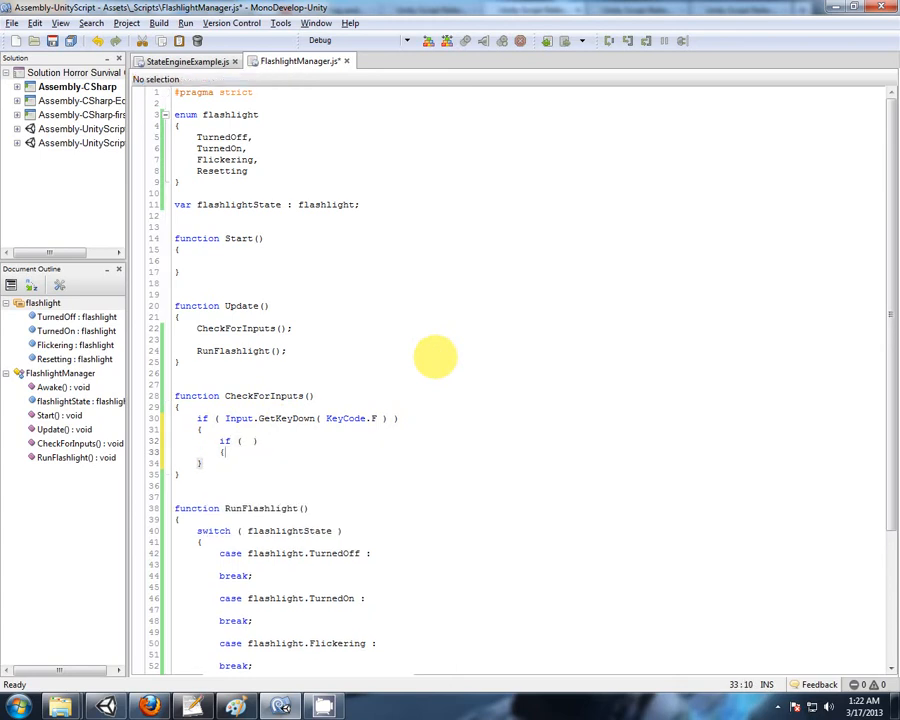
# - Write the nested condition flashlightState == flashlight.TurnedOff
pyautogui.press('enter')
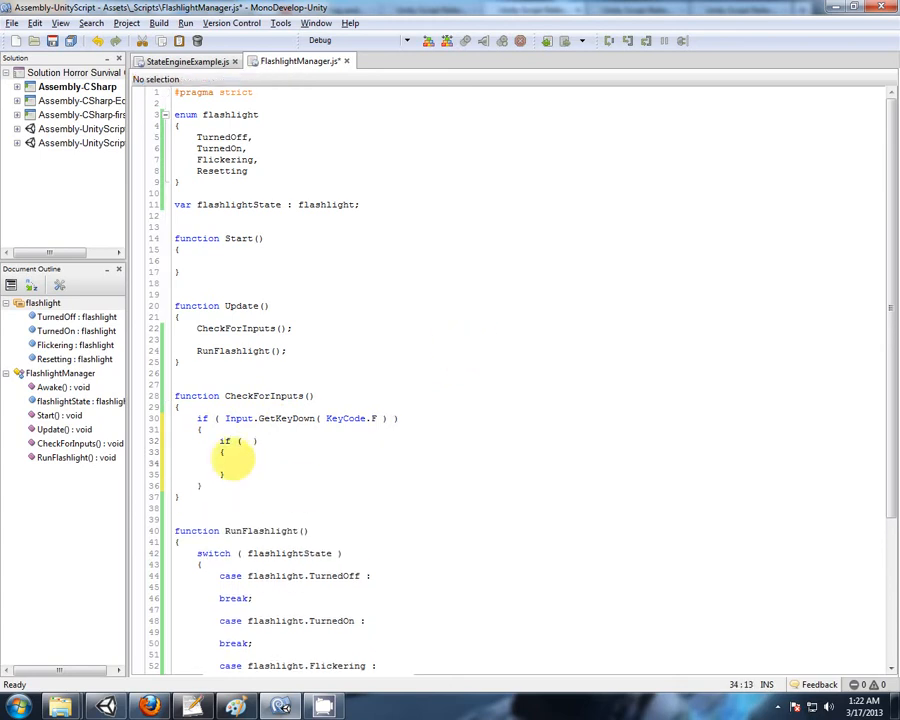
pyautogui.doubleClick(240, 204)
pyautogui.write('flashlightState == ')
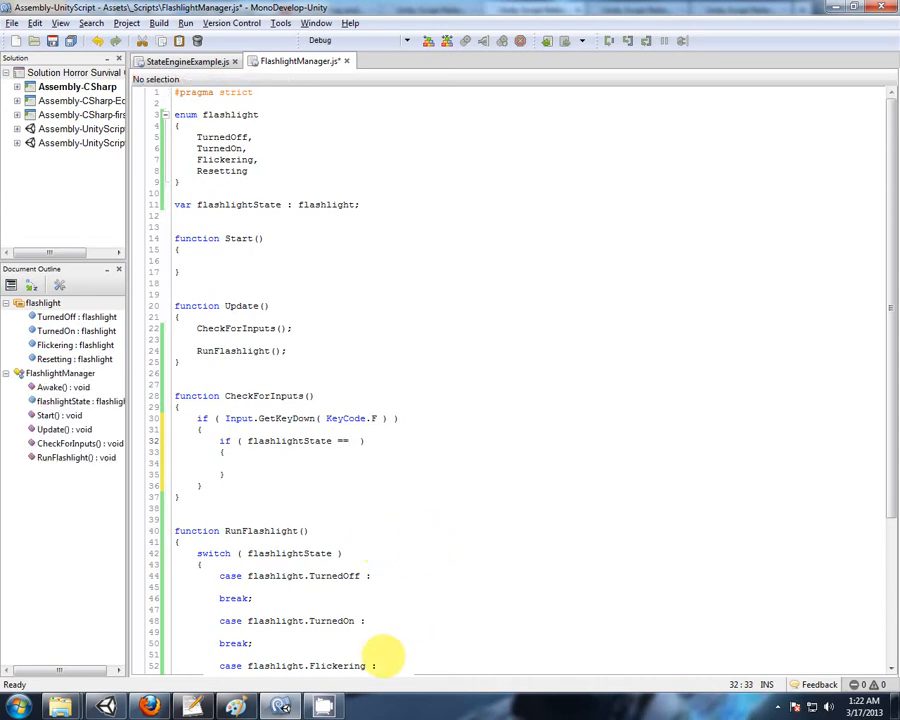
pyautogui.doubleClick(304, 576)
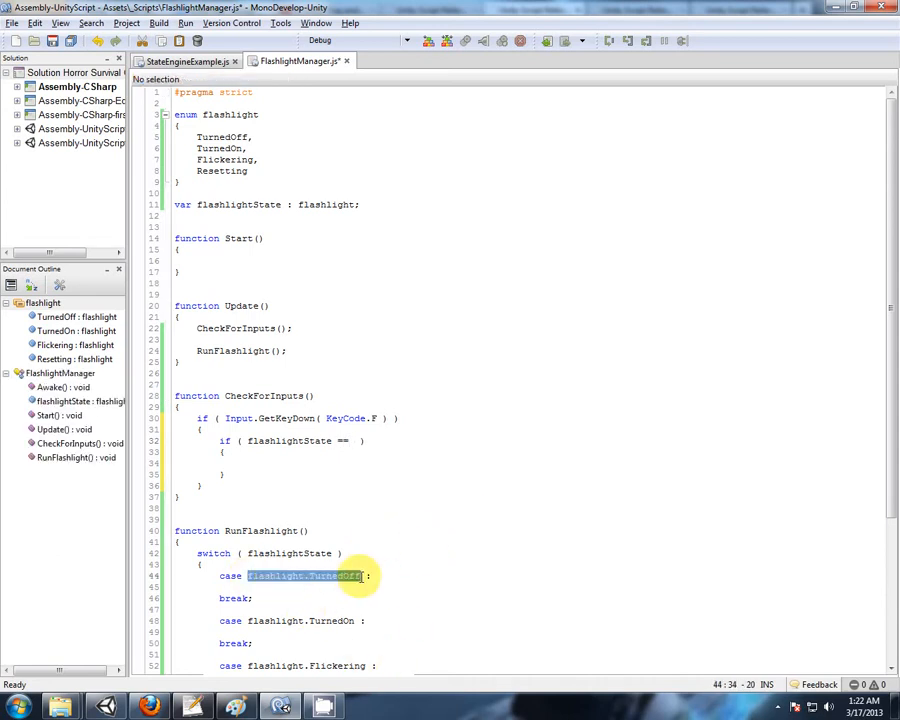
pyautogui.click(344, 442)
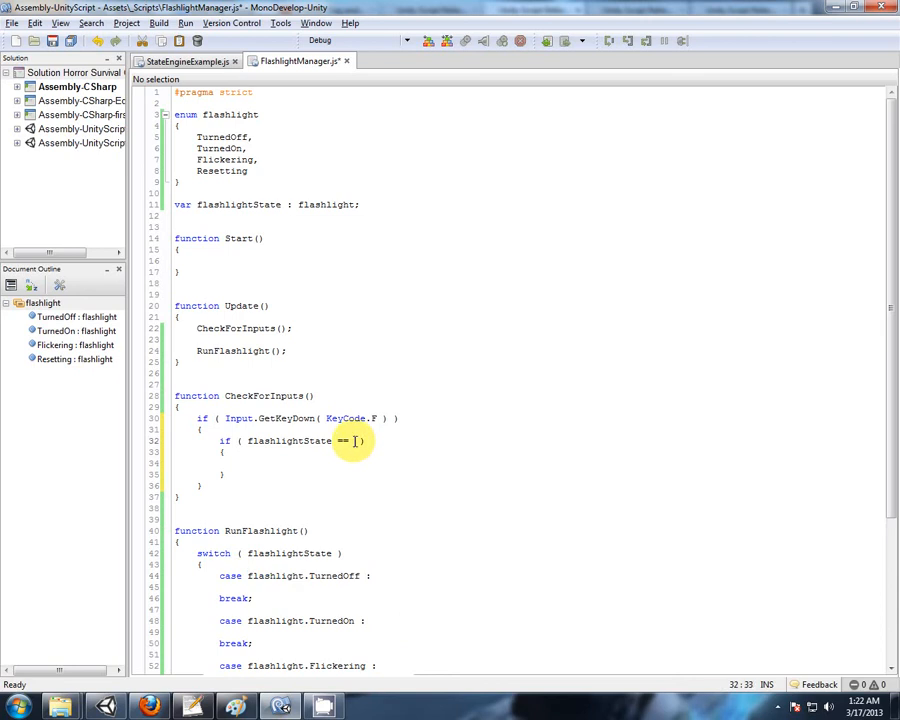
pyautogui.write('flashlight.TurnedOff')
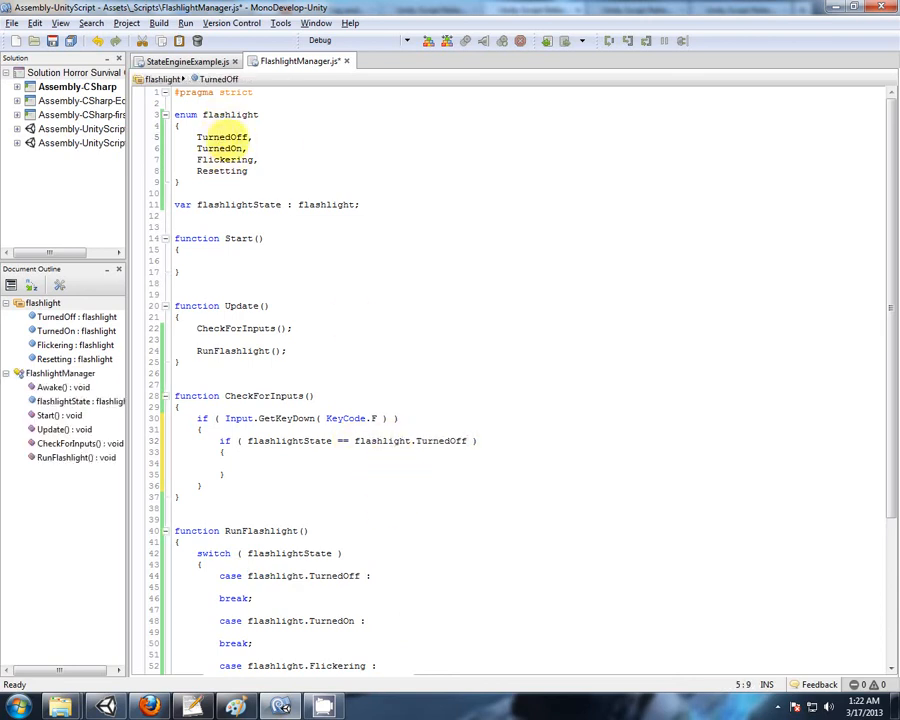
pyautogui.click(240, 464)
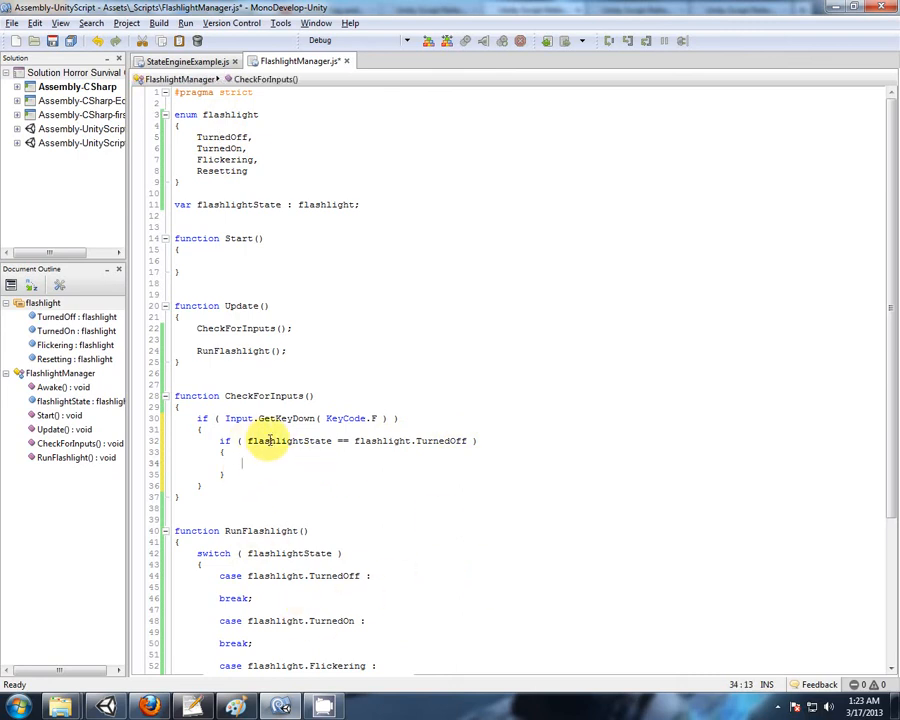
# - Assign flashlightState = flashlight.TurnedOn in its body and begin an else branch
pyautogui.write('flashlightState =')
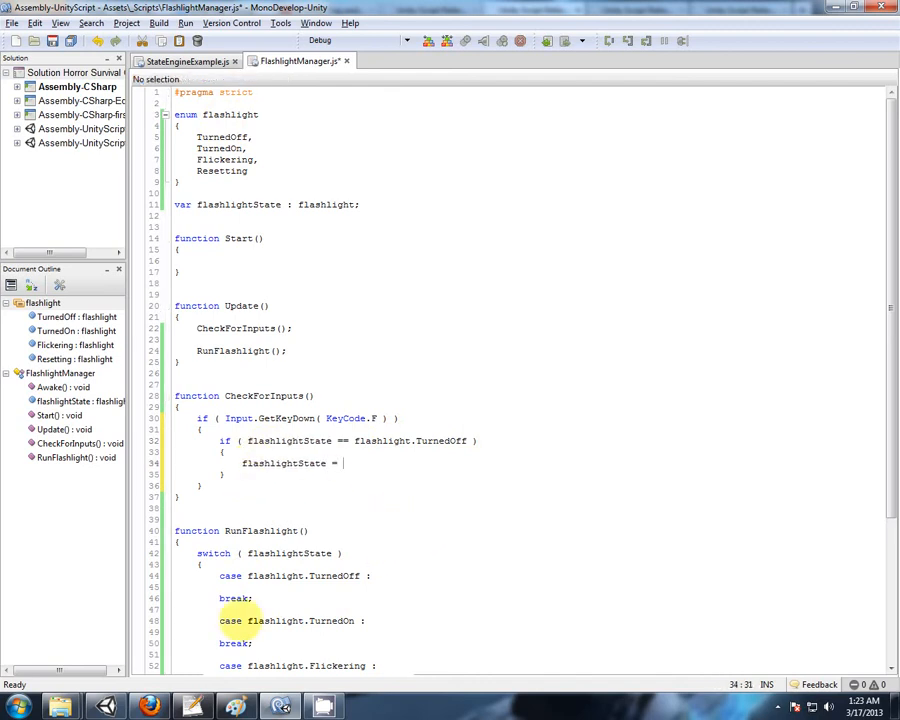
pyautogui.doubleClick(300, 620)
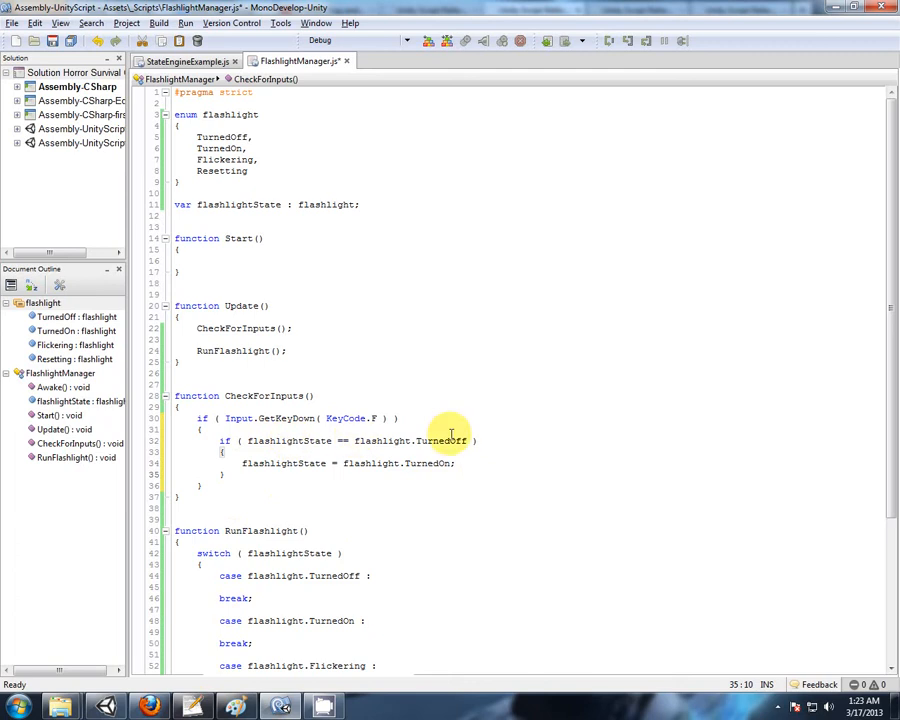
pyautogui.click(356, 476)
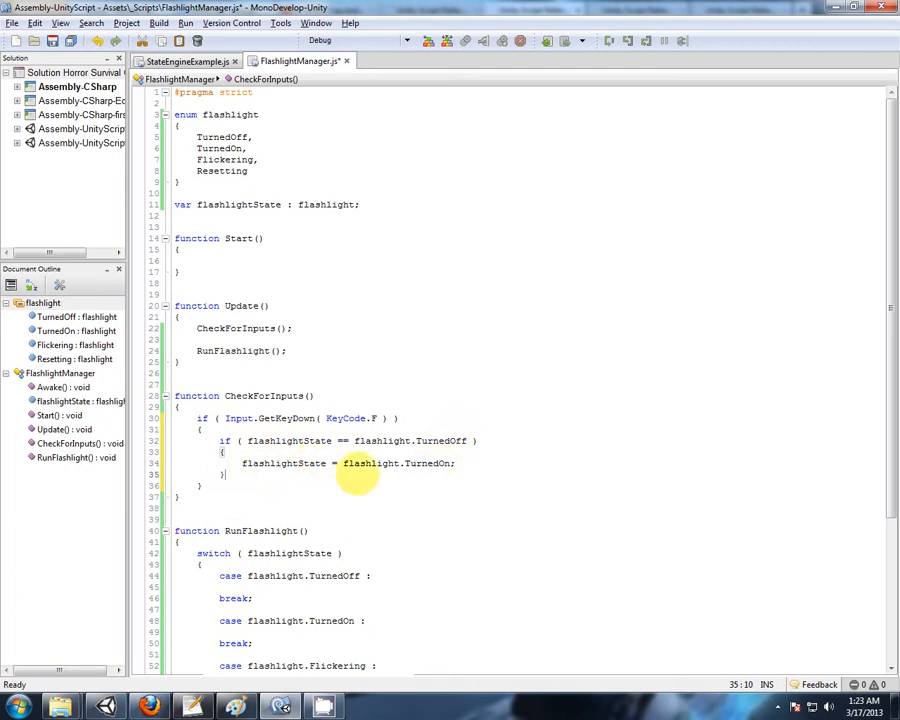
pyautogui.write('else if ( flashlightState')
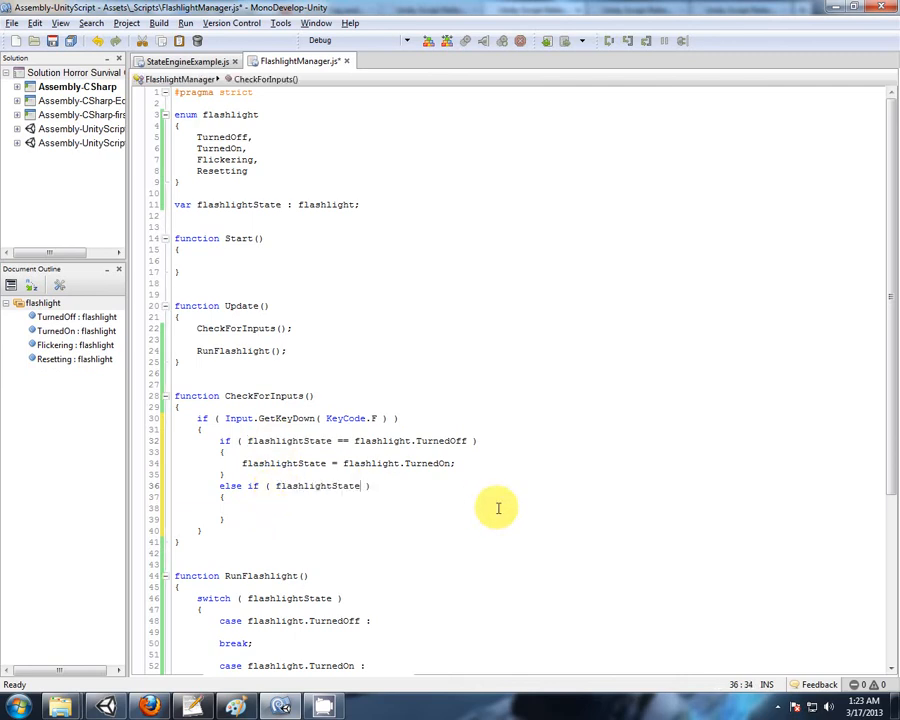
# - Make the else-if on TurnedOn set flashlightState = flashlight.TurnedOff, then switch back to Unity
pyautogui.write('==')
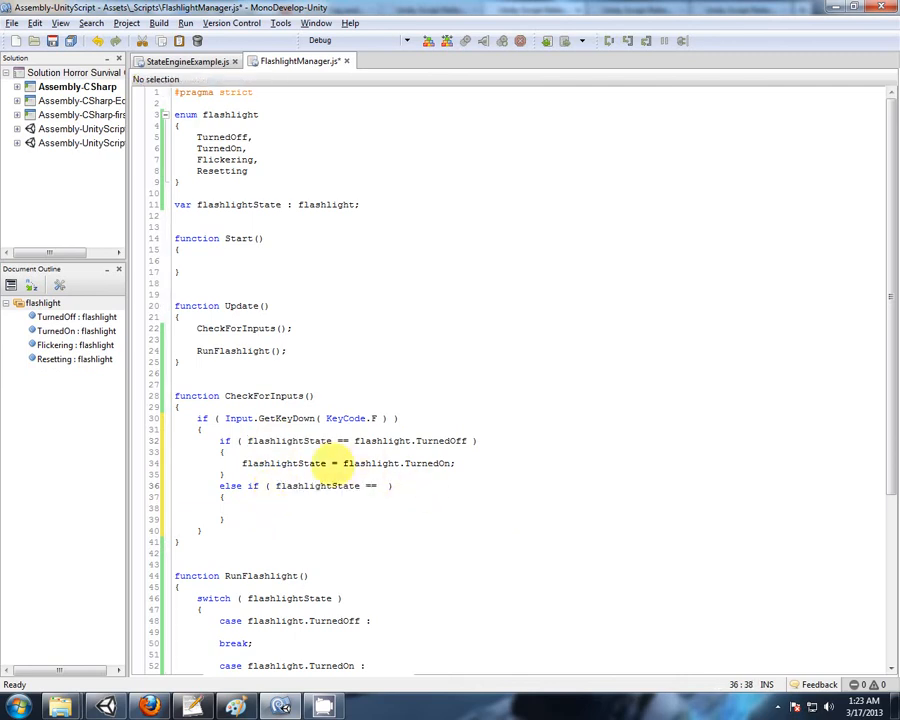
pyautogui.doubleClick(396, 464)
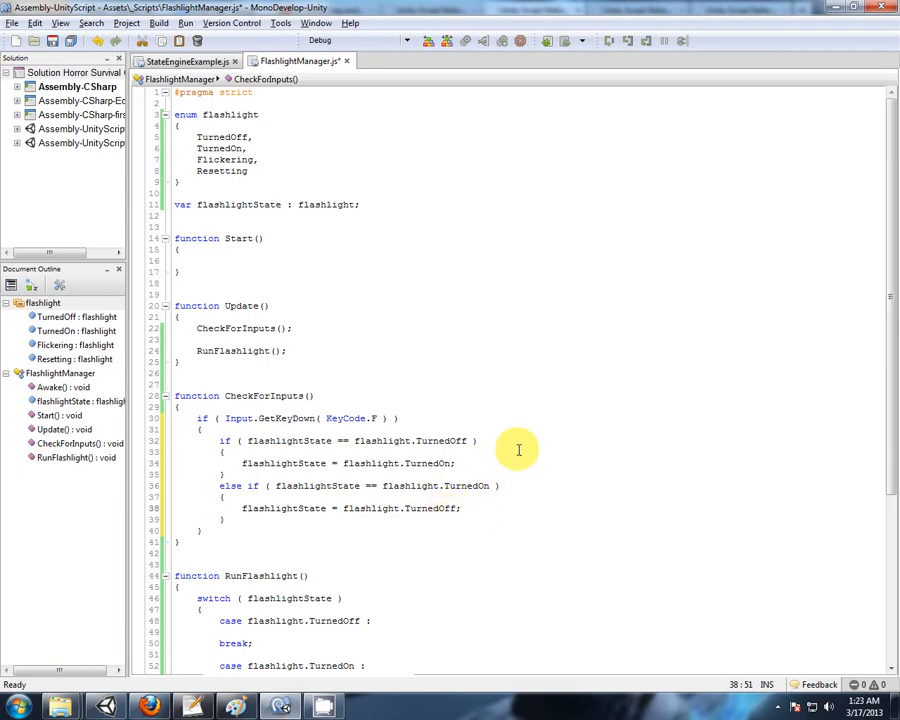
pyautogui.click(224, 418)
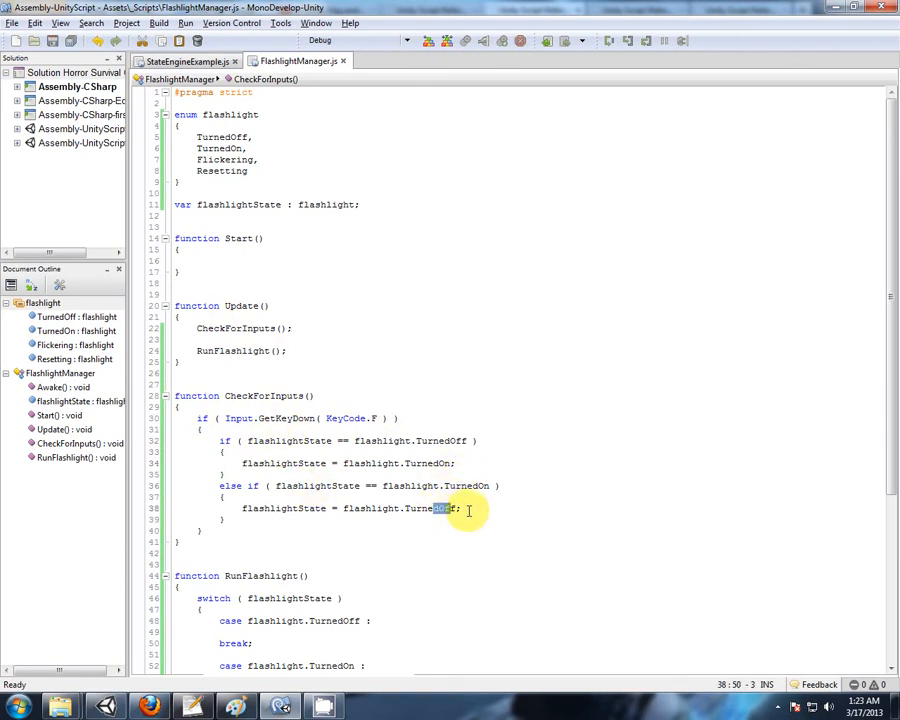
pyautogui.click(198, 260)
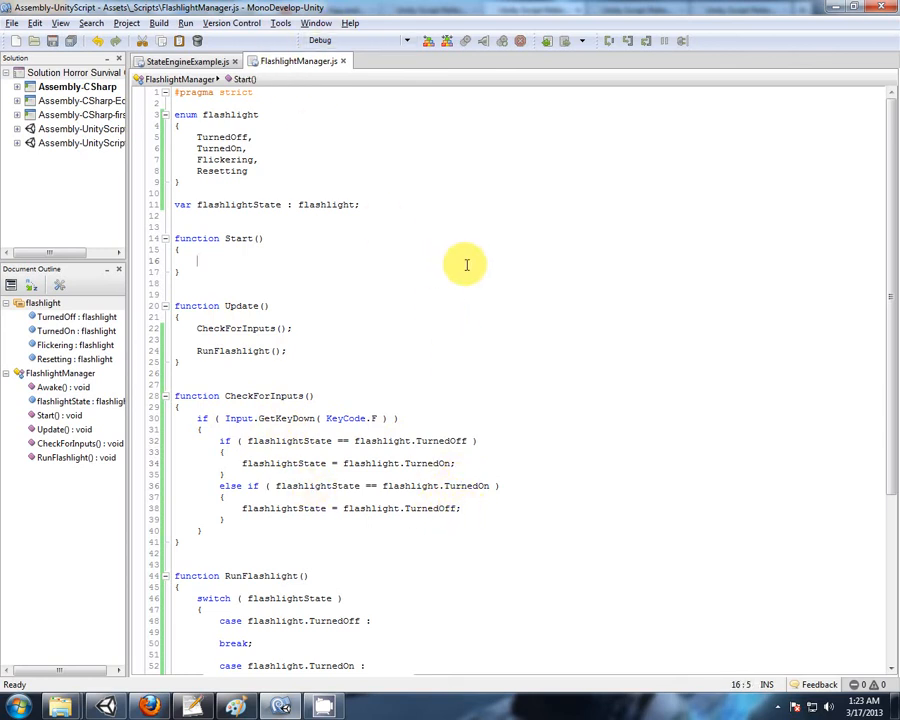
pyautogui.scroll(-3)
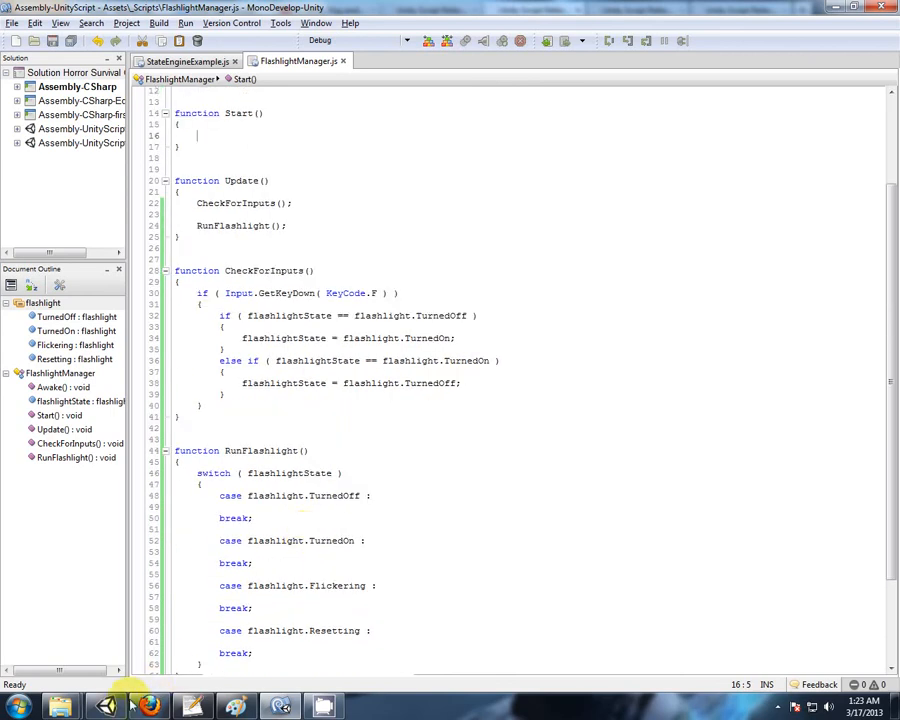
pyautogui.click(104, 706)
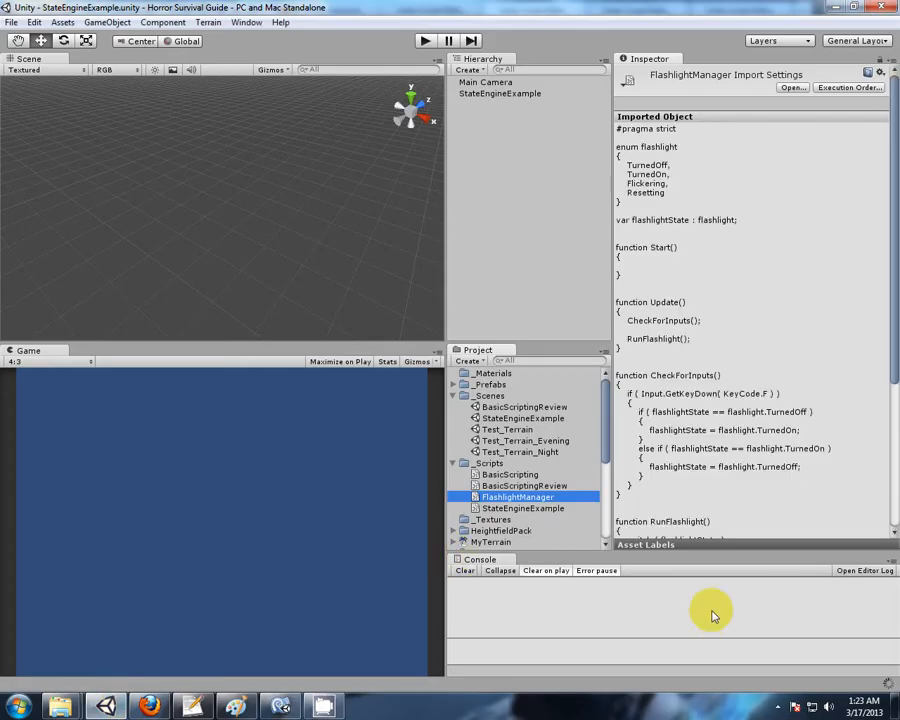
pyautogui.moveTo(720, 604)
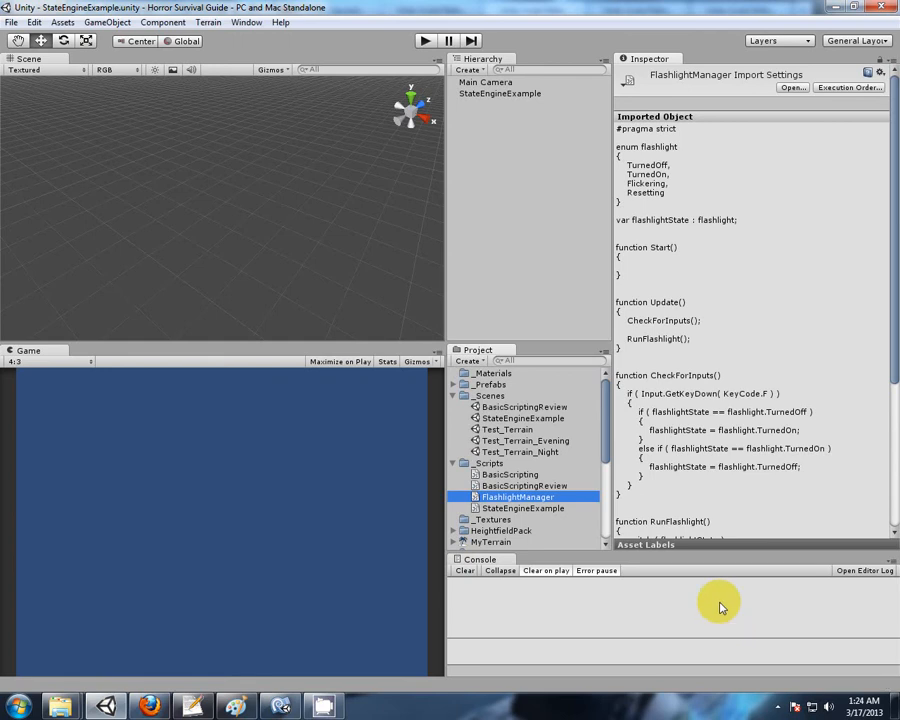
# - Create a new scene and save it as Test_Flashlight in the Scenes folder
pyautogui.click(12, 22)
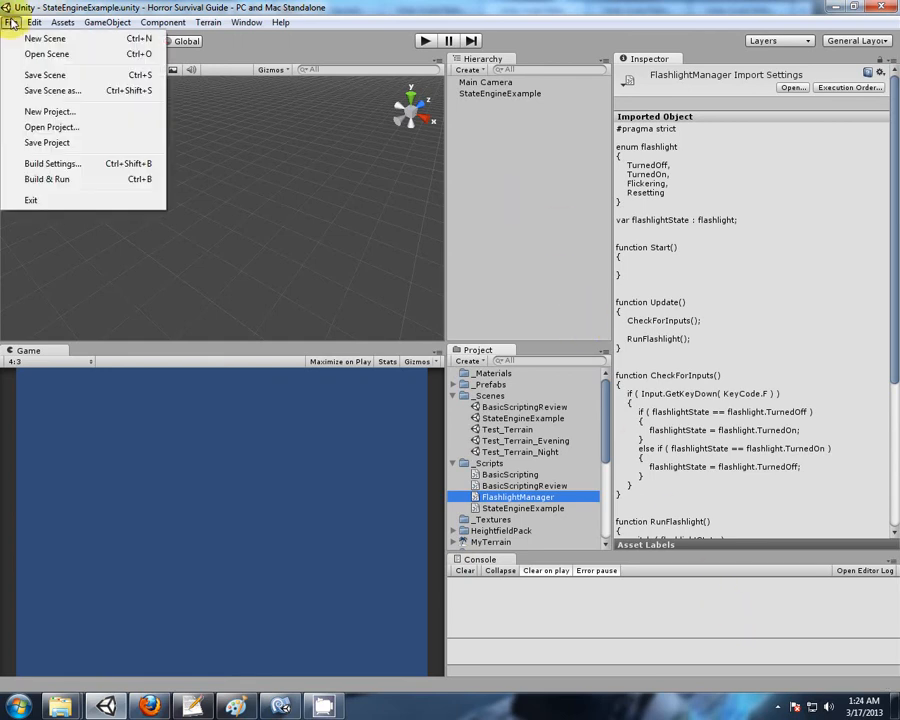
pyautogui.click(44, 38)
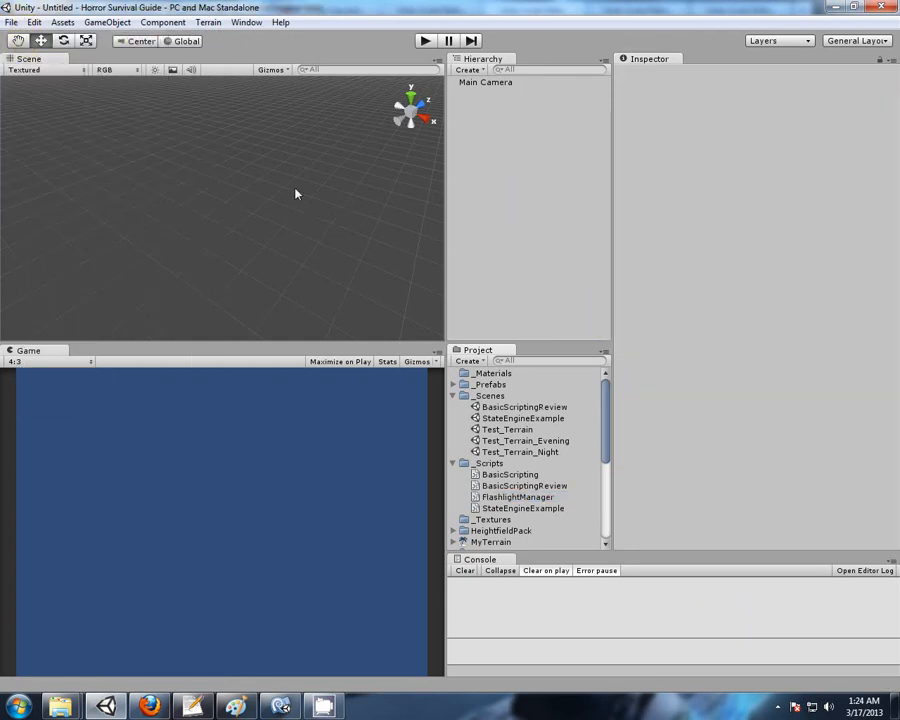
pyautogui.click(12, 22)
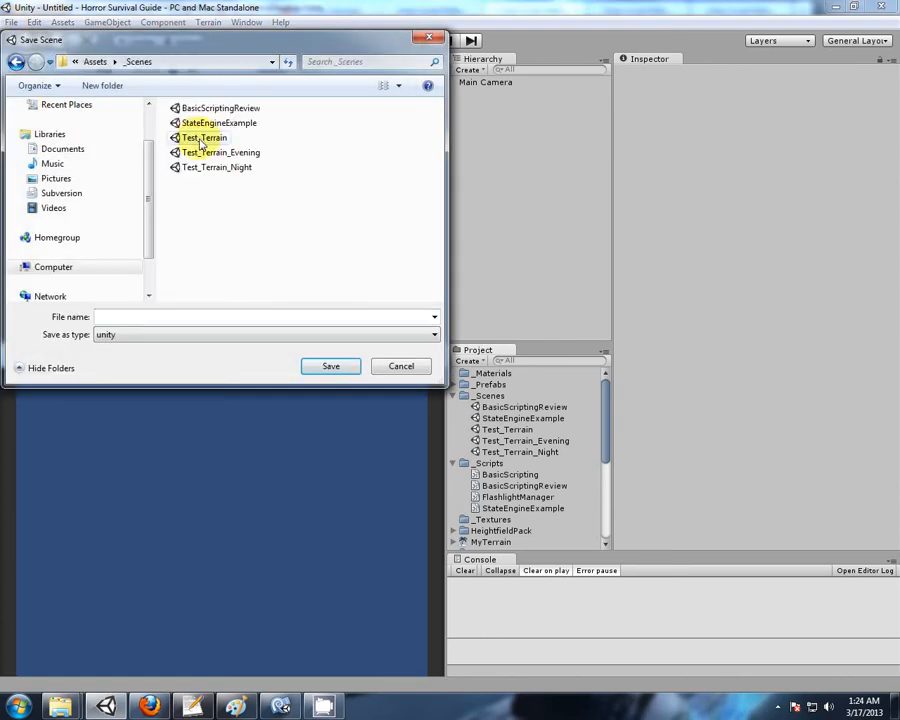
pyautogui.write('Te')
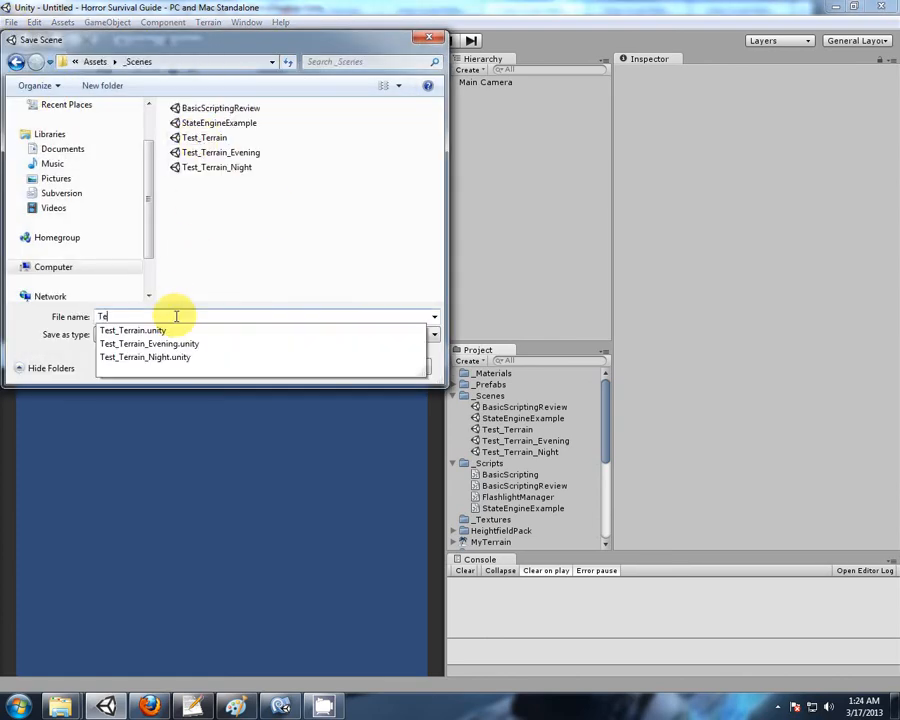
pyautogui.write('Test_Flashlight')
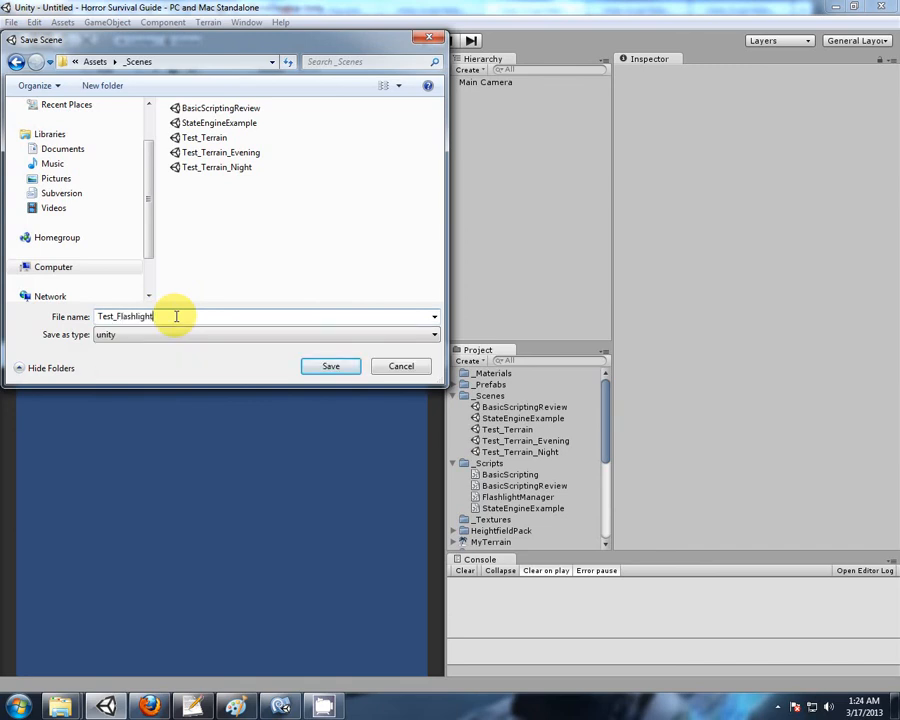
pyautogui.click(330, 364)
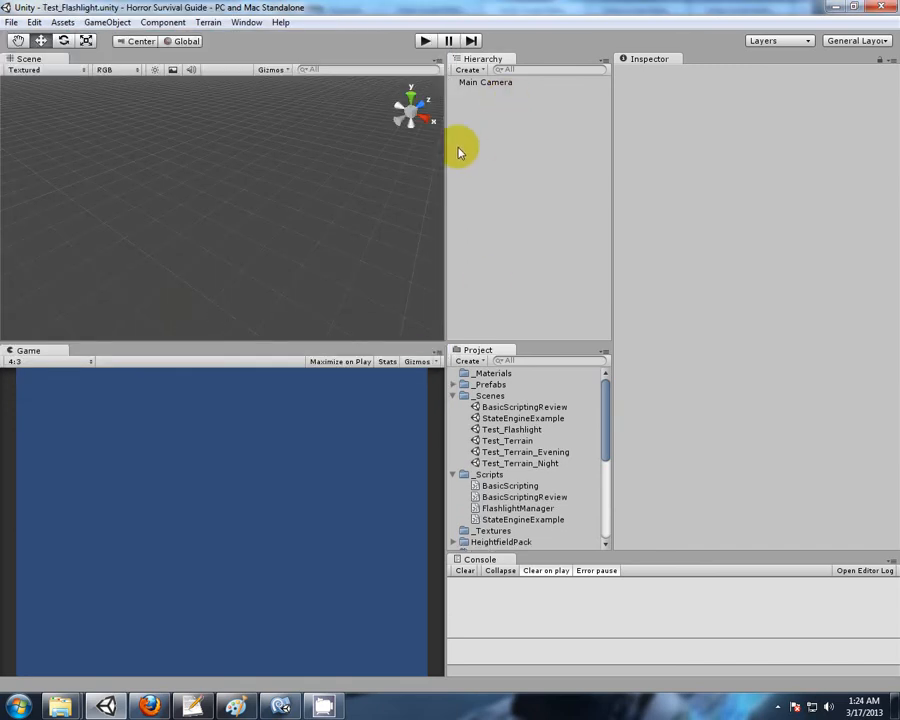
pyautogui.click(108, 22)
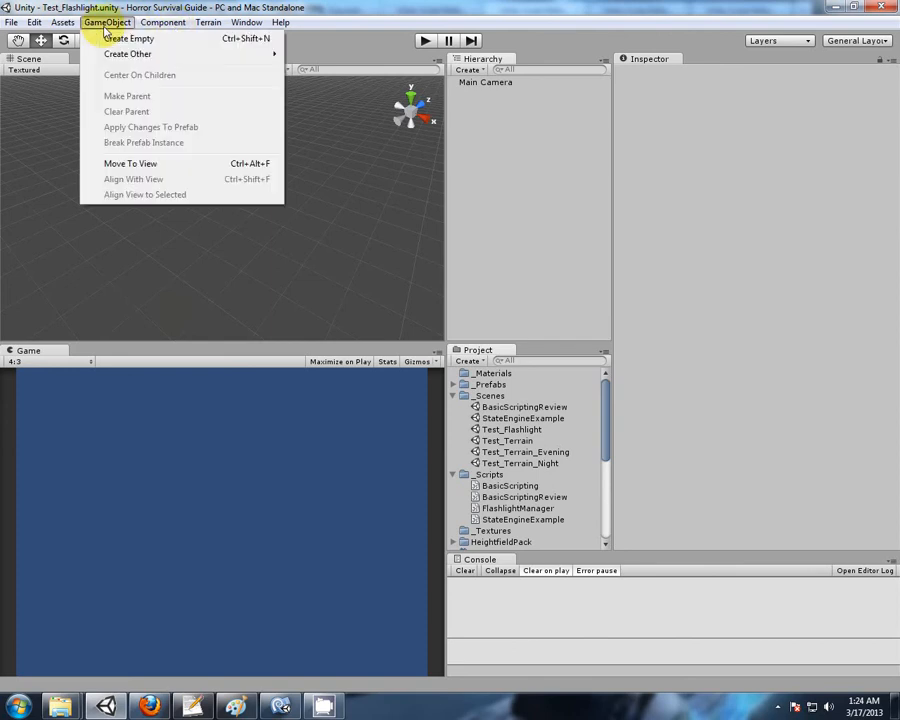
# - Create an empty game object and rename it Flashlight
pyautogui.click(128, 38)
pyautogui.write('Flash')
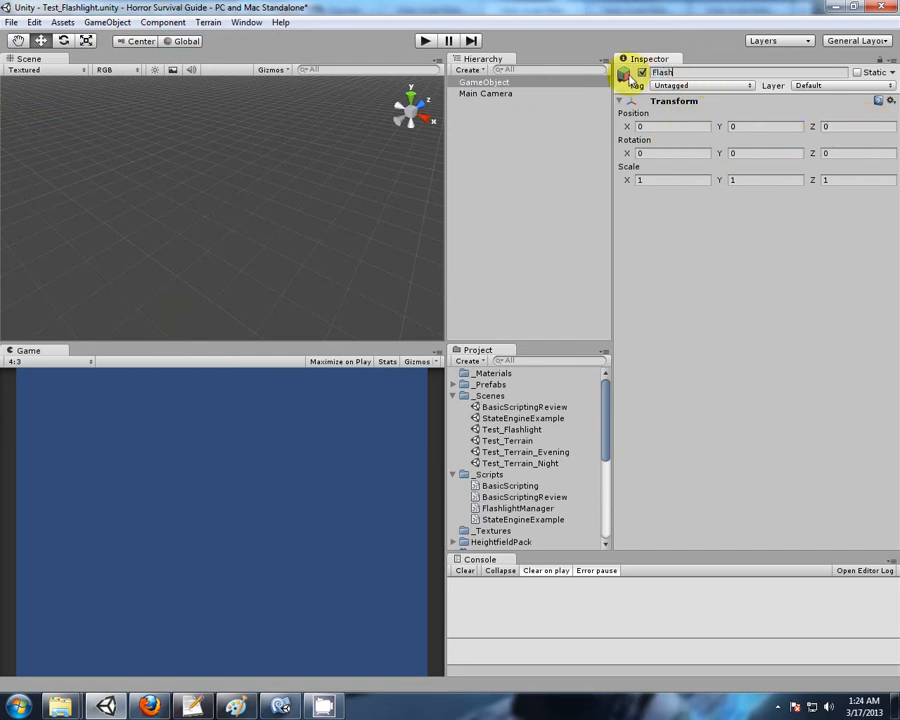
pyautogui.write('light')
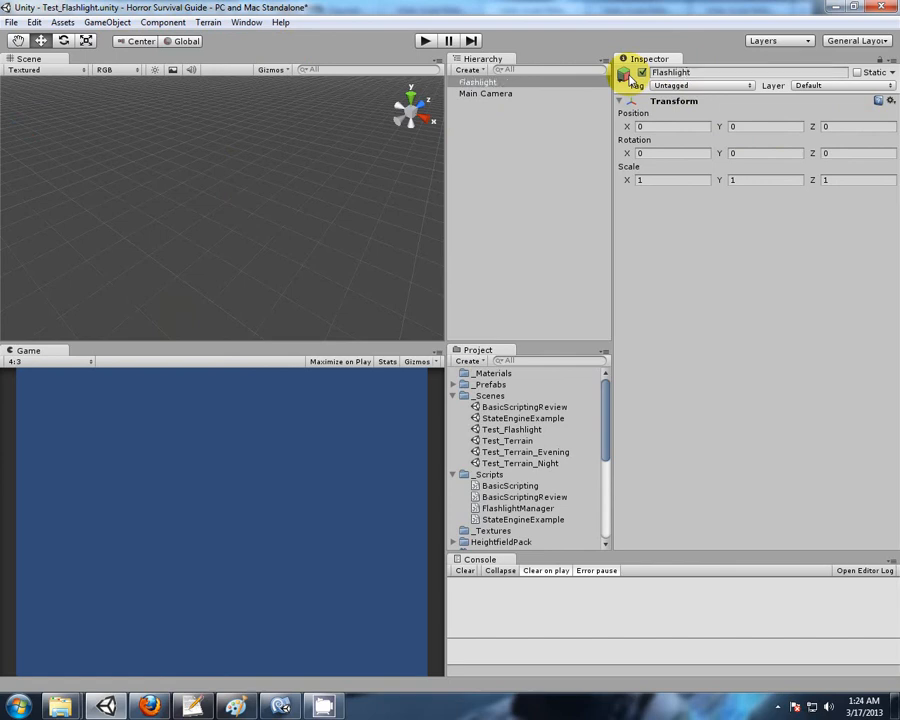
pyautogui.moveTo(816, 328)
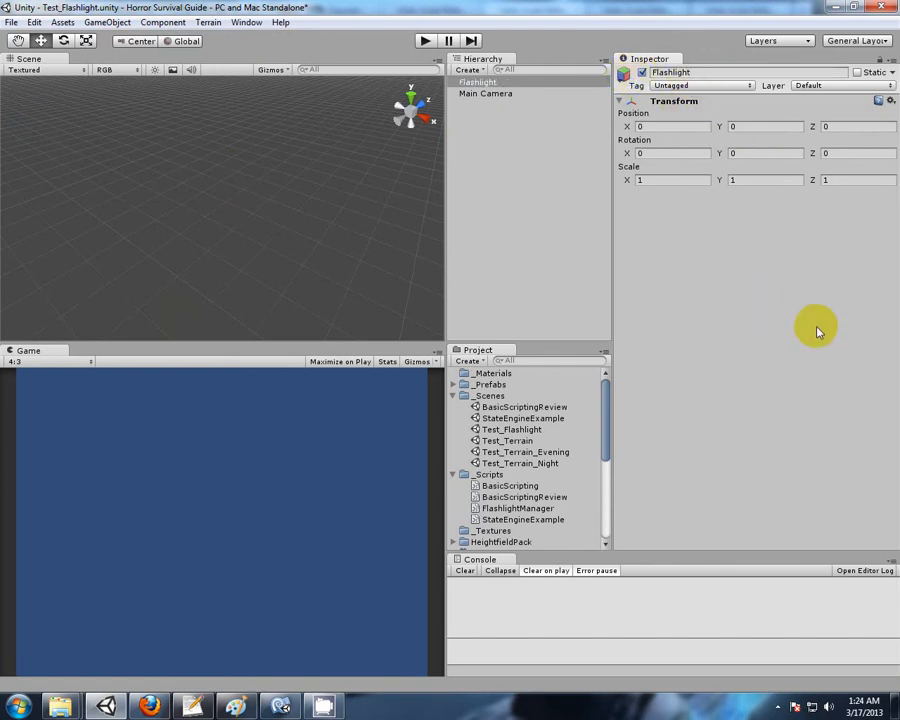
pyautogui.moveTo(660, 132)
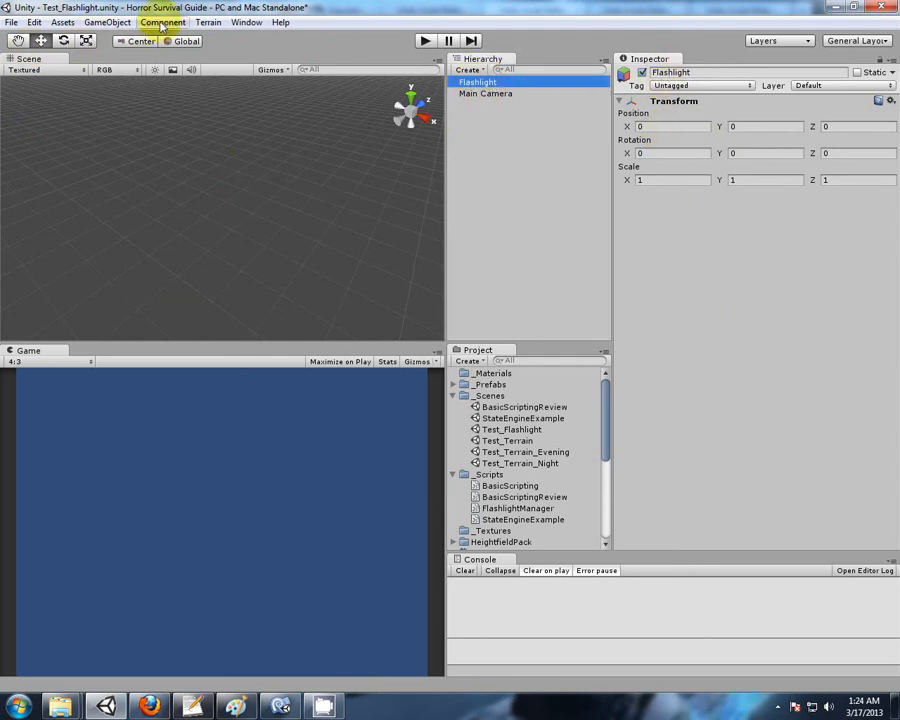
pyautogui.click(162, 22)
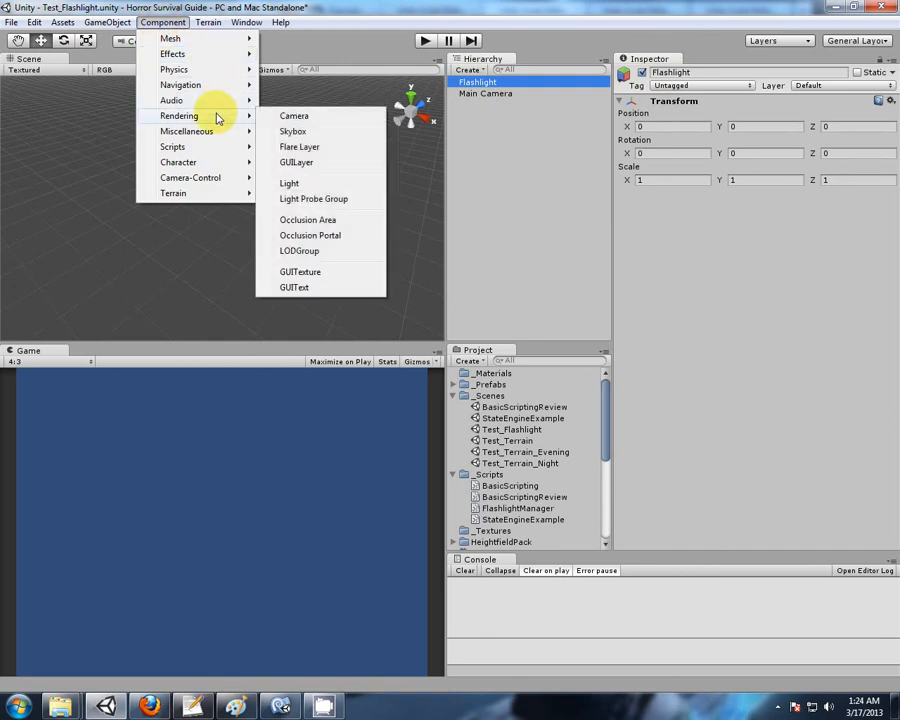
pyautogui.moveTo(288, 184)
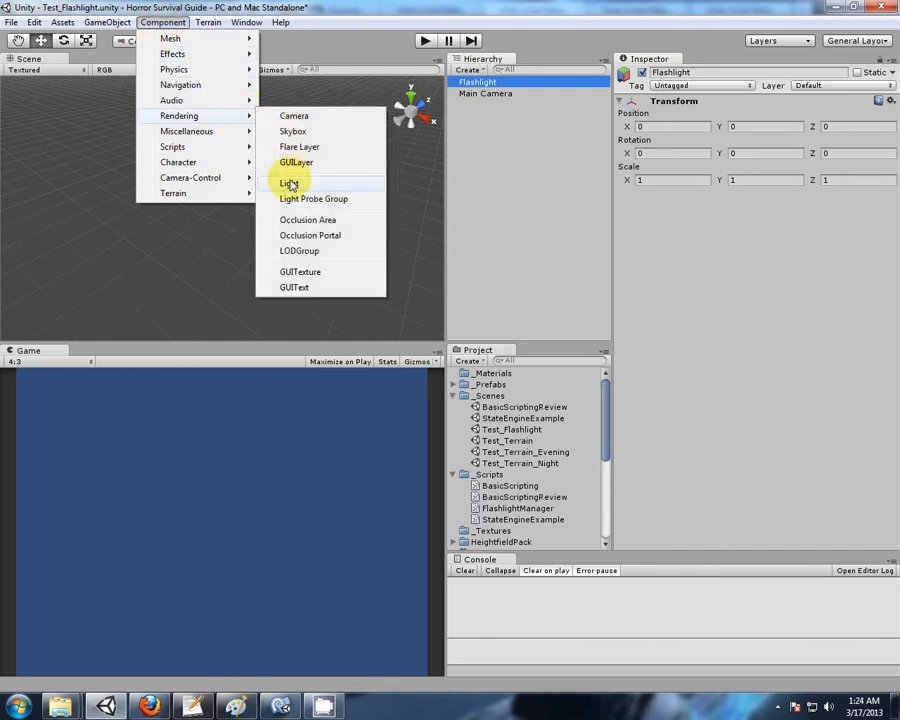
# - Add a spot Light to Flashlight and drag the FlashlightManager script onto it
pyautogui.click(288, 184)
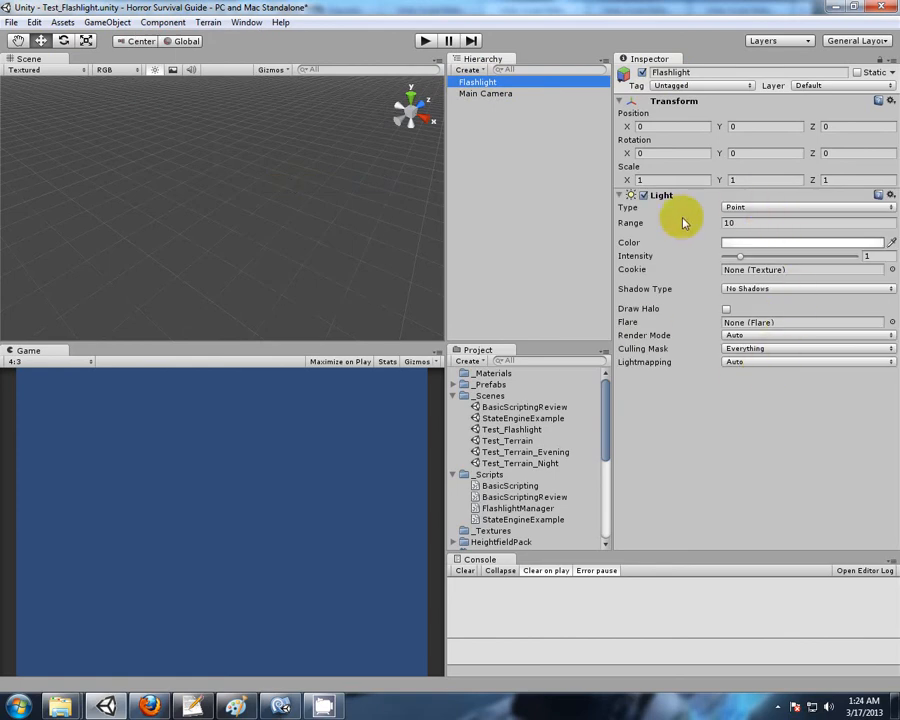
pyautogui.moveTo(836, 220)
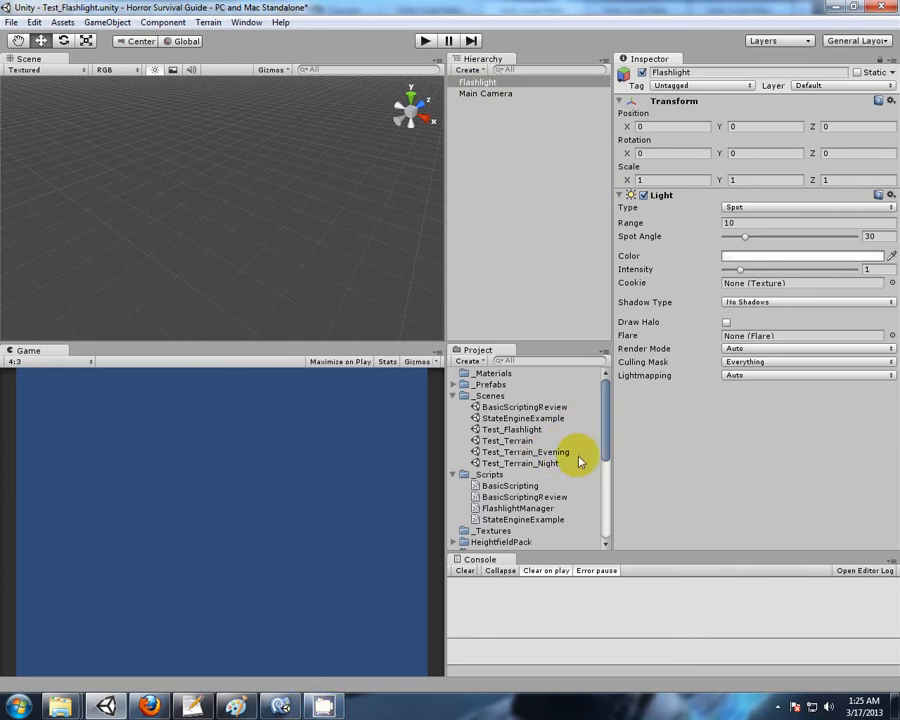
pyautogui.click(516, 508)
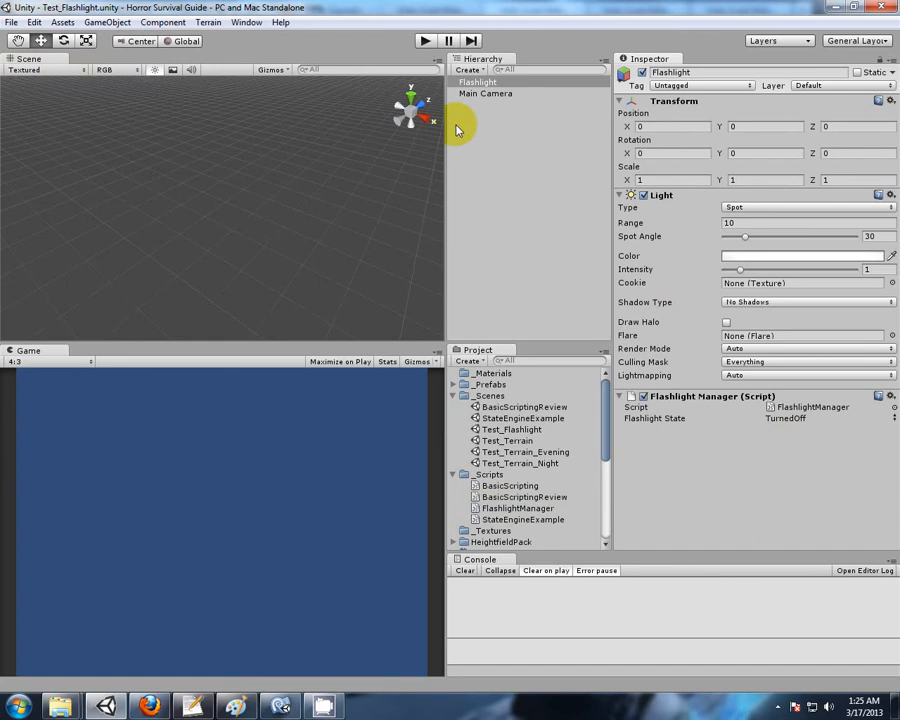
pyautogui.moveTo(424, 40)
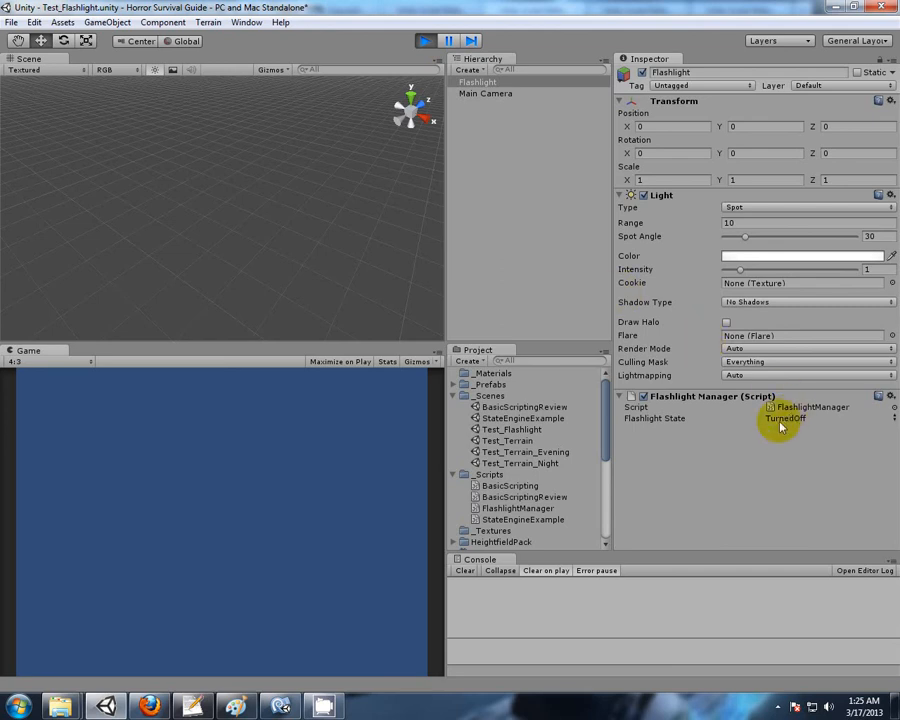
pyautogui.moveTo(776, 476)
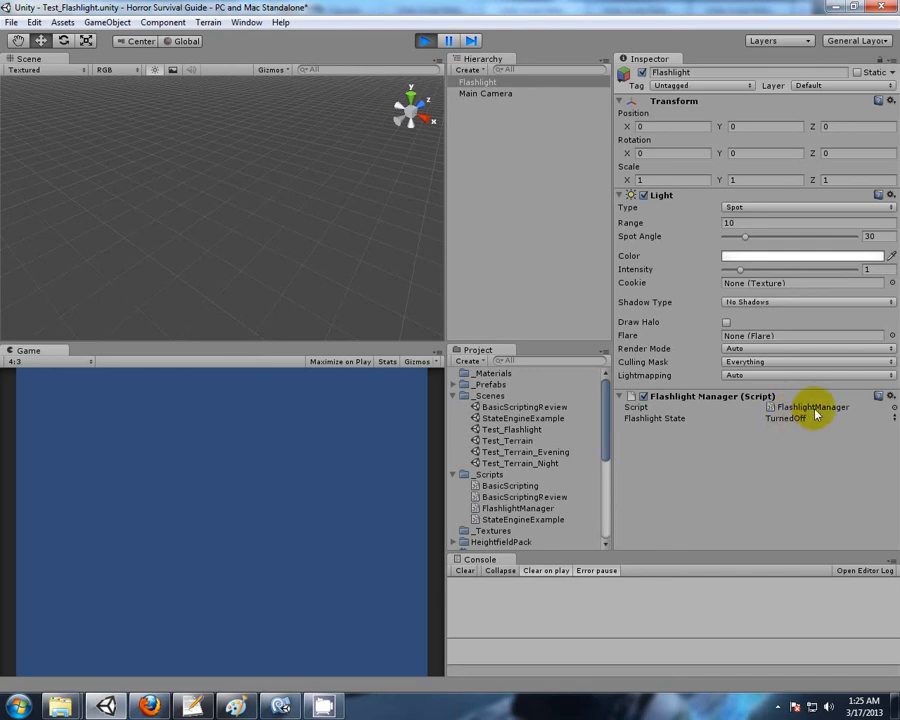
pyautogui.moveTo(804, 462)
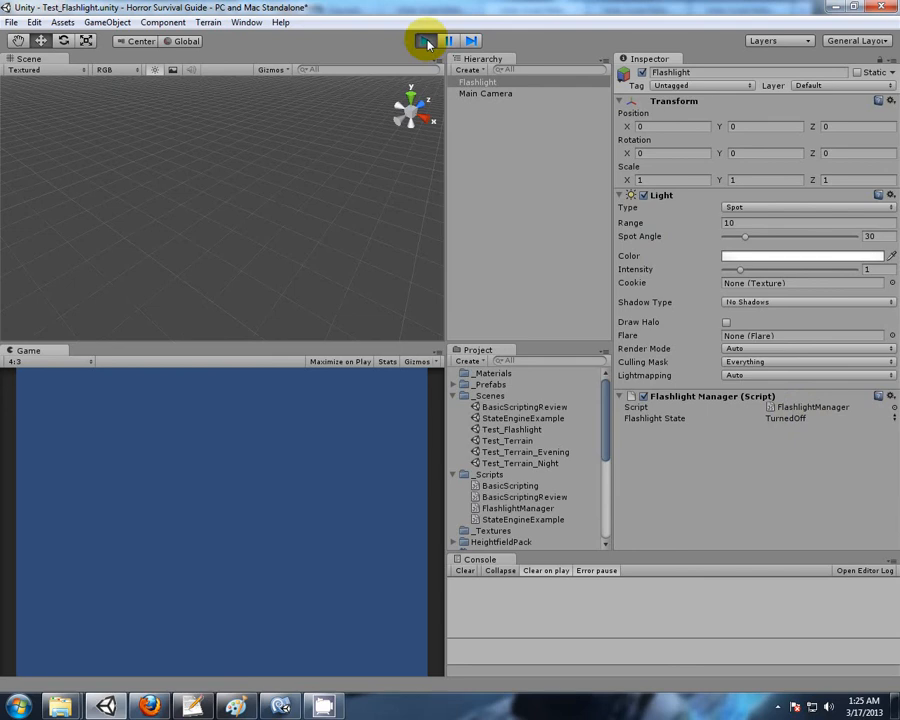
pyautogui.click(424, 40)
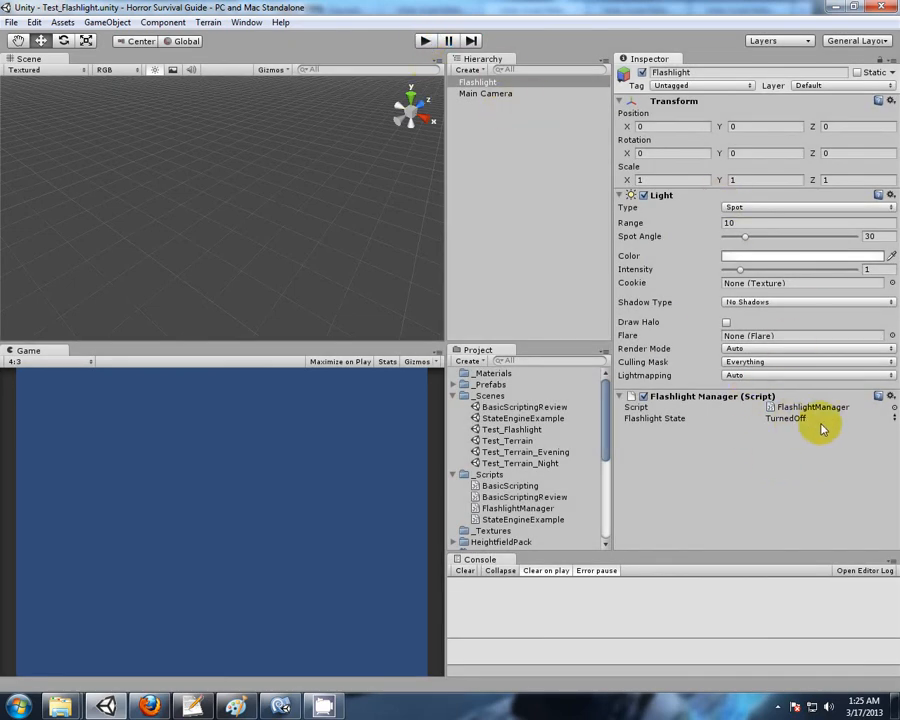
pyautogui.moveTo(718, 664)
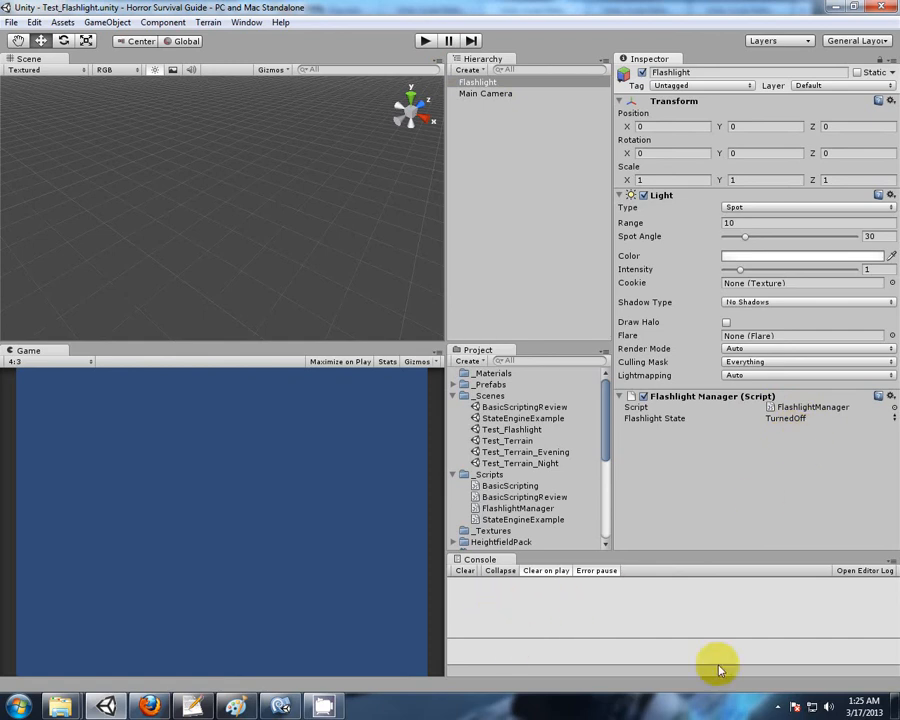
# - Open the Light scripting reference and its inherited enabled variable
pyautogui.click(148, 708)
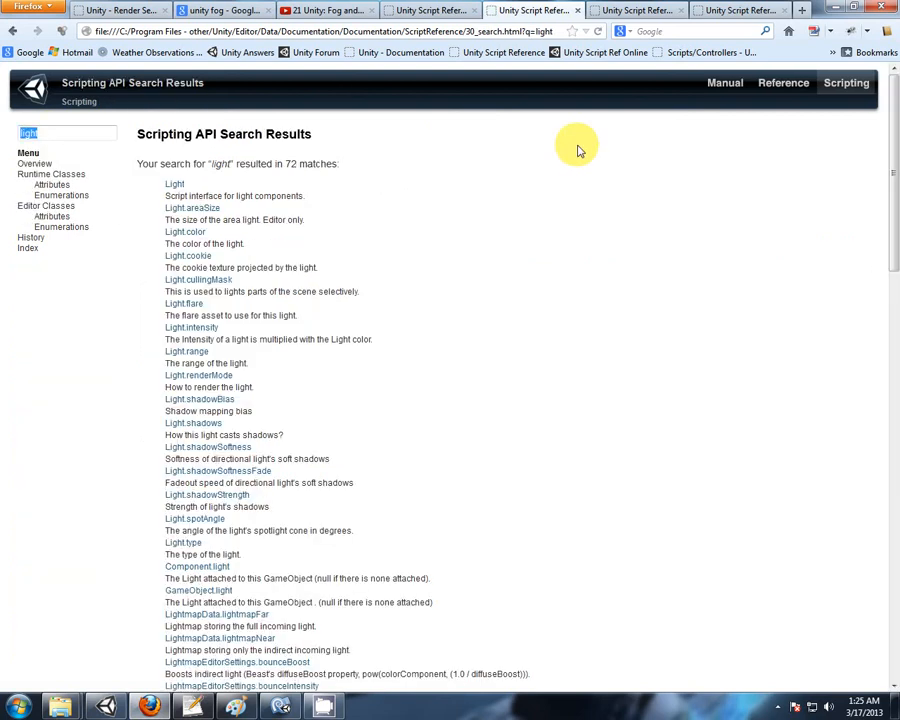
pyautogui.click(174, 184)
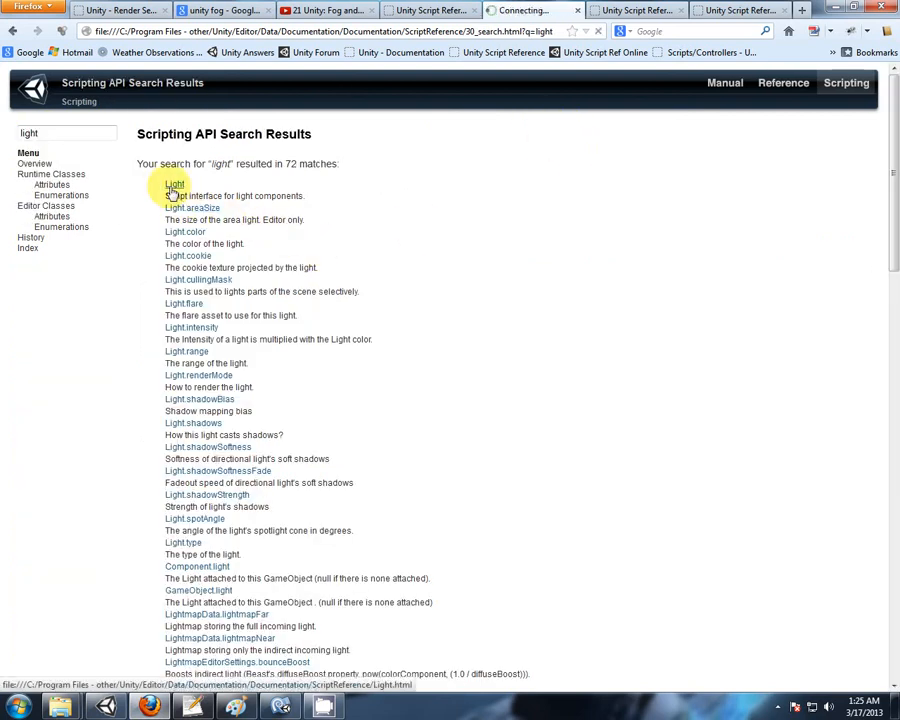
pyautogui.click(174, 184)
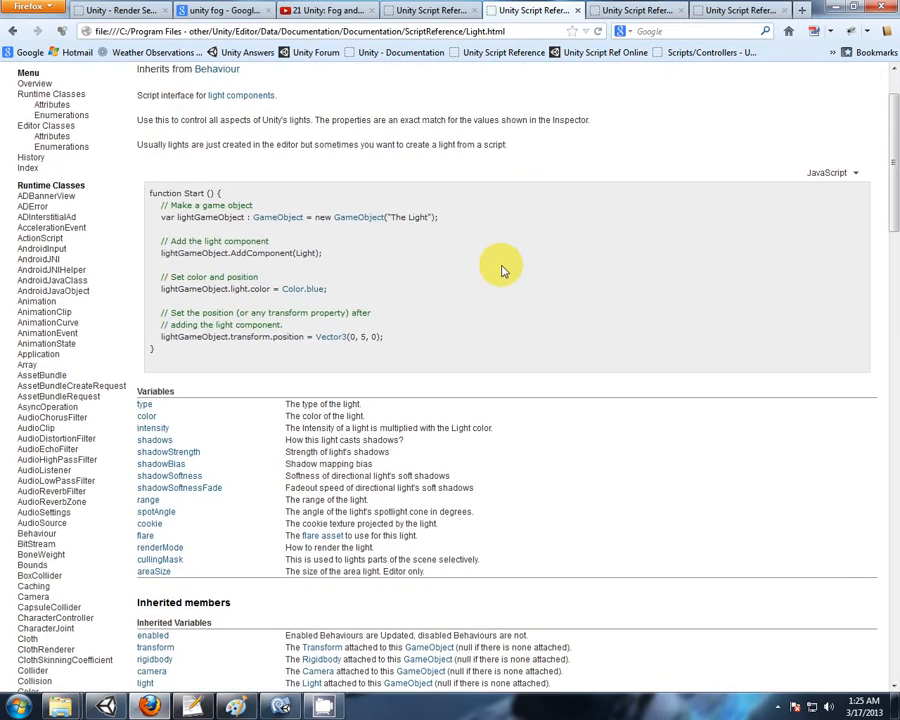
pyautogui.scroll(-3)
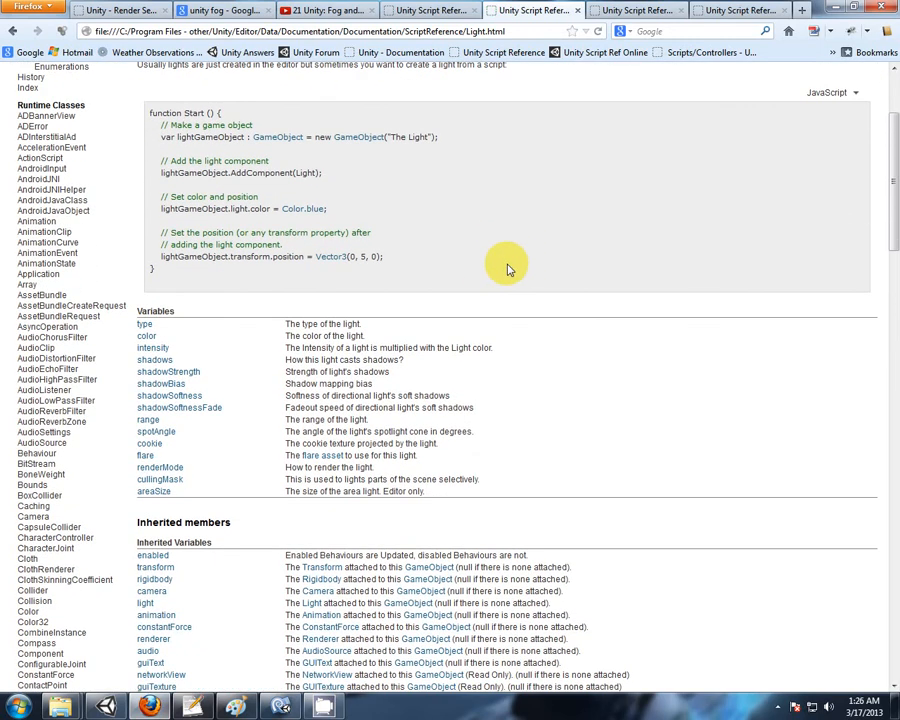
pyautogui.scroll(-3)
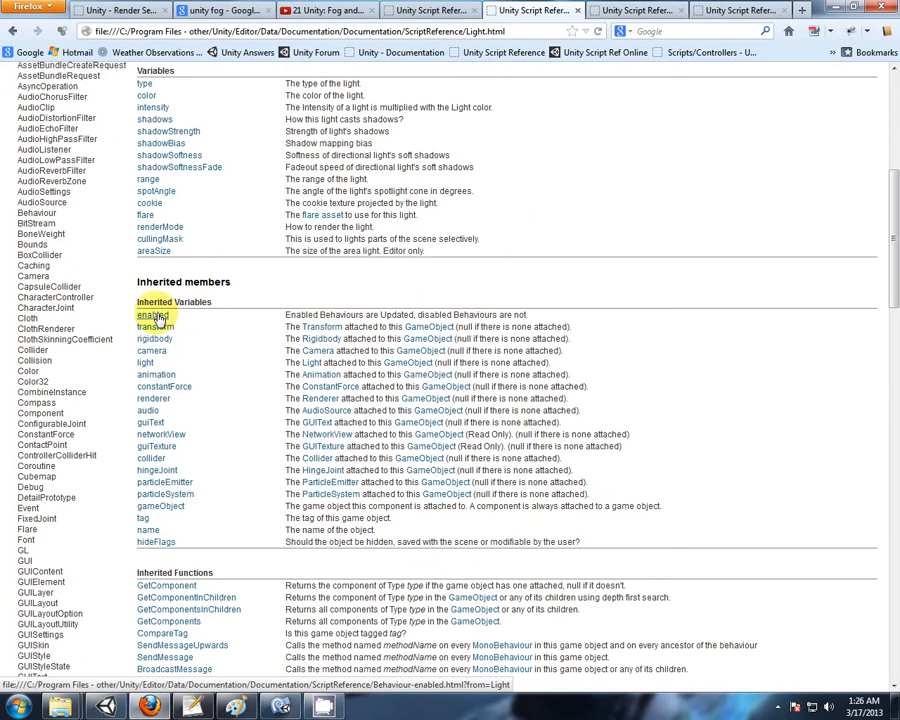
pyautogui.click(154, 316)
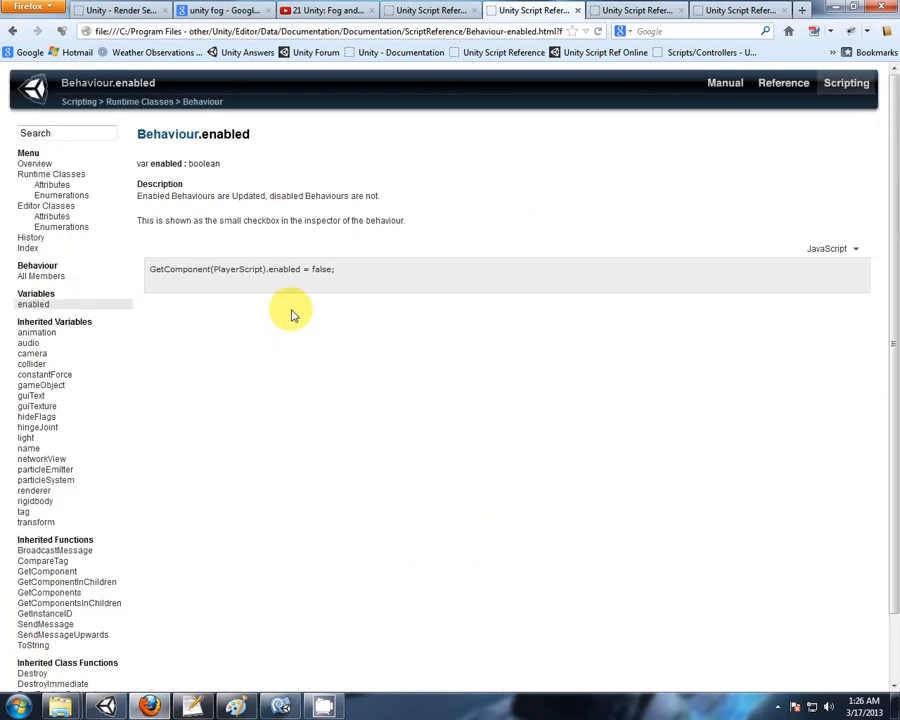
pyautogui.moveTo(328, 240)
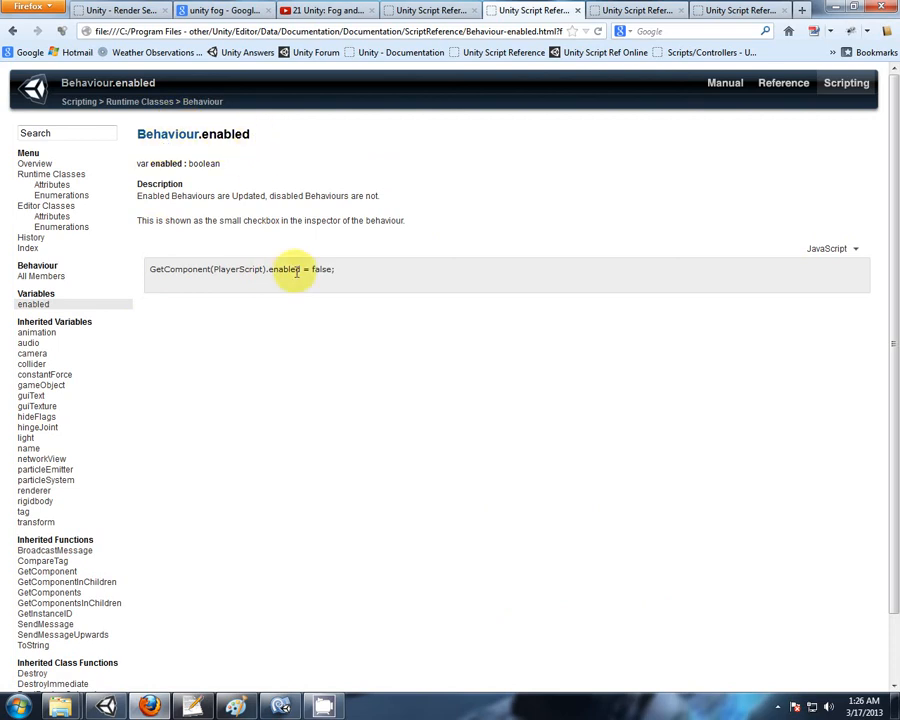
pyautogui.moveTo(12, 32)
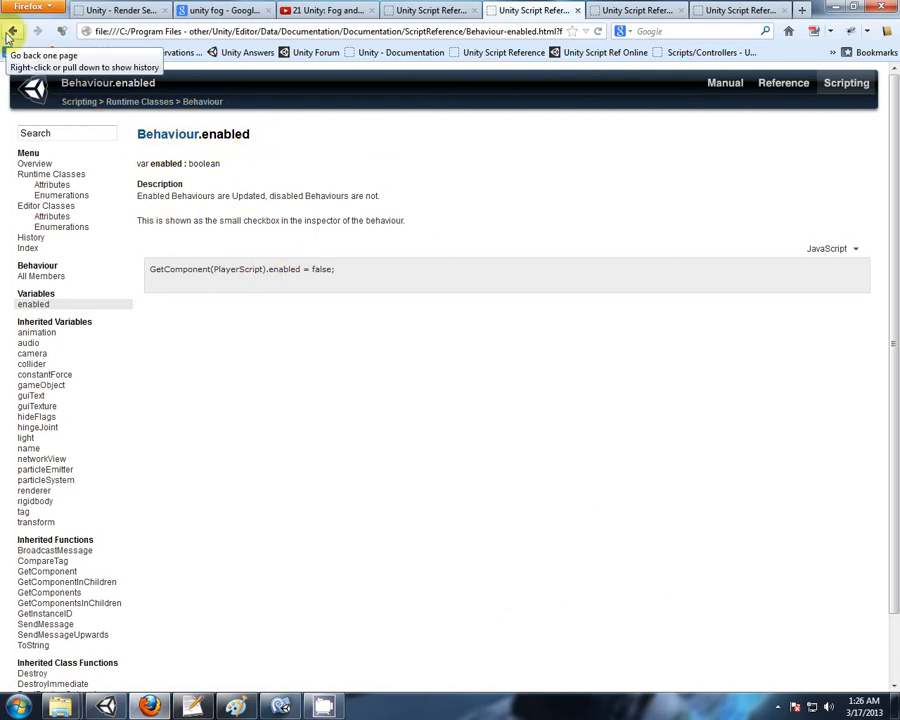
# - Go back to Light, reopen Behaviour.enabled, then return to the FlashlightManager script
pyautogui.click(14, 32)
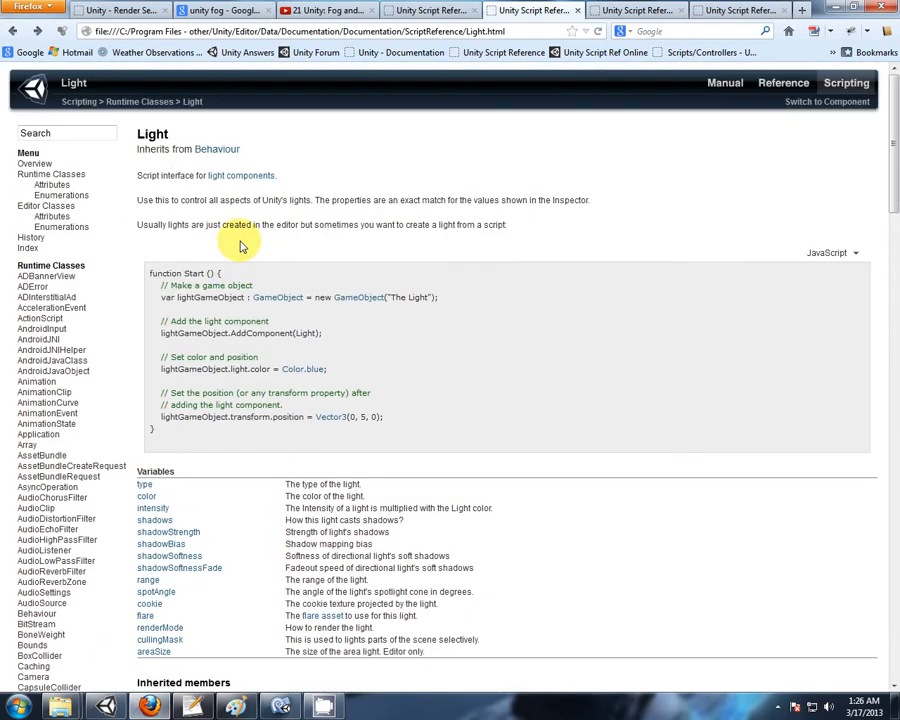
pyautogui.scroll(-3)
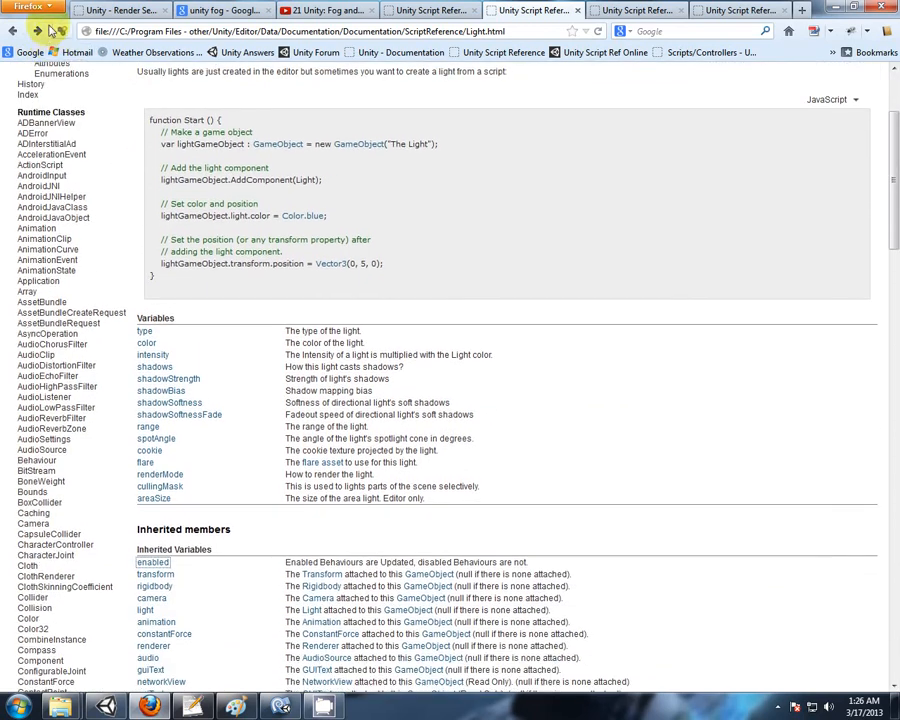
pyautogui.click(152, 560)
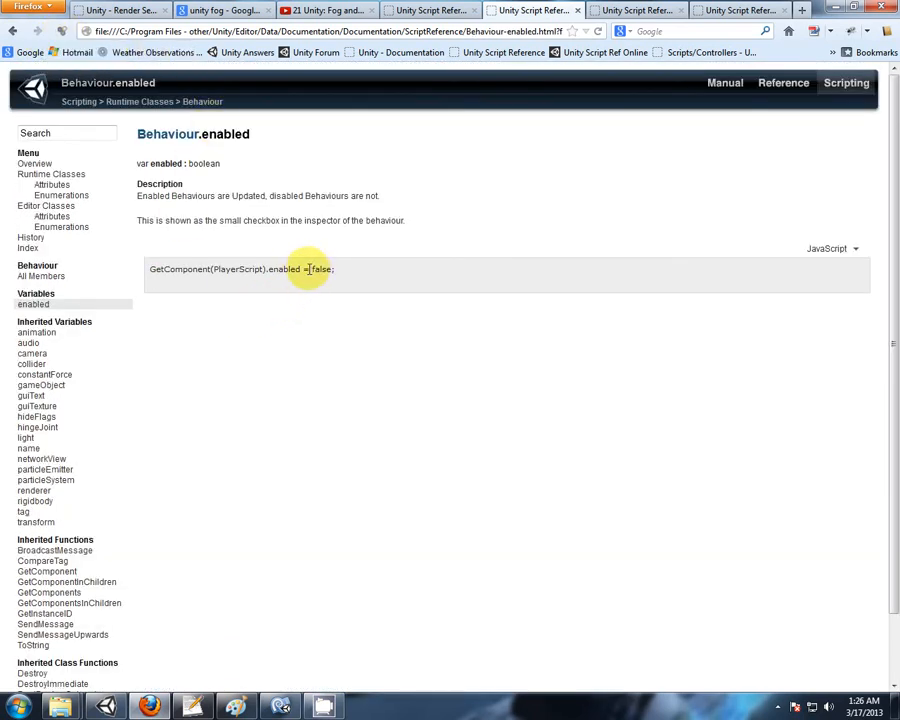
pyautogui.click(280, 706)
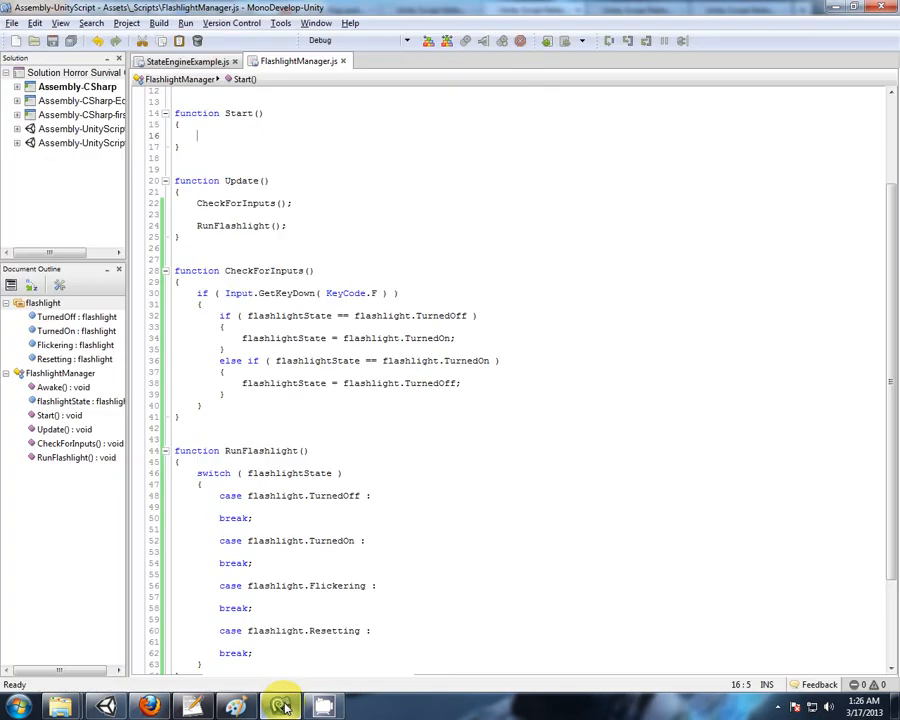
# - Set light.enabled = false in the TurnedOff case and light.enabled = true in the TurnedOn case
pyautogui.scroll(-3)
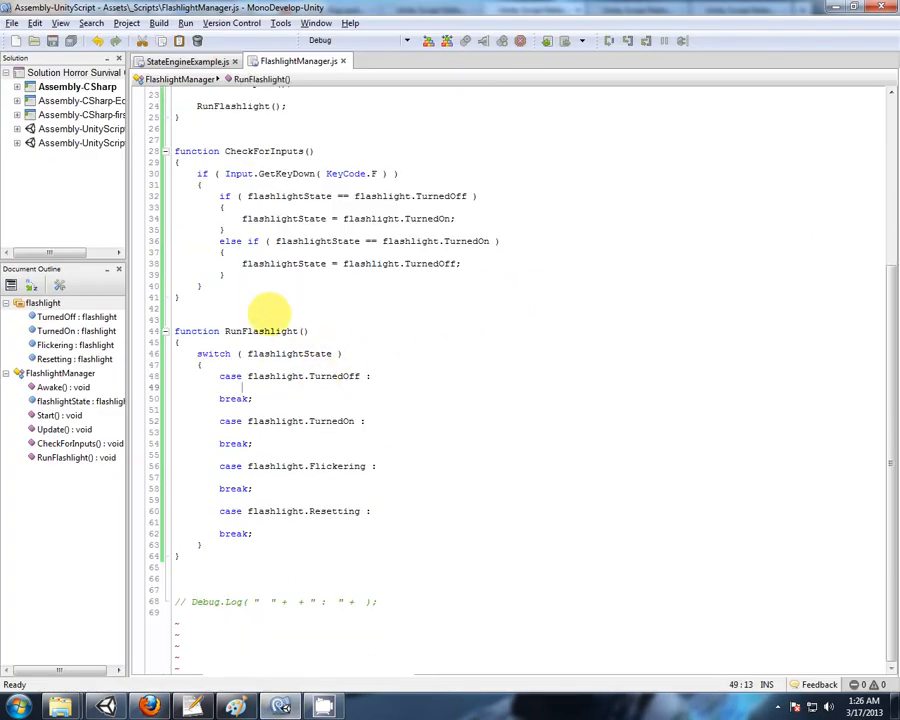
pyautogui.click(328, 376)
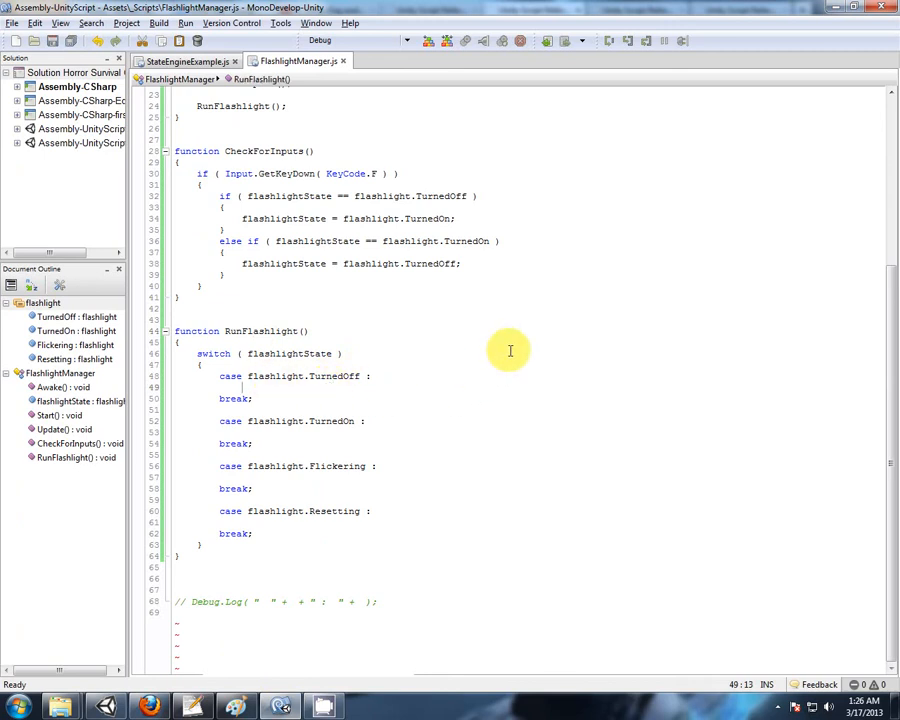
pyautogui.write('light.enabled =')
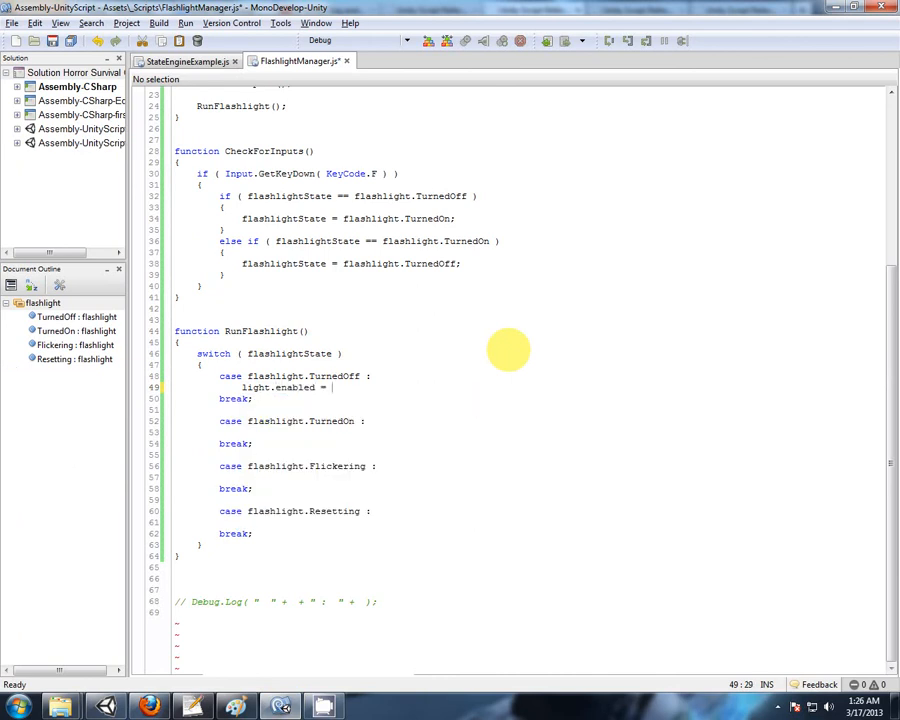
pyautogui.write('false;')
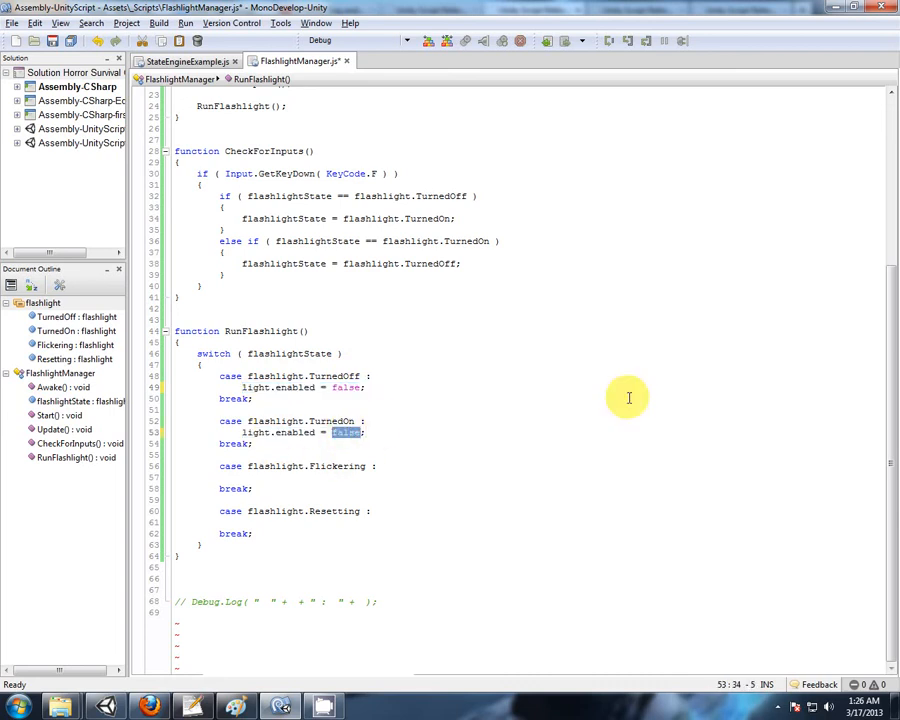
pyautogui.write('true')
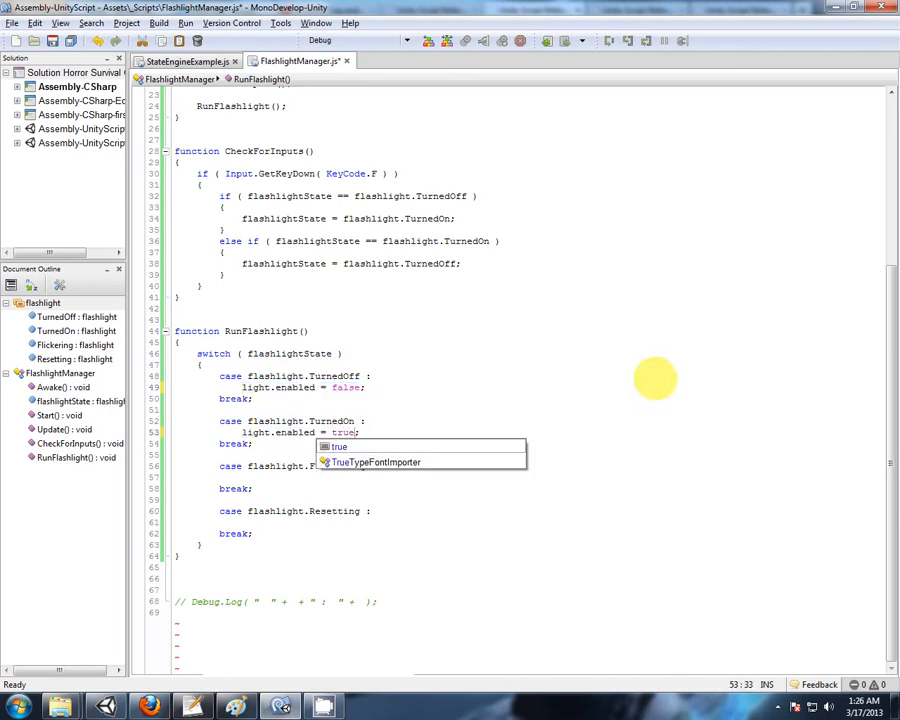
pyautogui.click(354, 432)
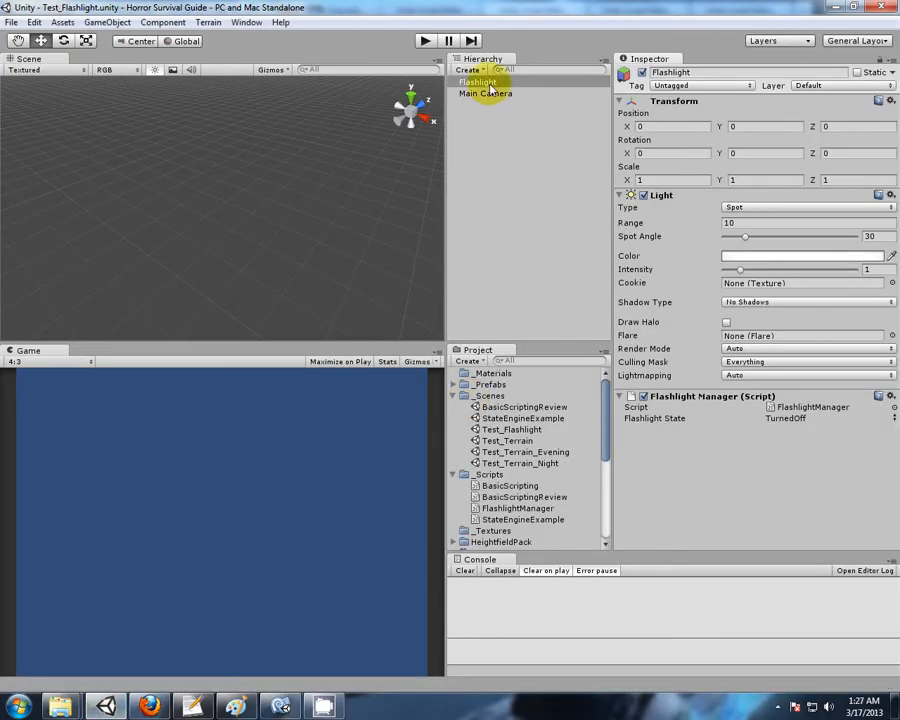
# - Create a Cube from the Hierarchy Create menu and reselect Flashlight
pyautogui.click(476, 80)
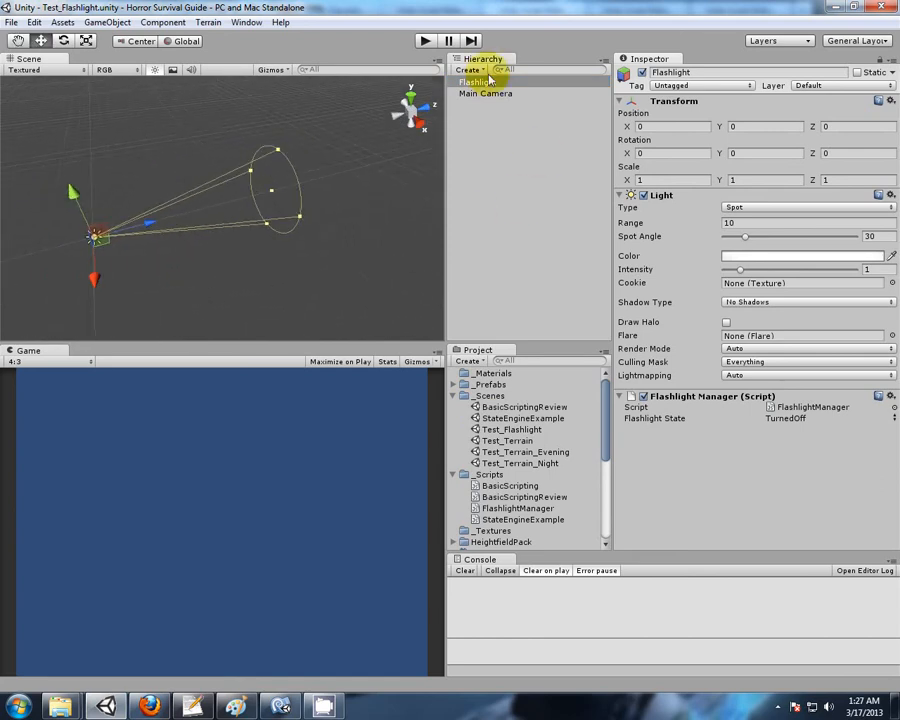
pyautogui.moveTo(518, 160)
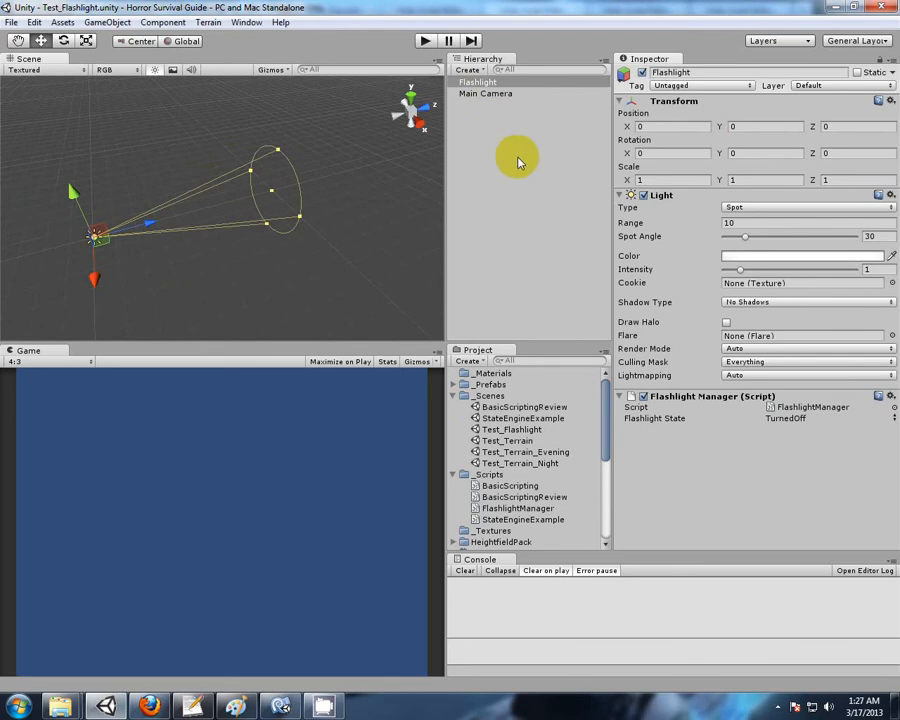
pyautogui.click(466, 68)
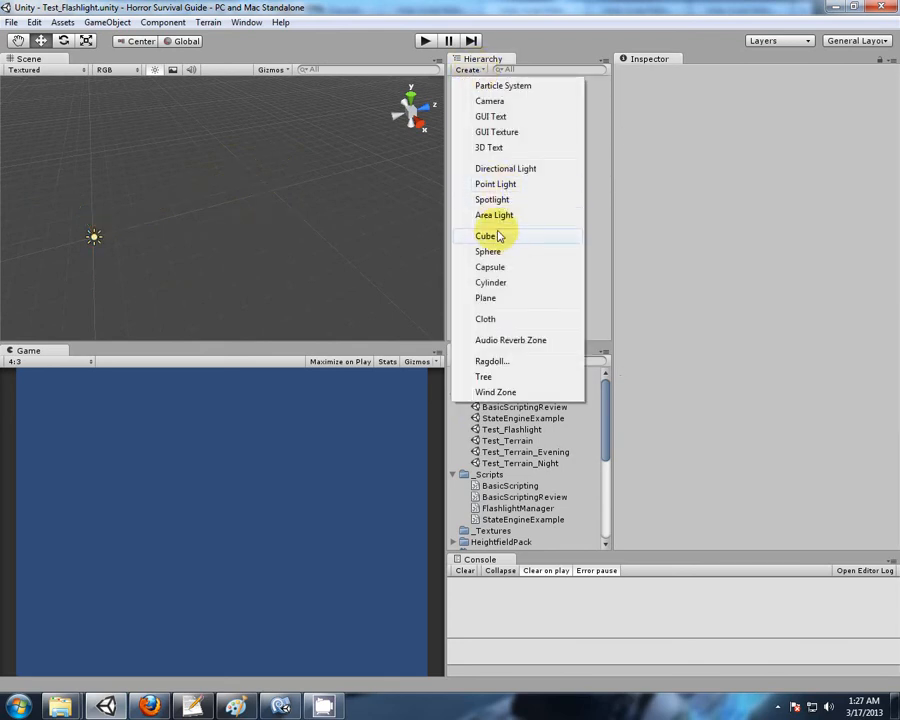
pyautogui.click(484, 236)
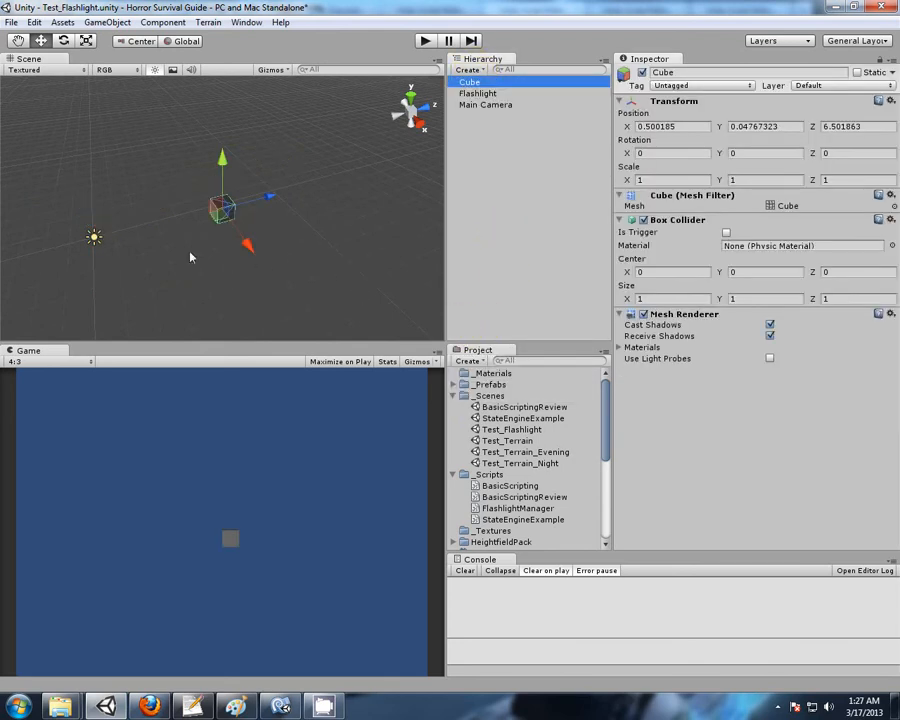
pyautogui.click(478, 94)
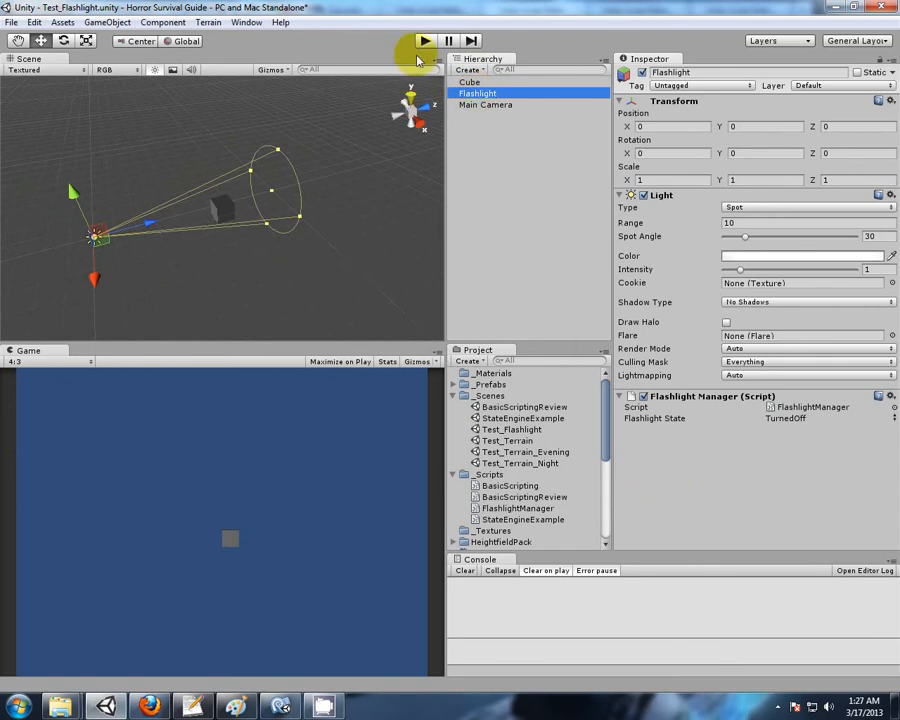
pyautogui.moveTo(712, 438)
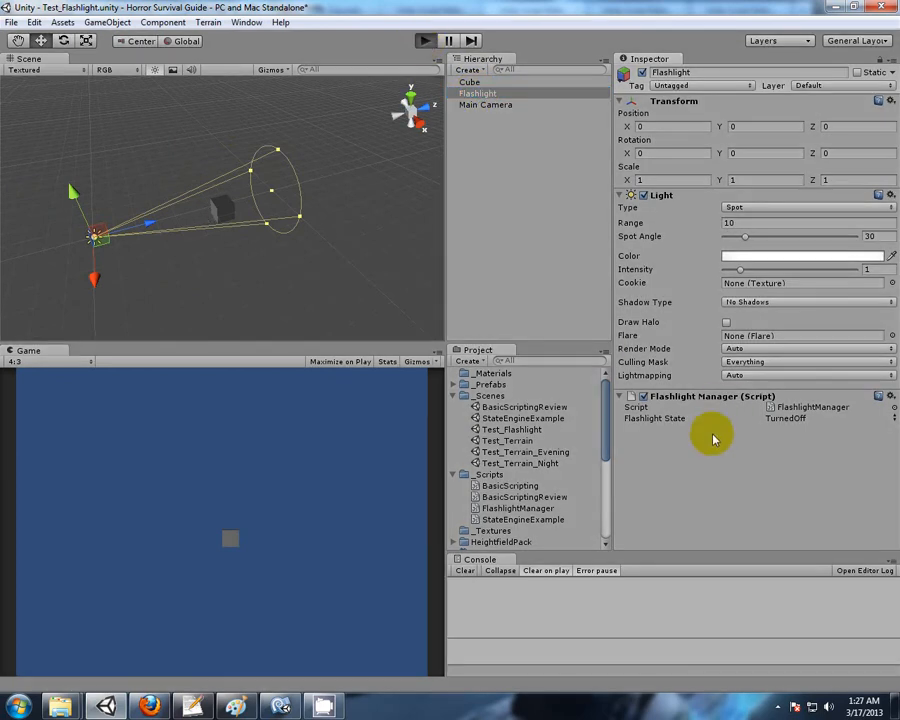
# - Play Test_Flashlight and switch the spotlight off with F so the cube goes dark, then stop
pyautogui.click(424, 40)
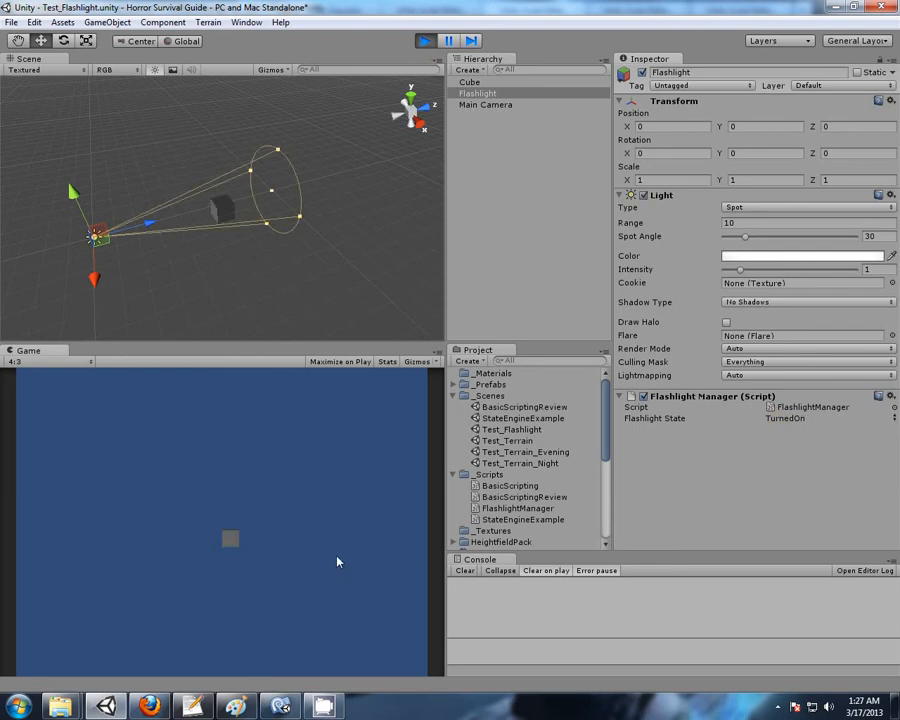
pyautogui.moveTo(196, 212)
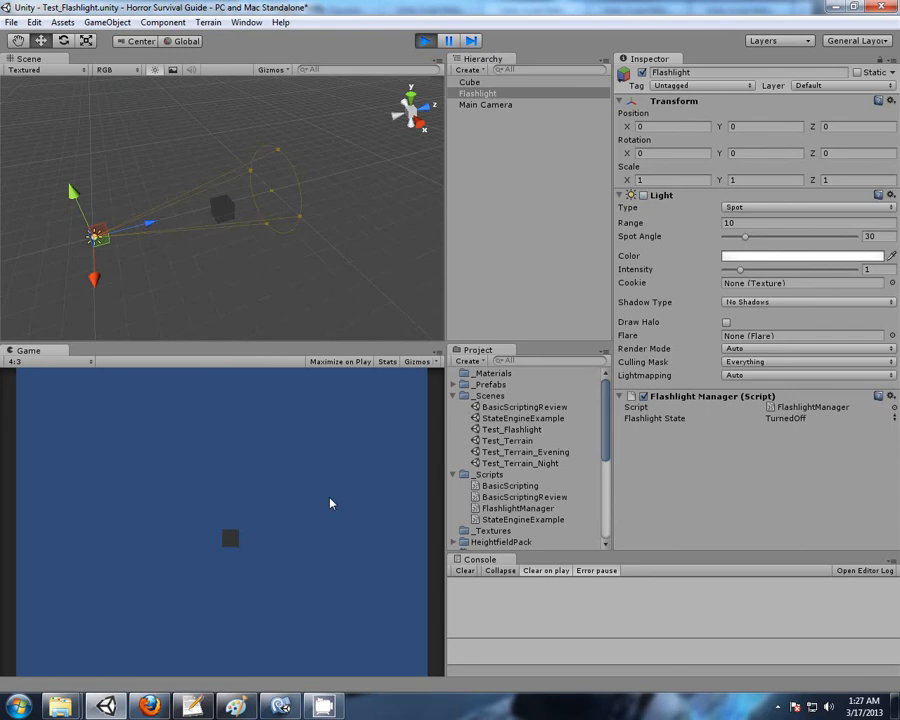
pyautogui.click(424, 40)
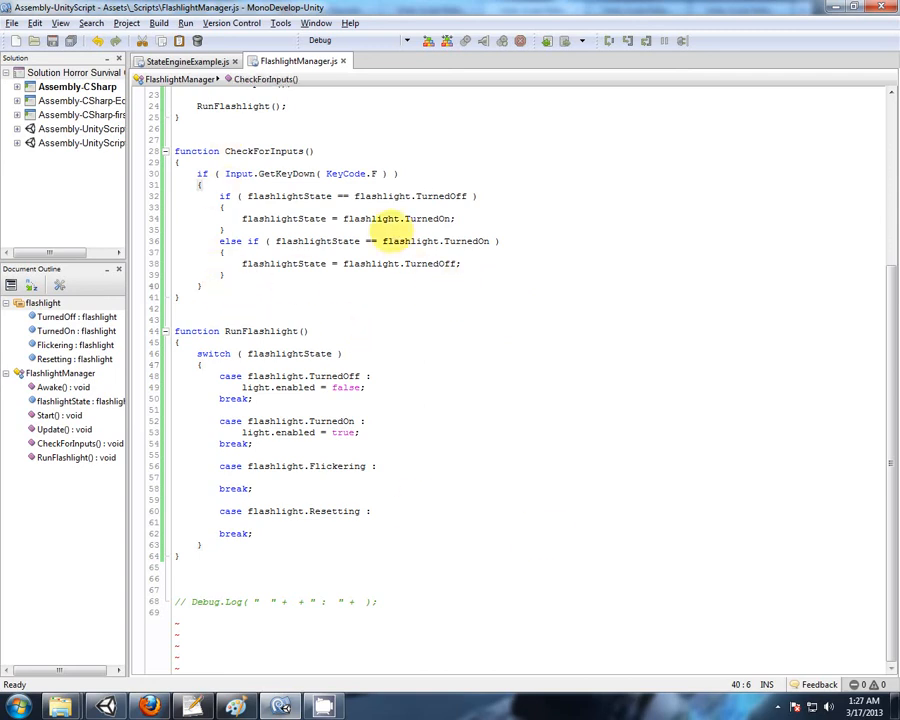
pyautogui.scroll(3)
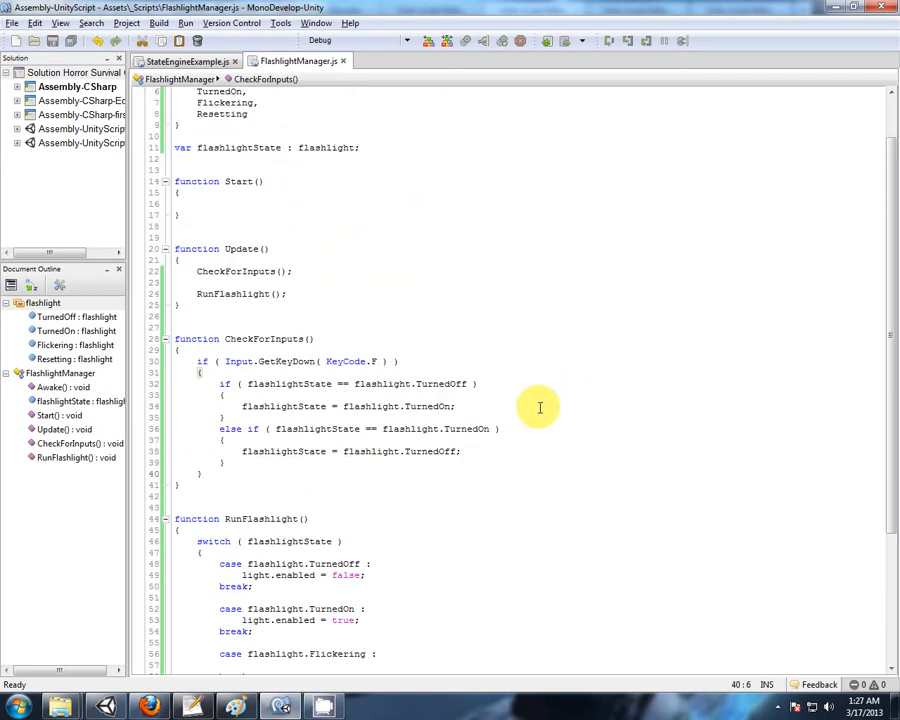